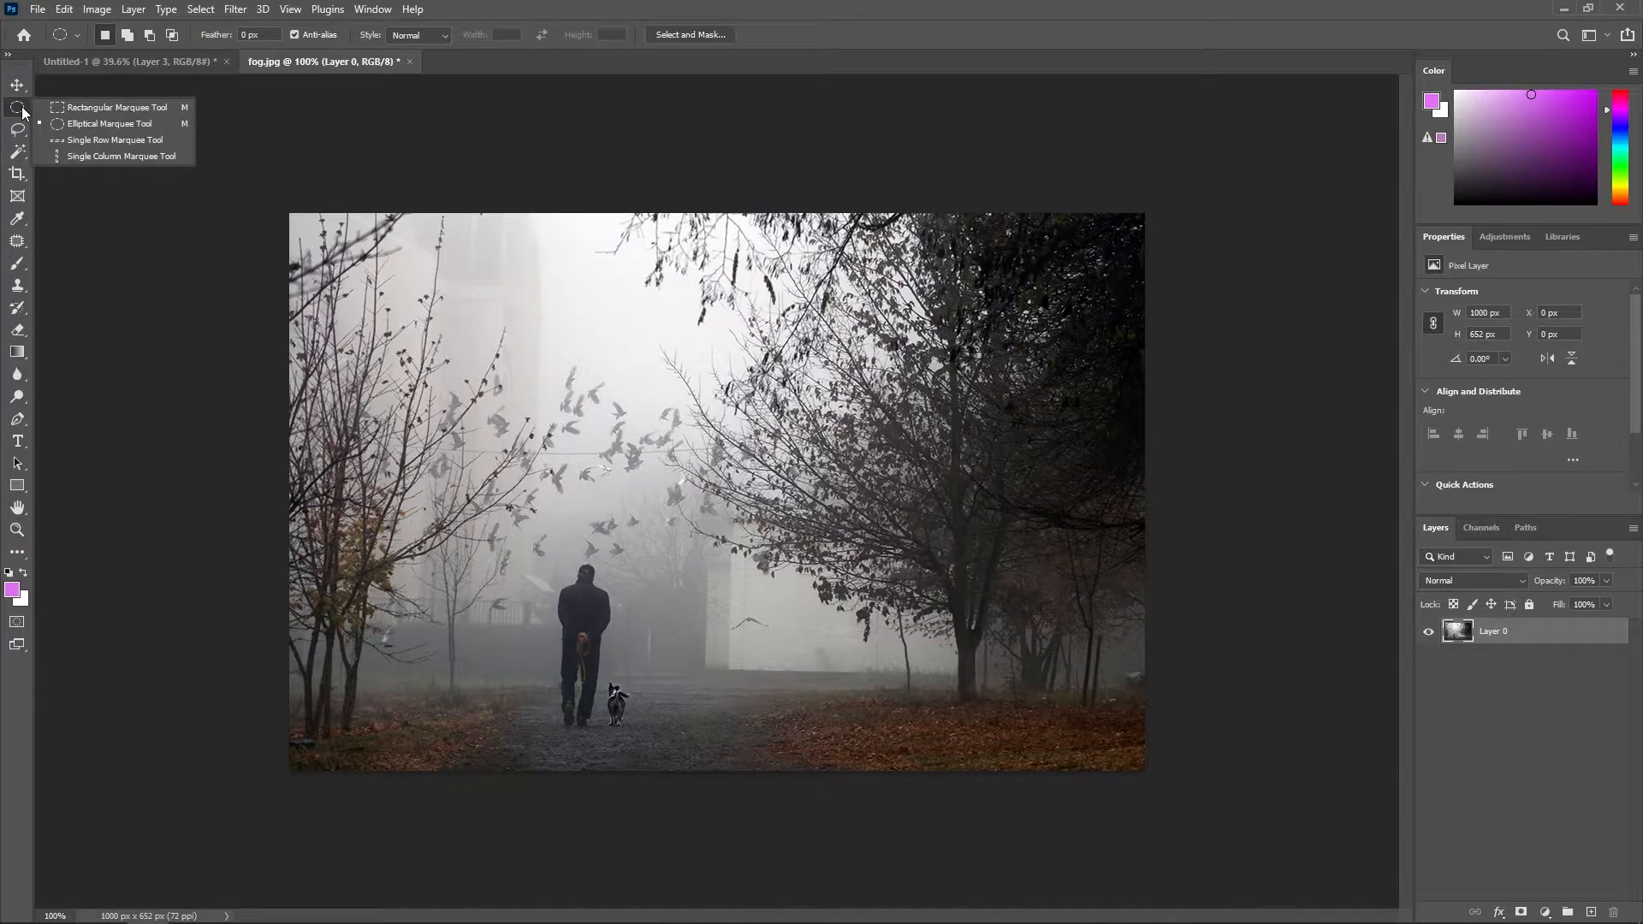
Marquee a rectangle above the walking man and clear it to transparency
left_click(109, 123)
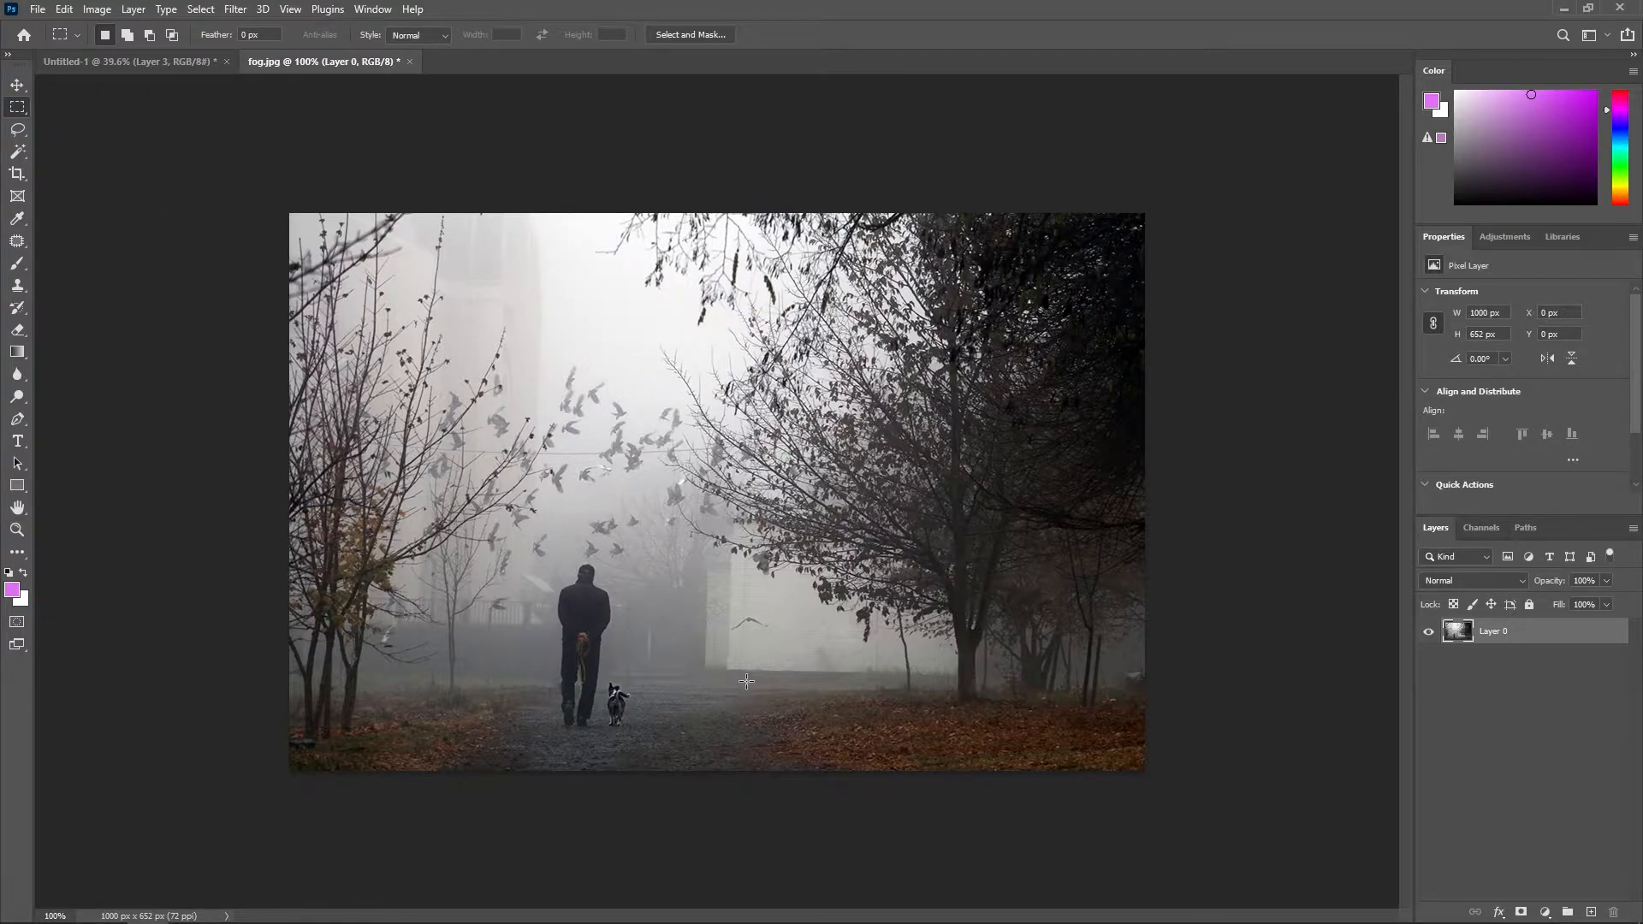
left_click_drag(503, 409, 852, 509)
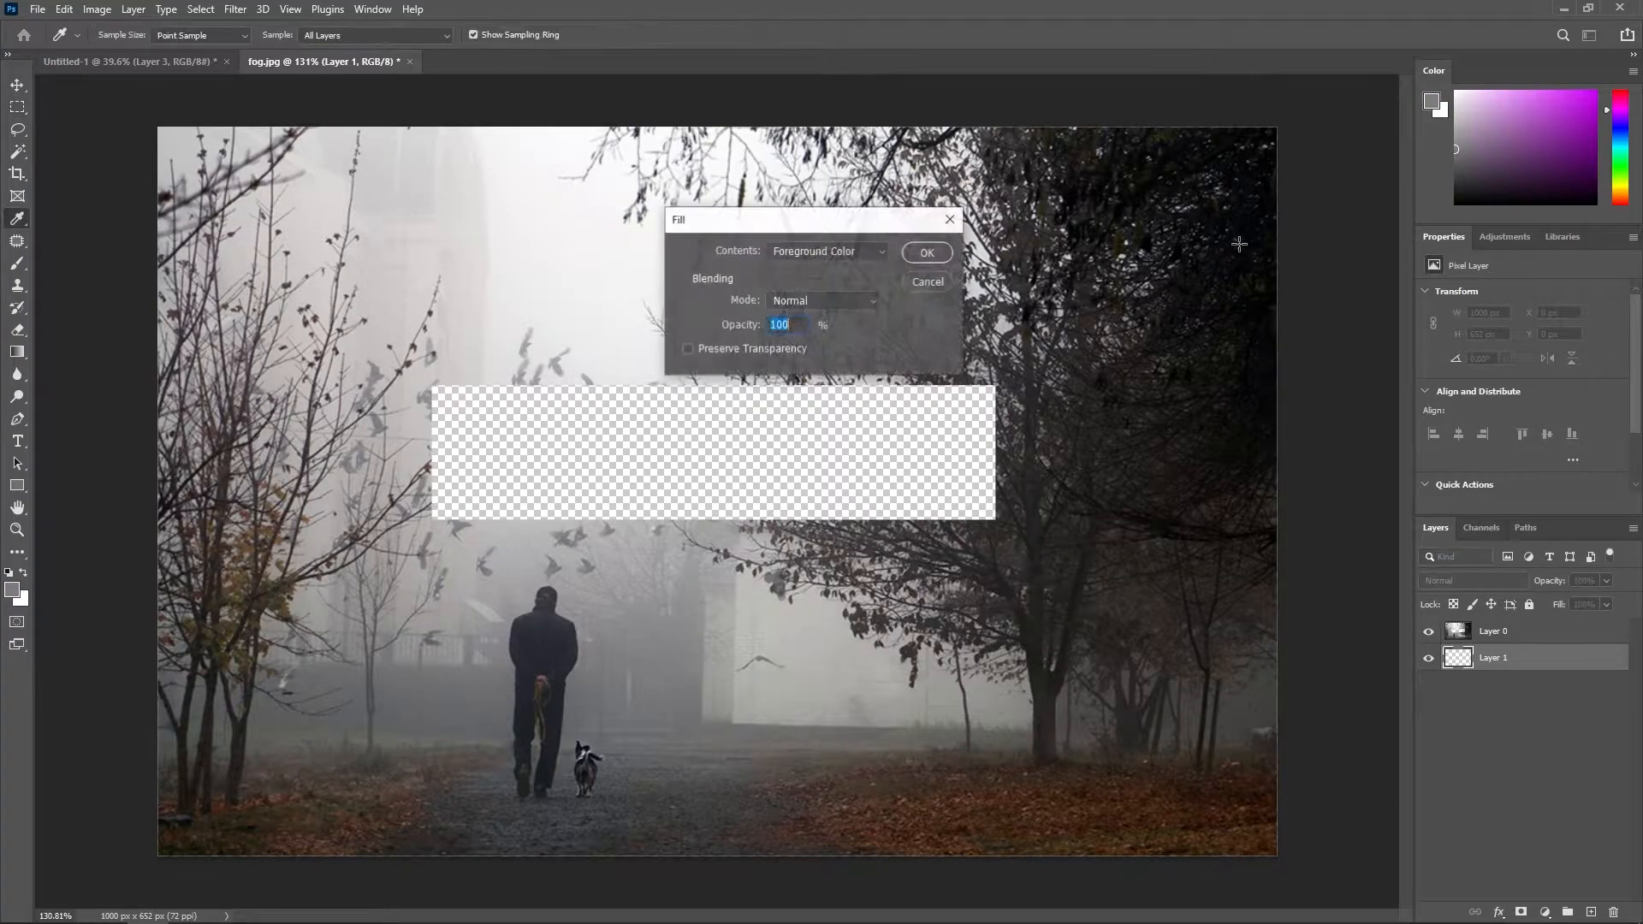
left_click(926, 253)
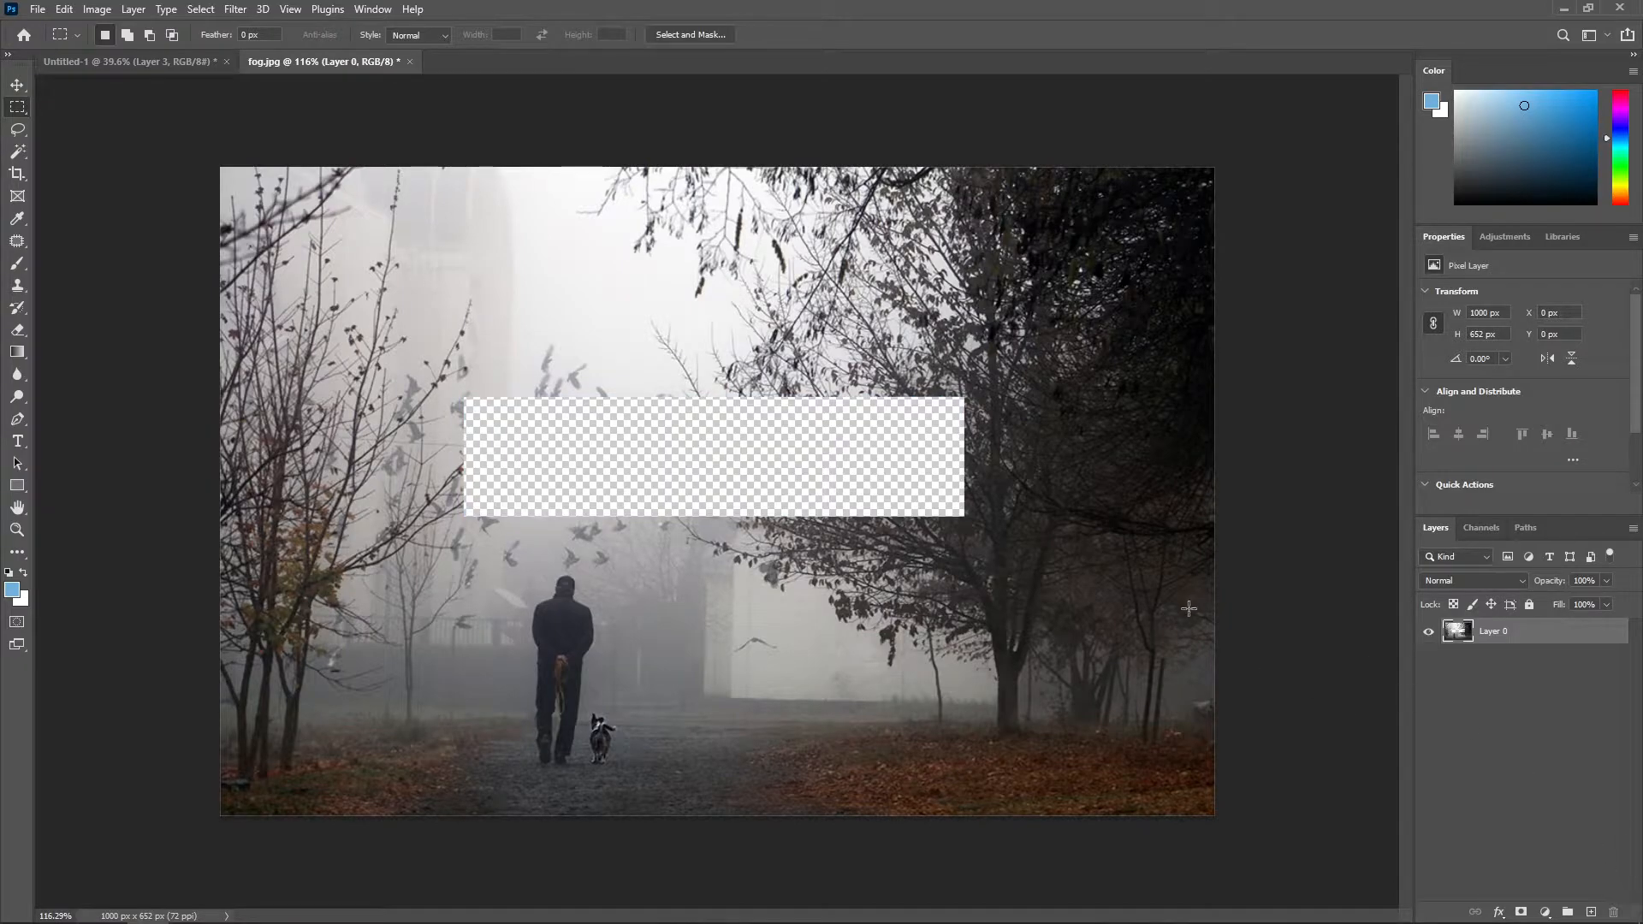
Save a copy as transparent.png in C:\Temp
key("ctrl+shift+s")
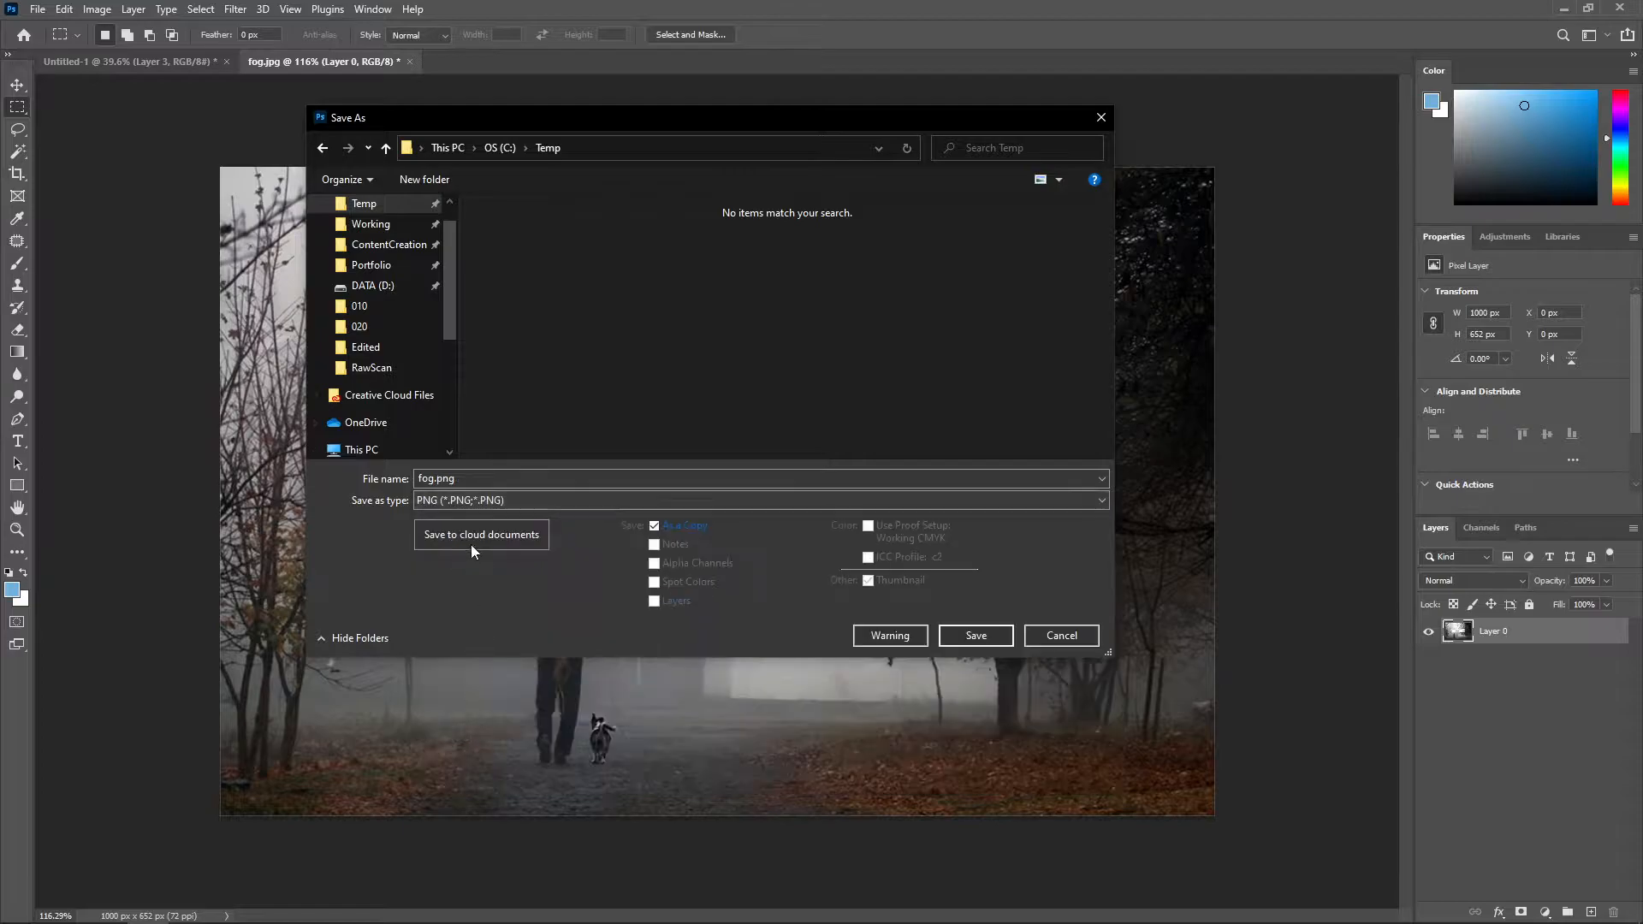
type("transparent")
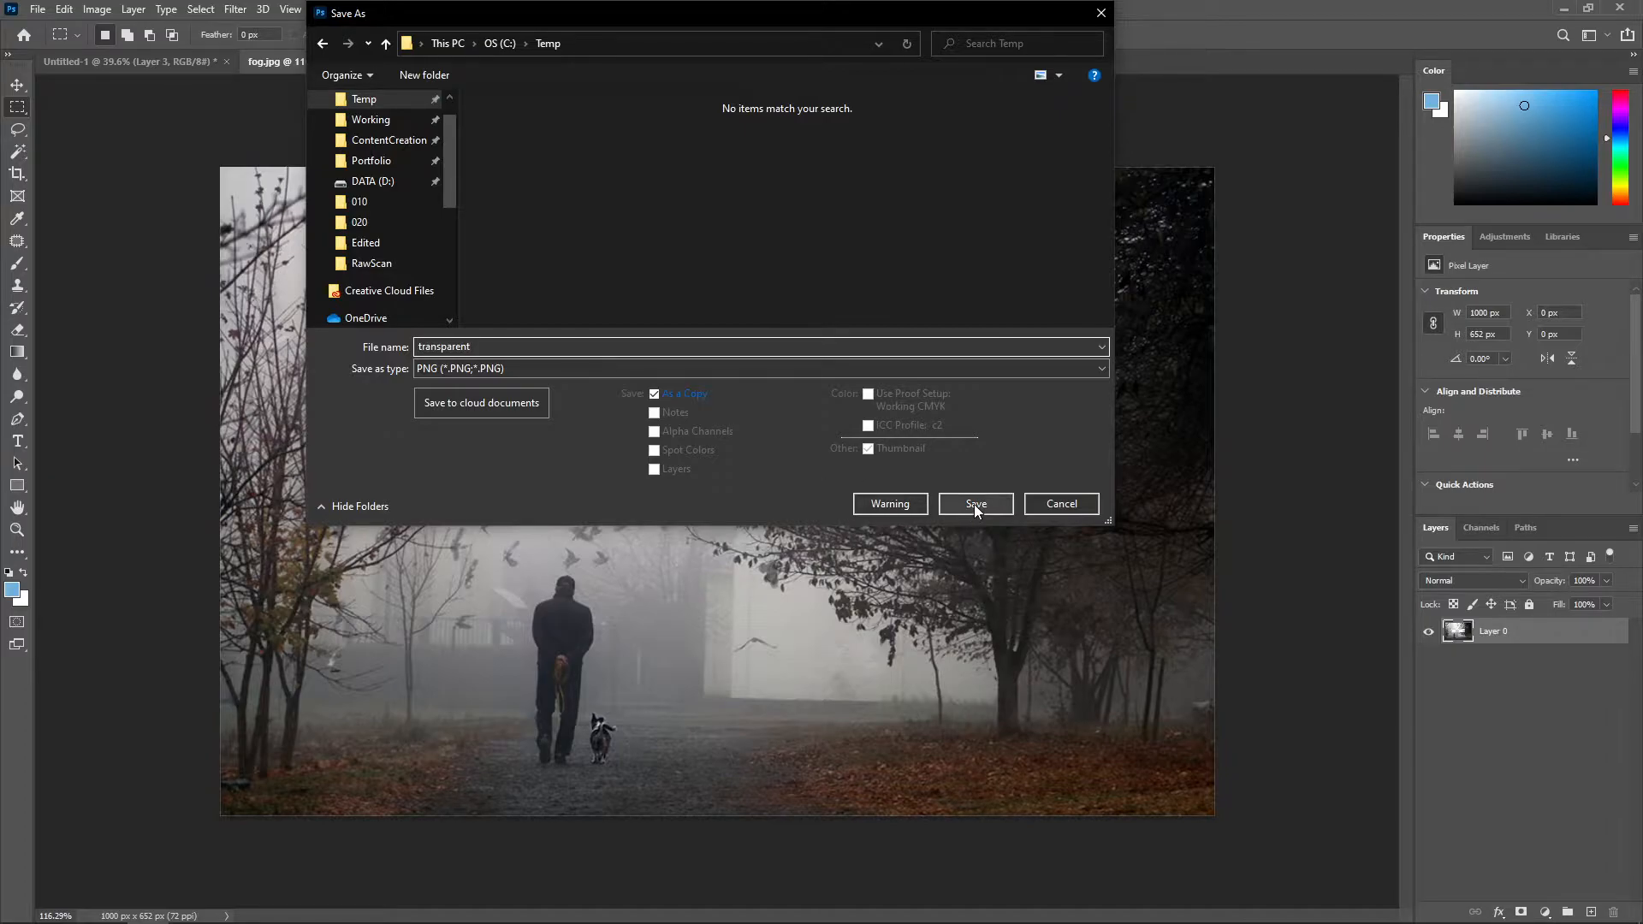
left_click(974, 503)
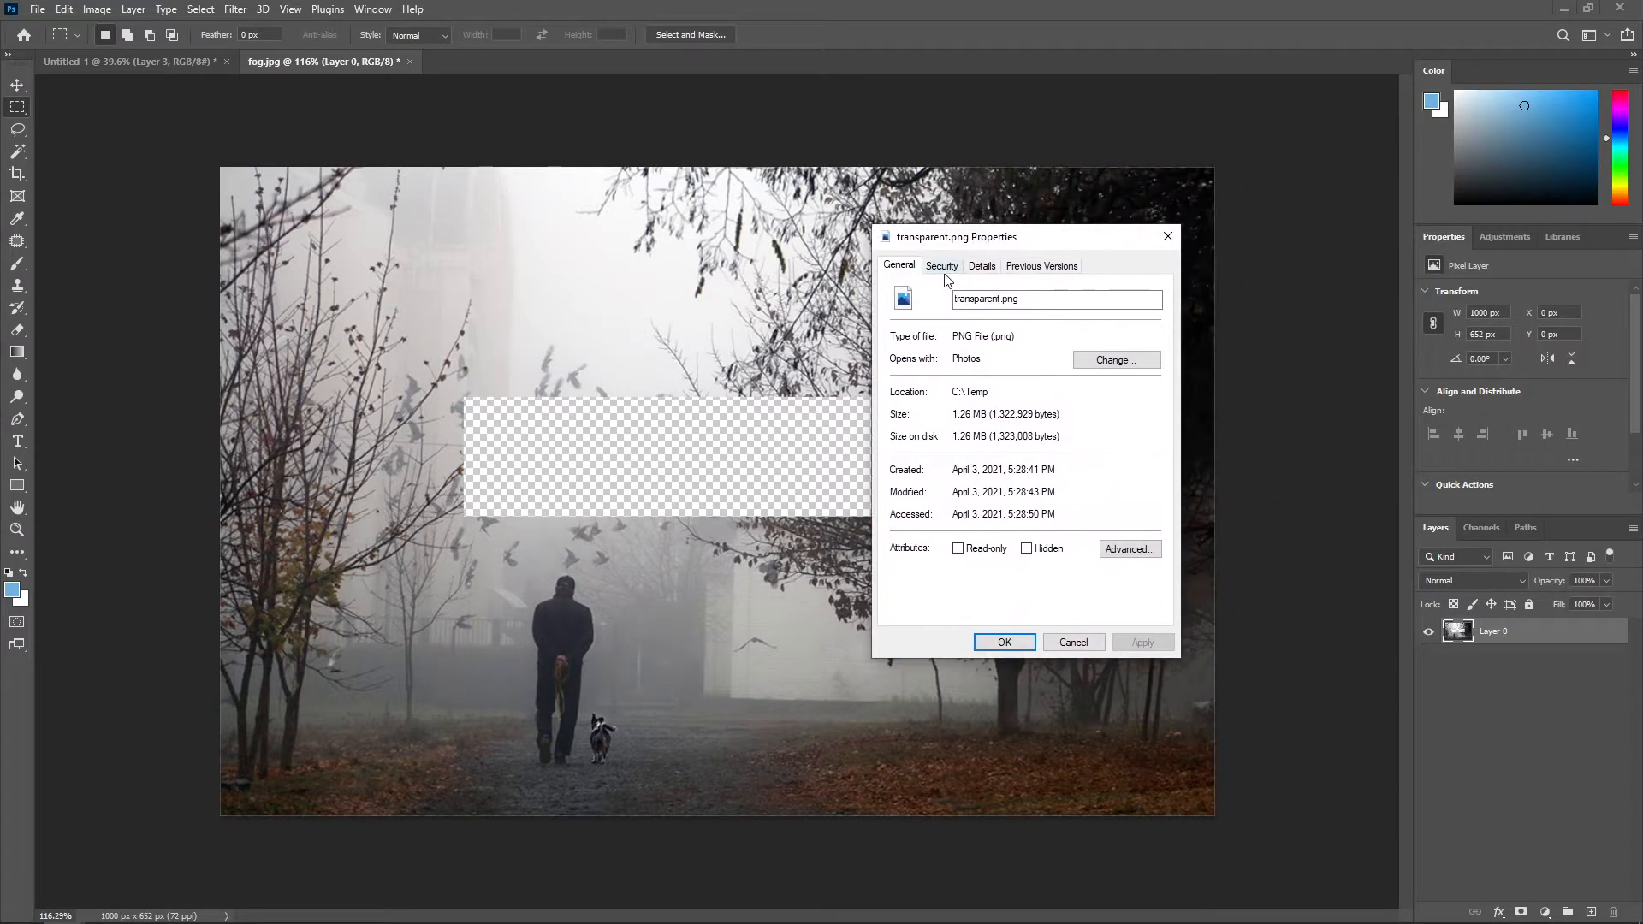
Check the file's Details for 32-bit depth and reopen transparent.png in Photoshop
left_click(981, 265)
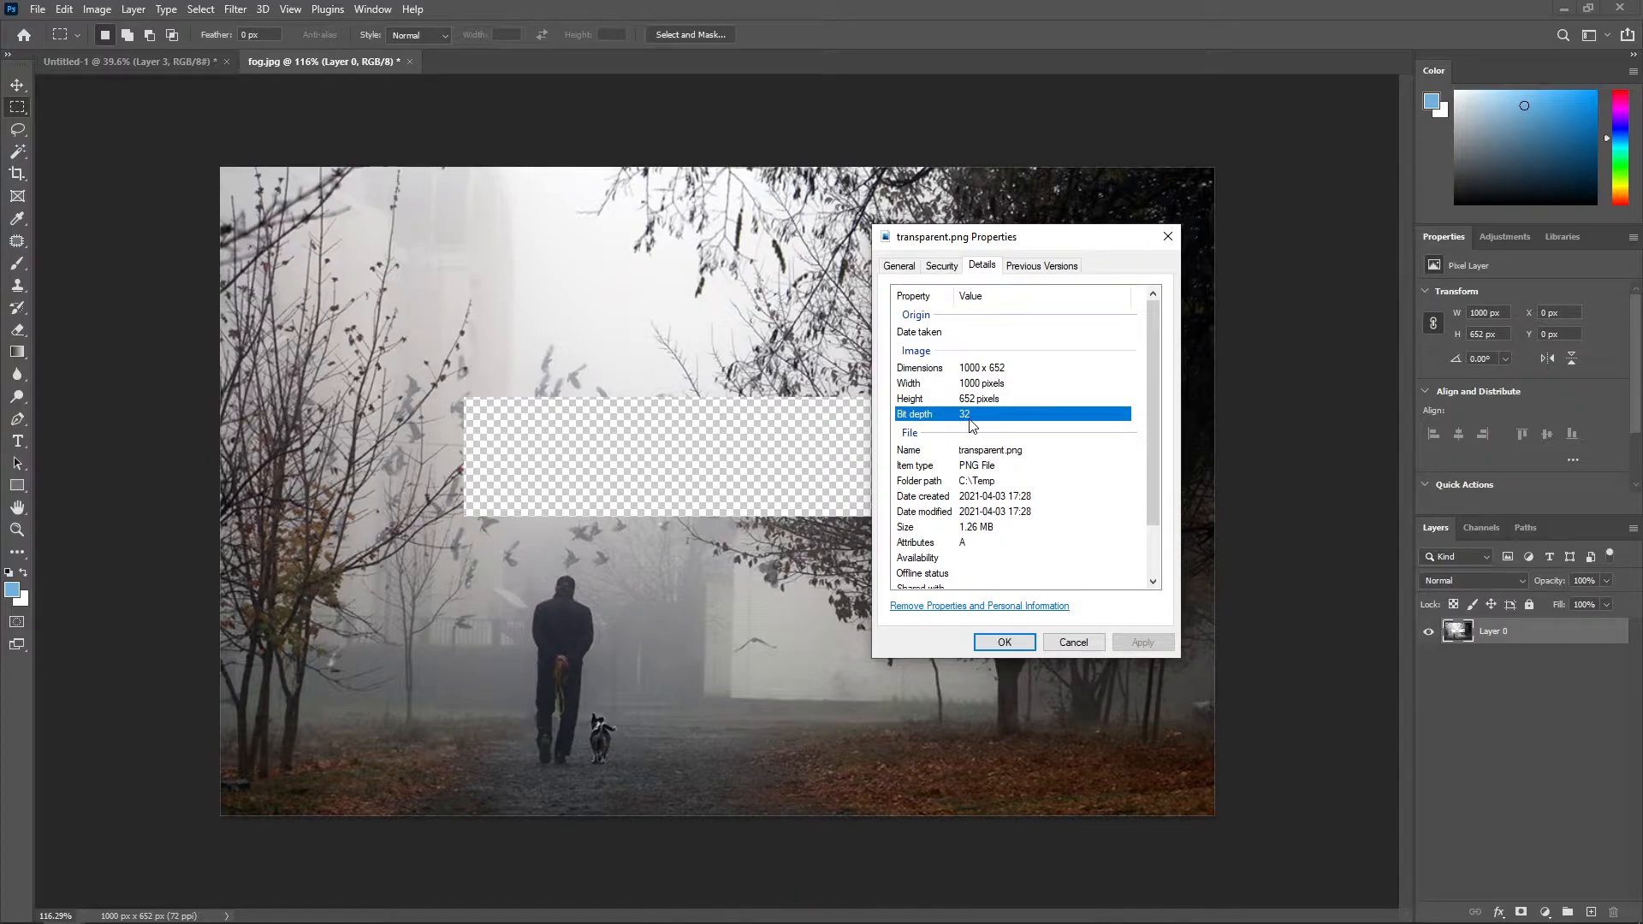
mouse_move(1046, 279)
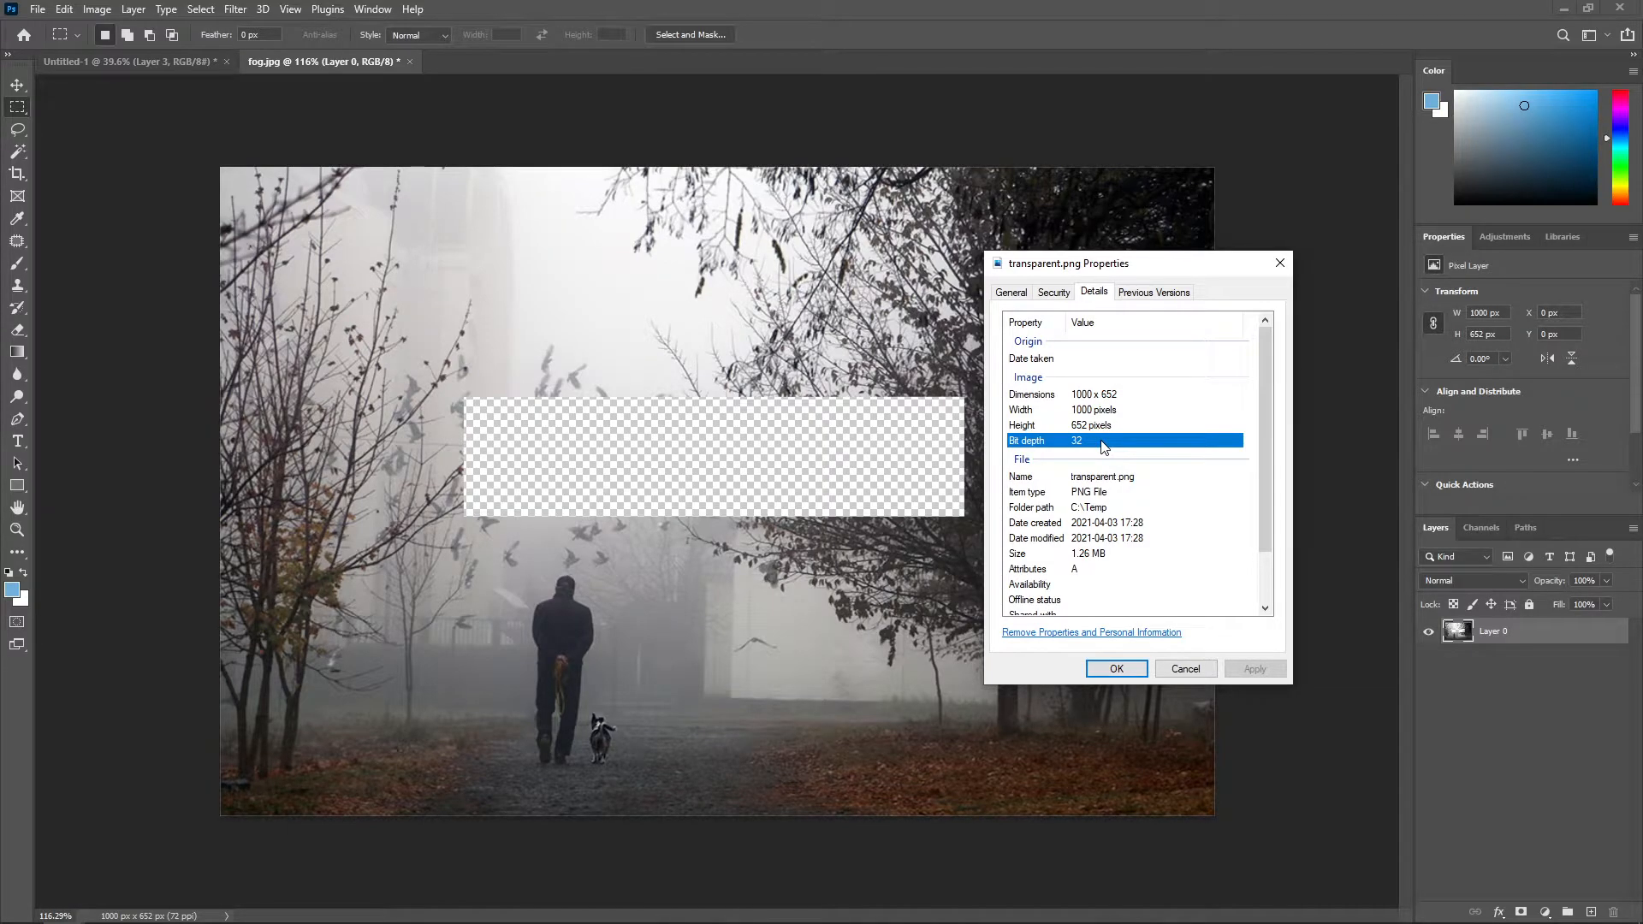
left_click(1116, 669)
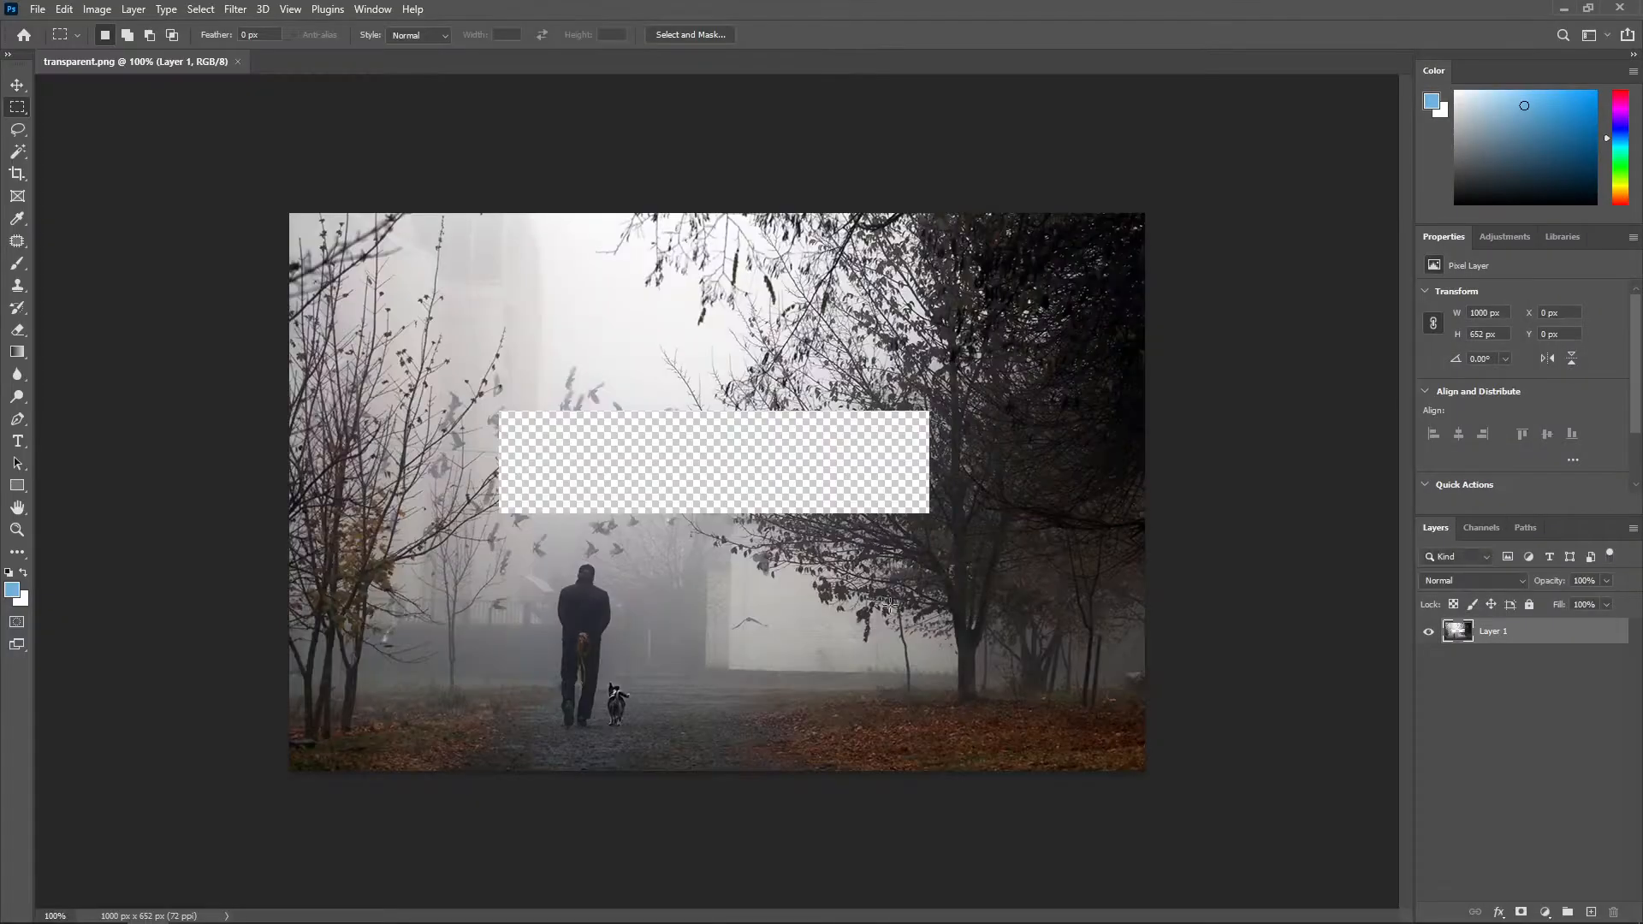
Inspect the PNG's channels, then store the rectangle selection as Alpha 1 on fog.jpg
left_click(1481, 528)
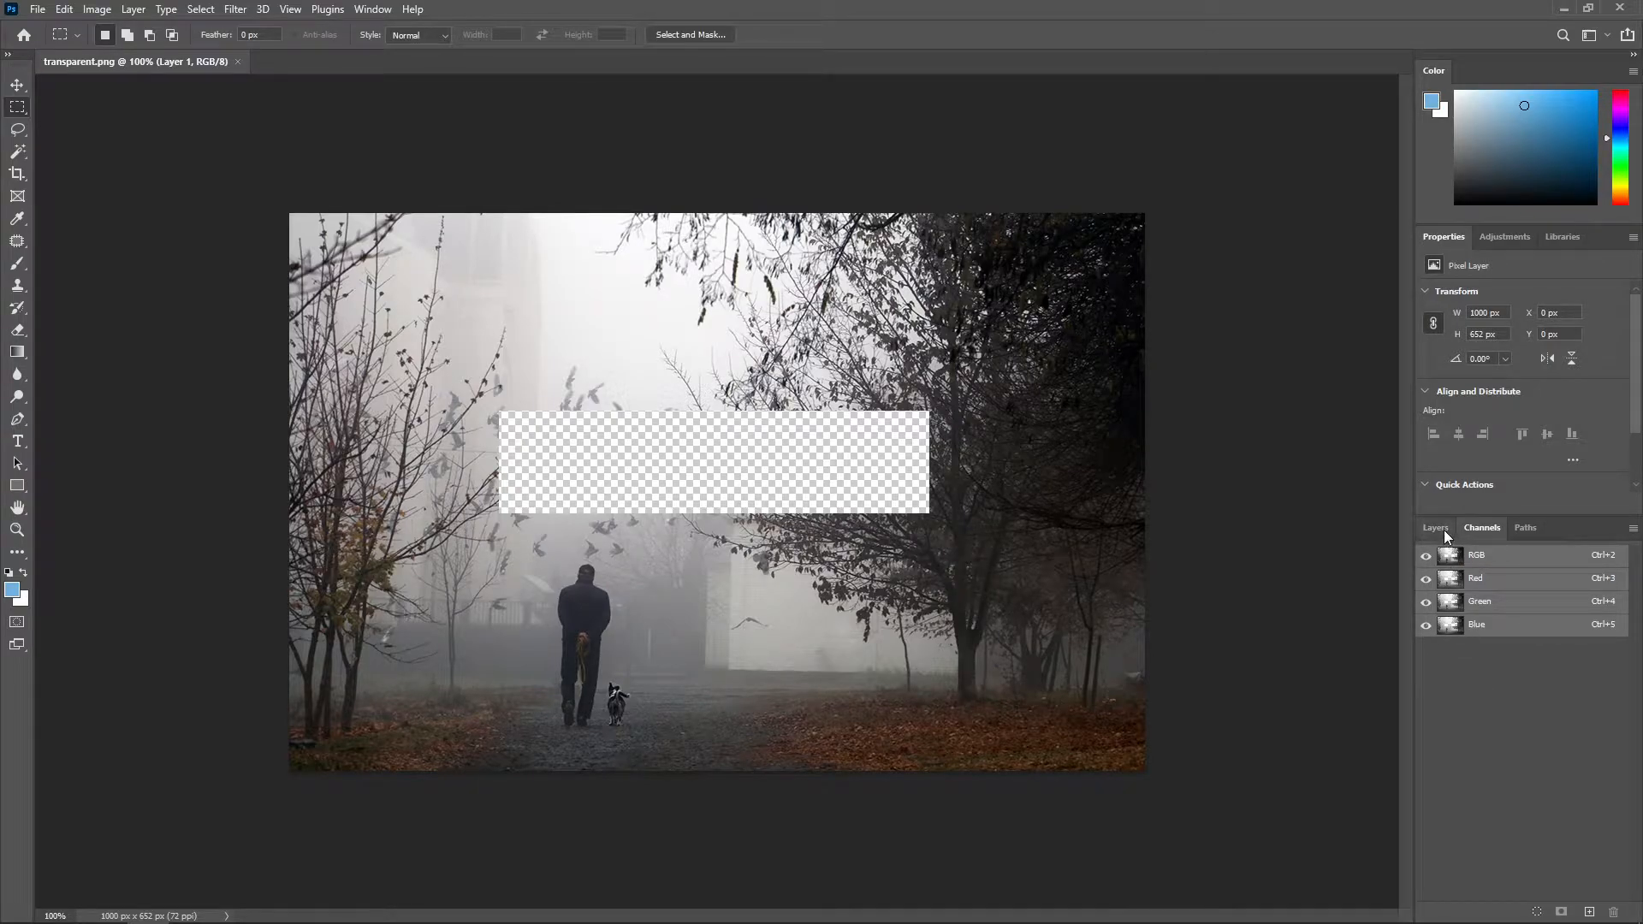
left_click(1436, 527)
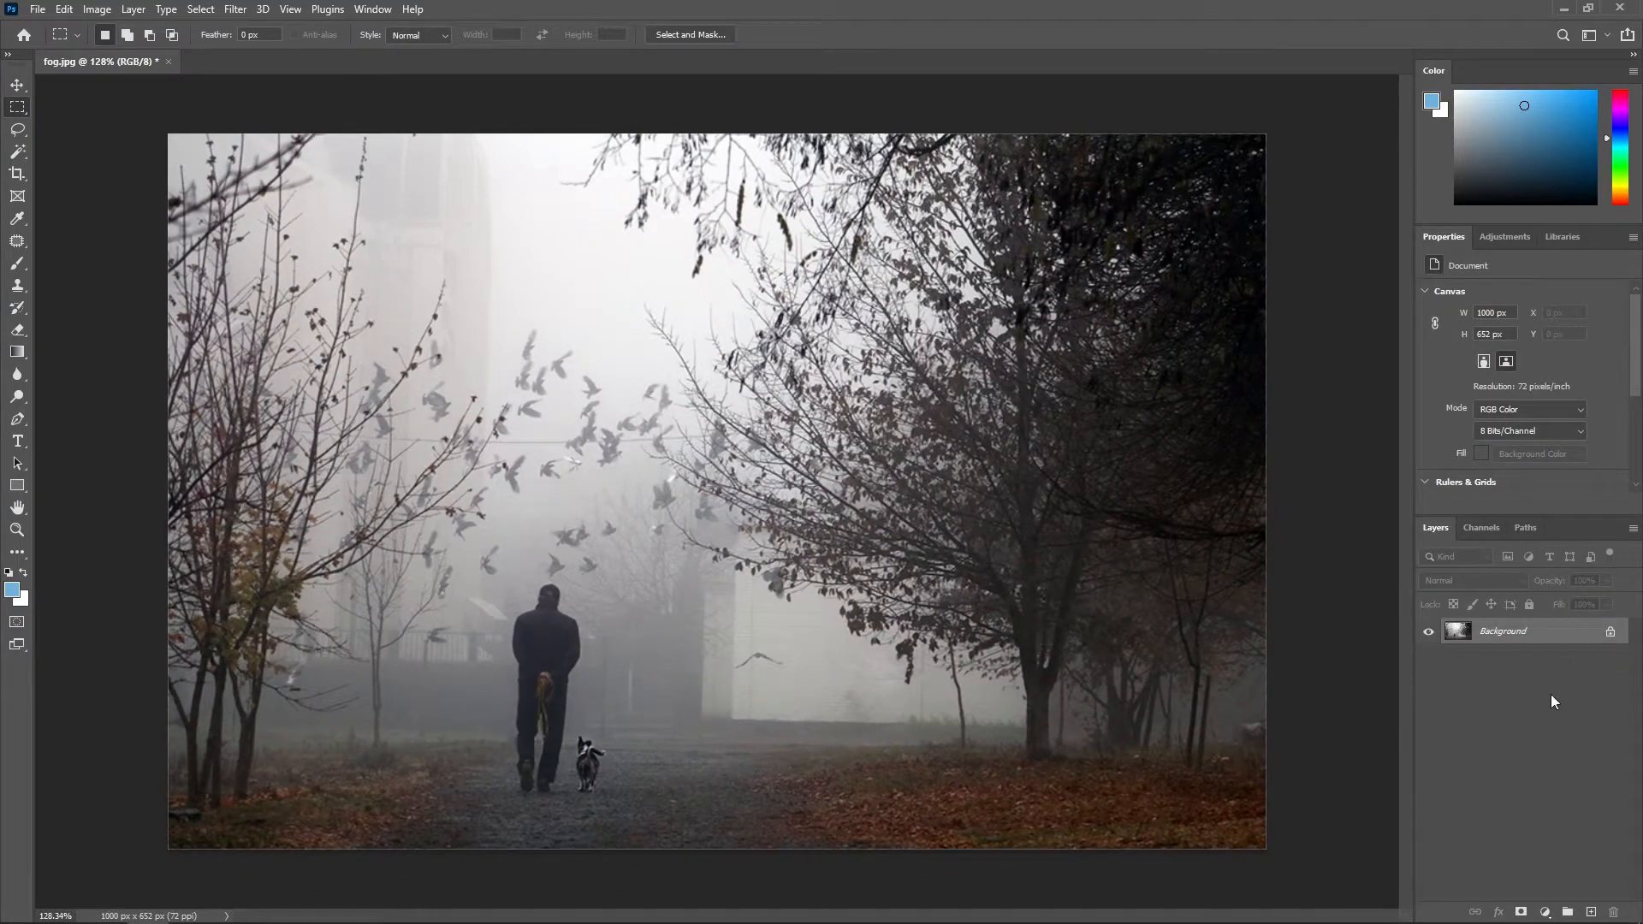
left_click(1480, 527)
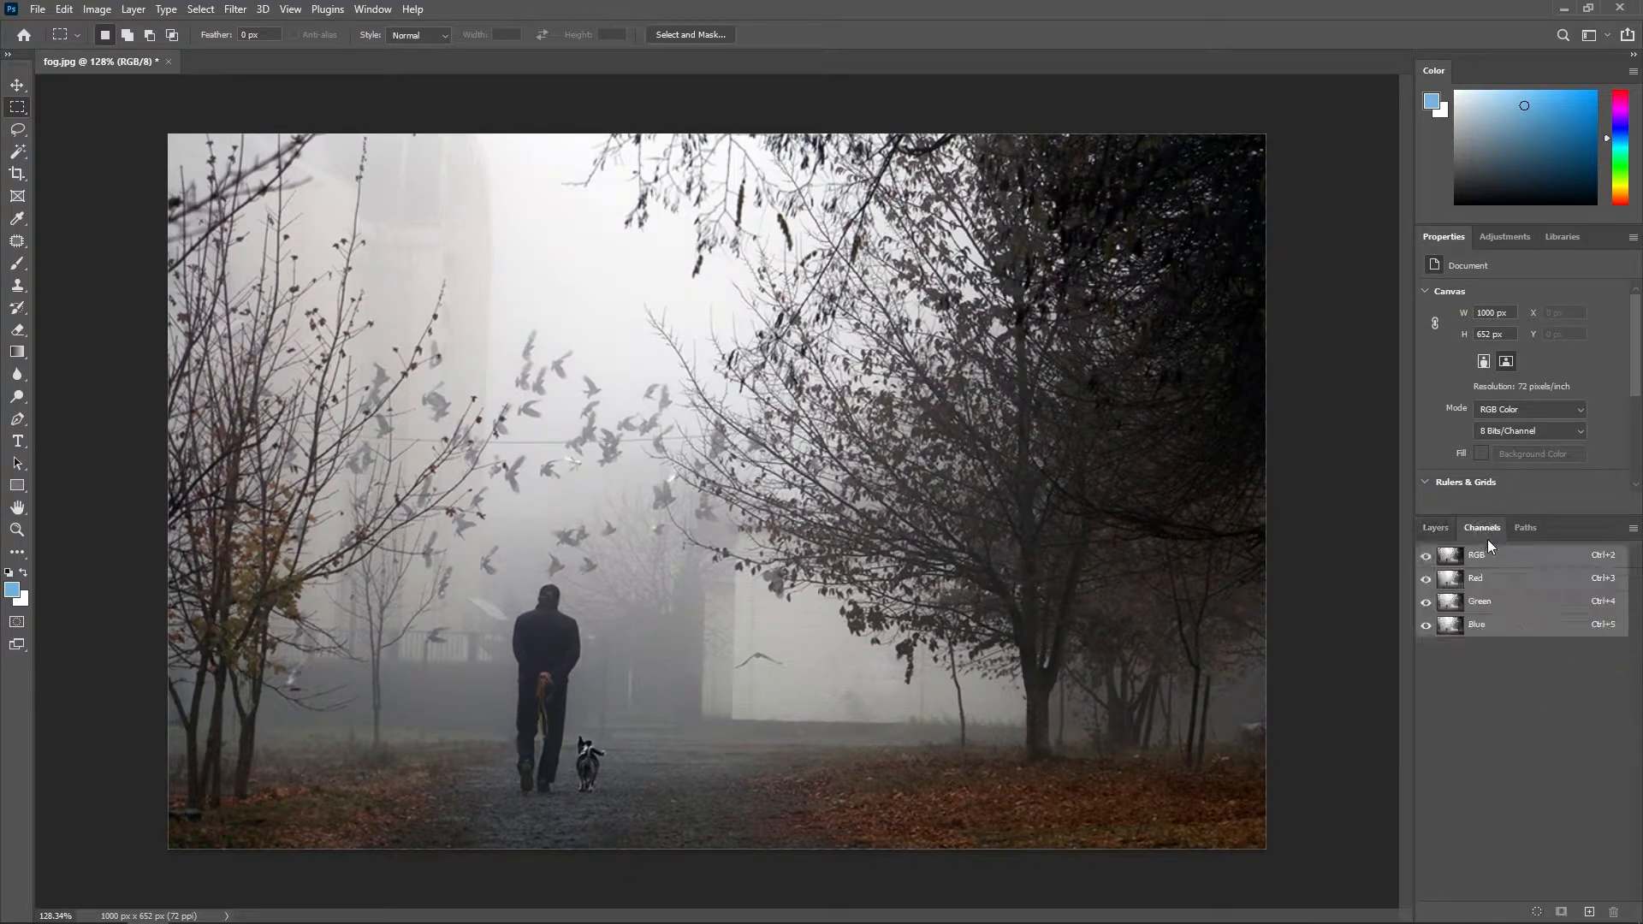
left_click(1588, 912)
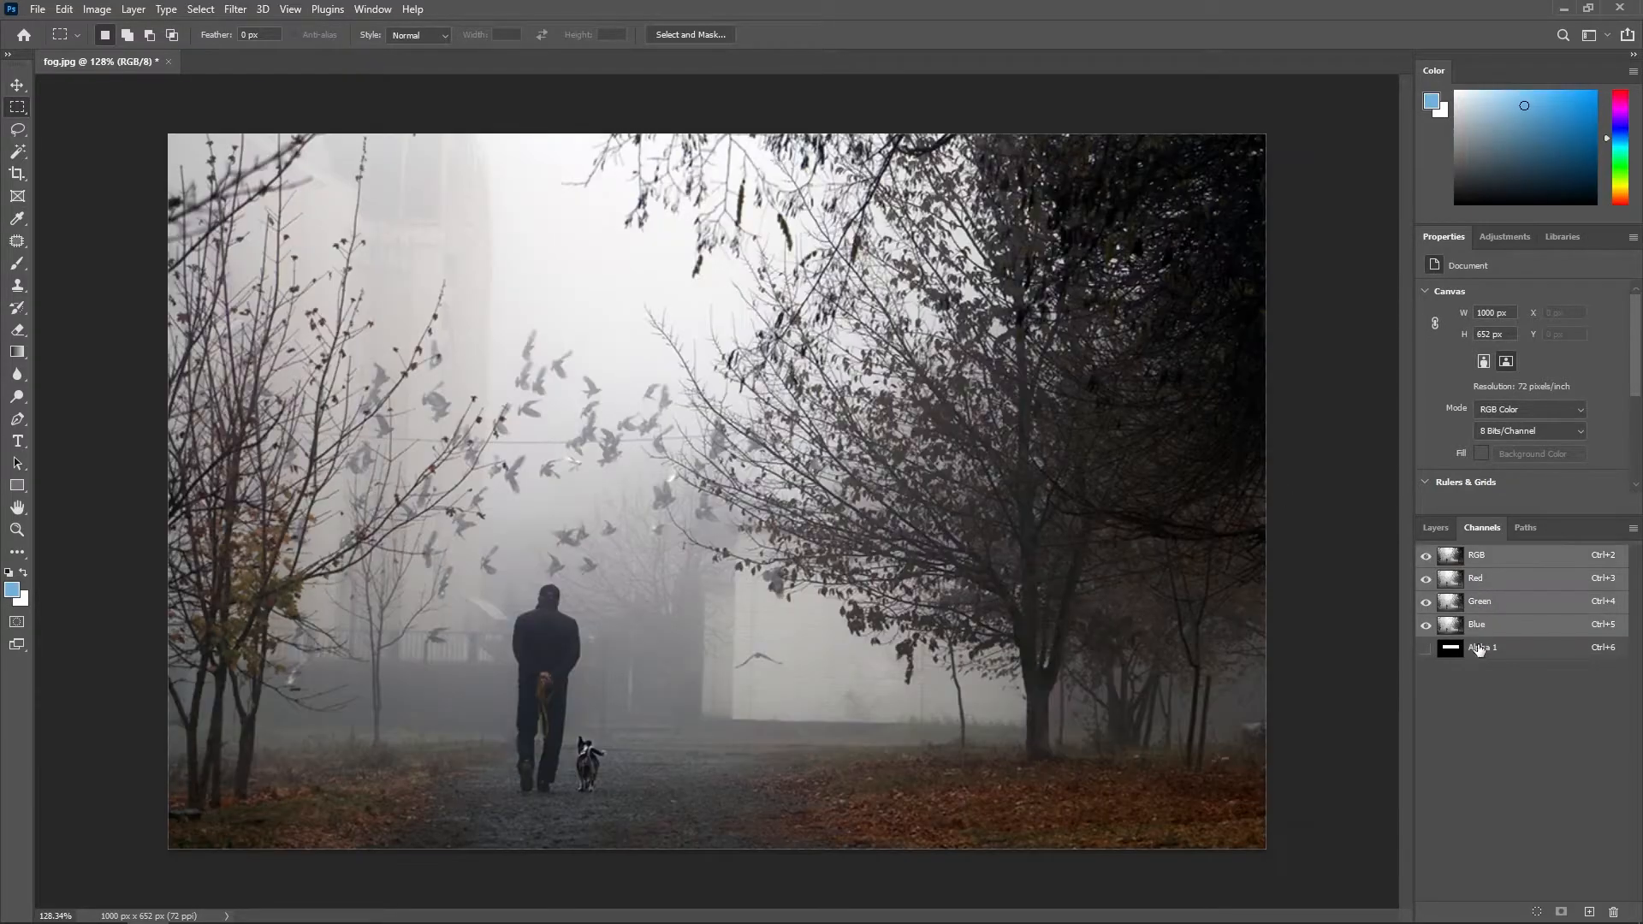
Create a second alpha channel holding a grey rectangle in the lower right
left_click(1483, 647)
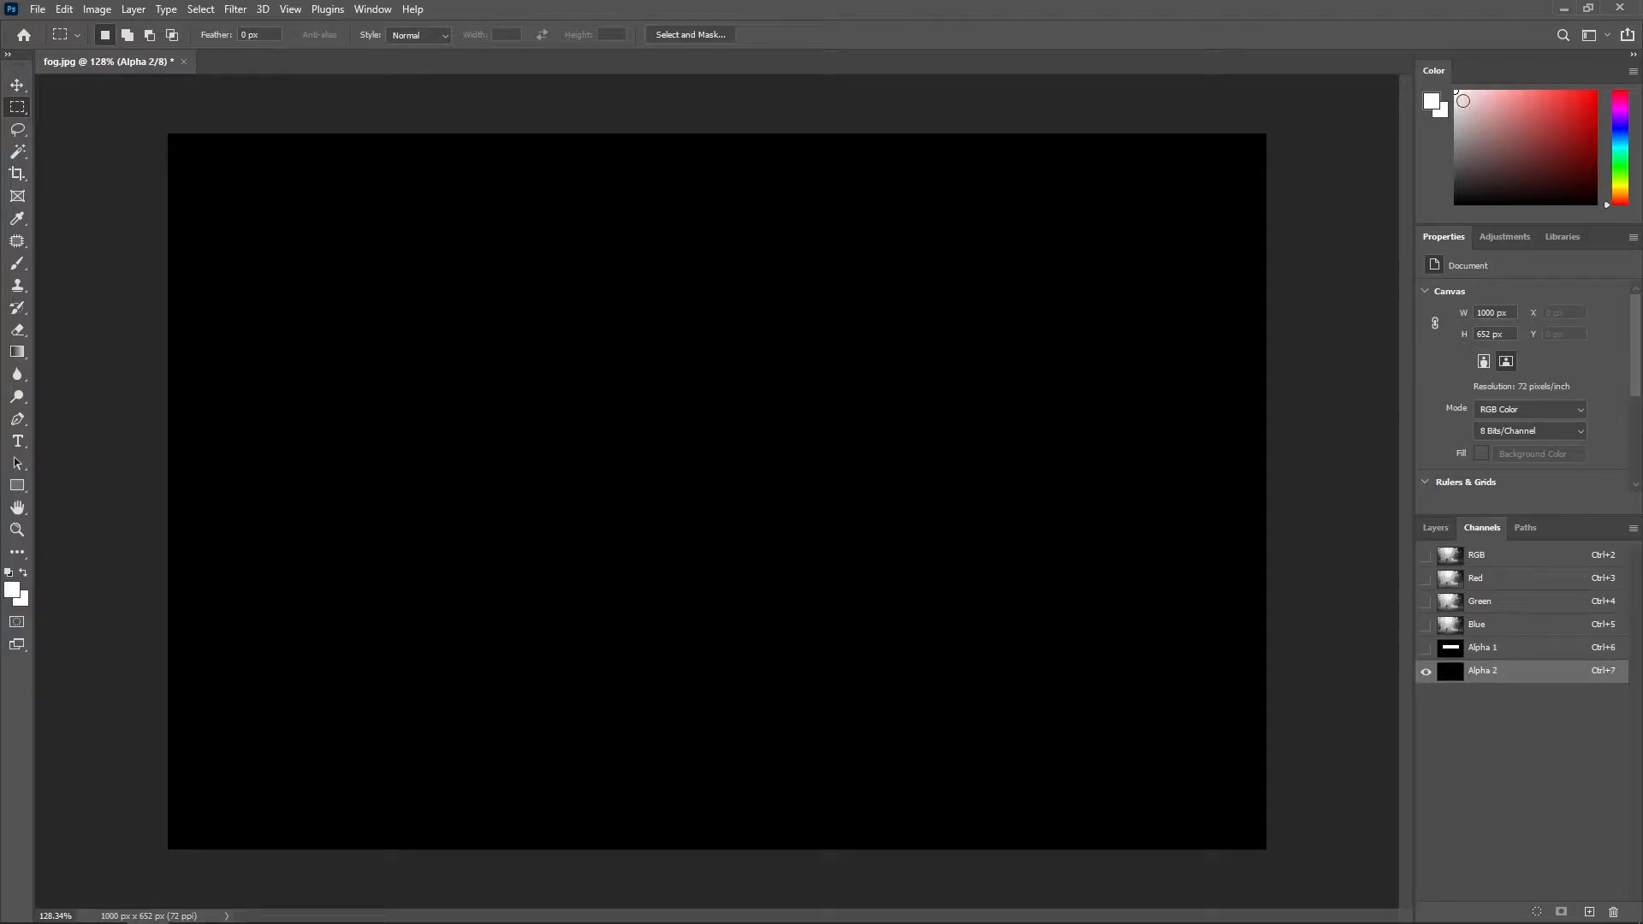
left_click_drag(762, 611, 1101, 770)
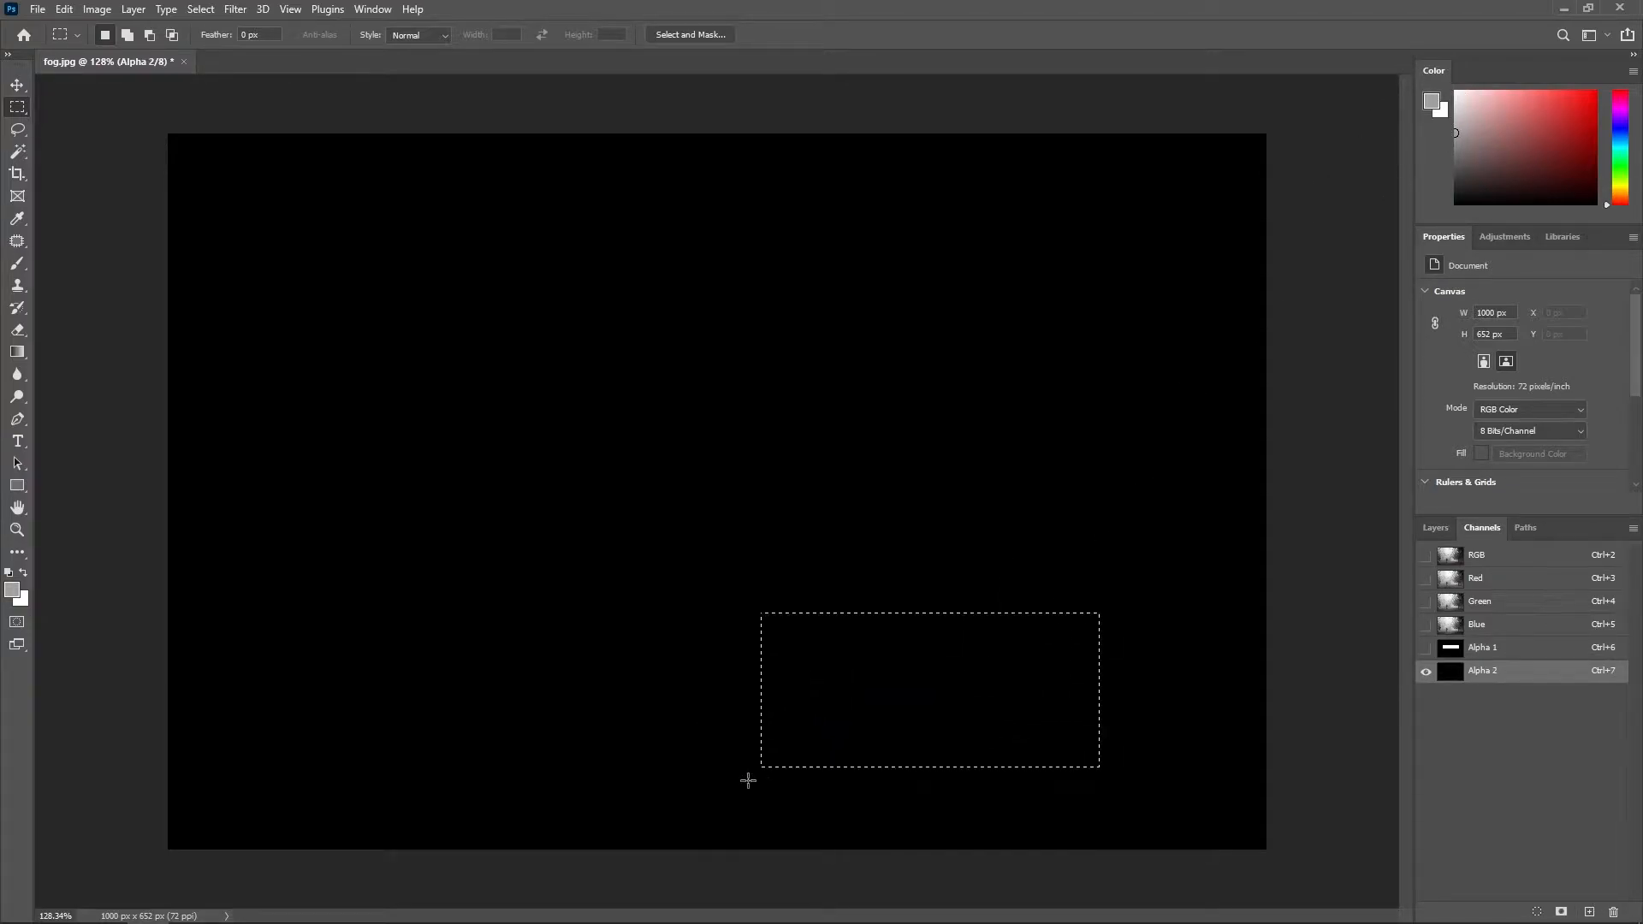
left_click(1426, 647)
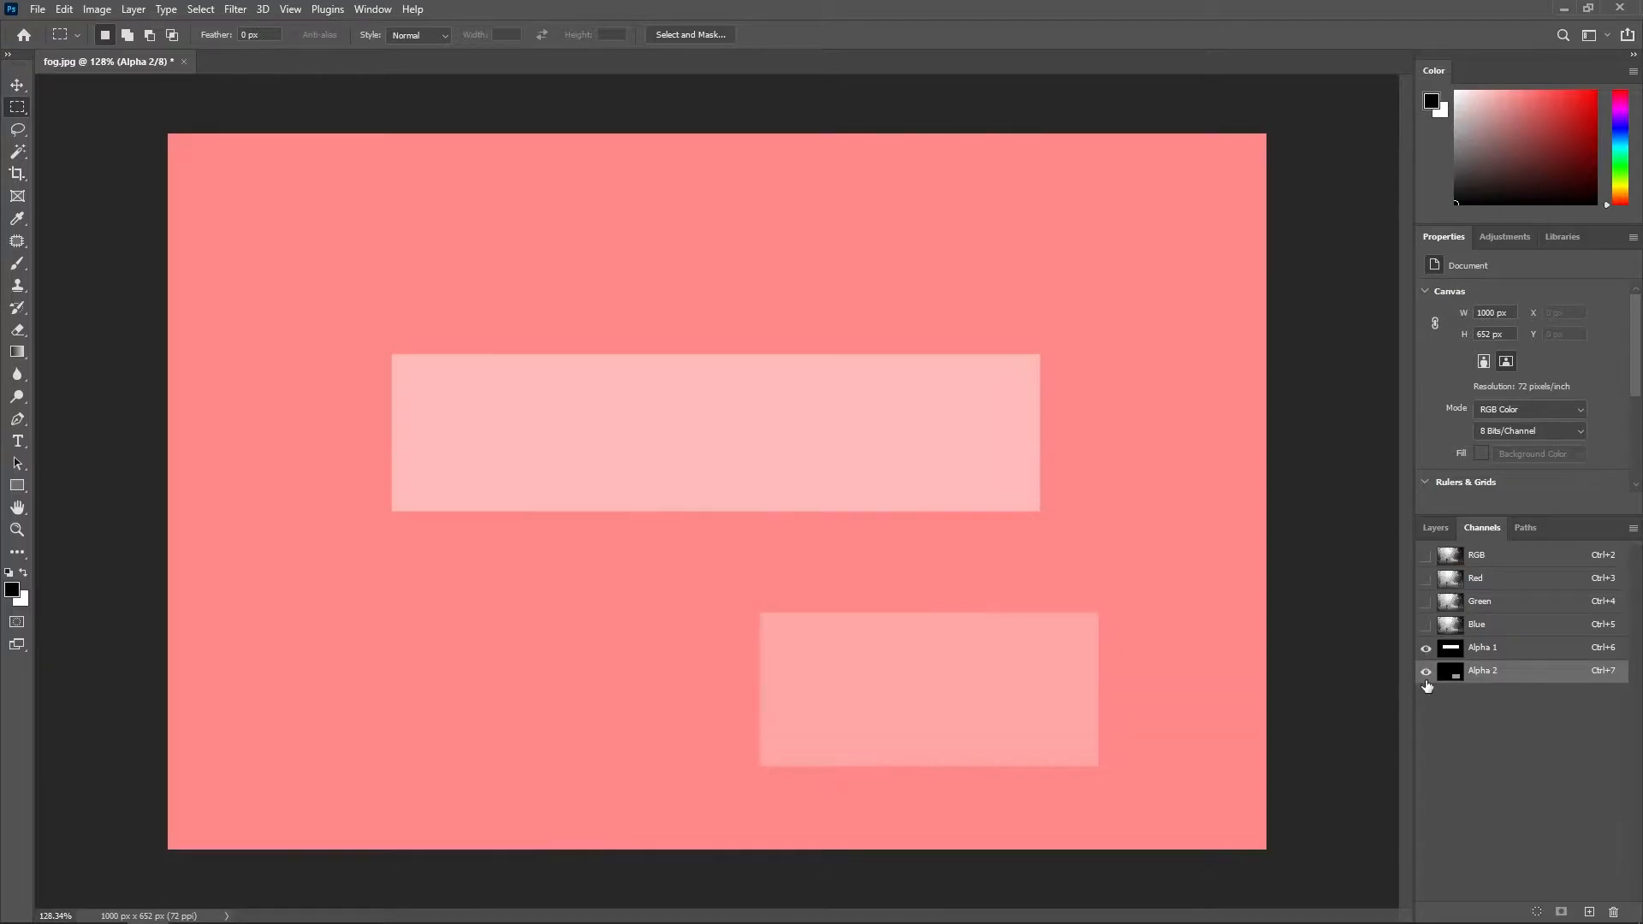
left_click(1477, 555)
type("alp")
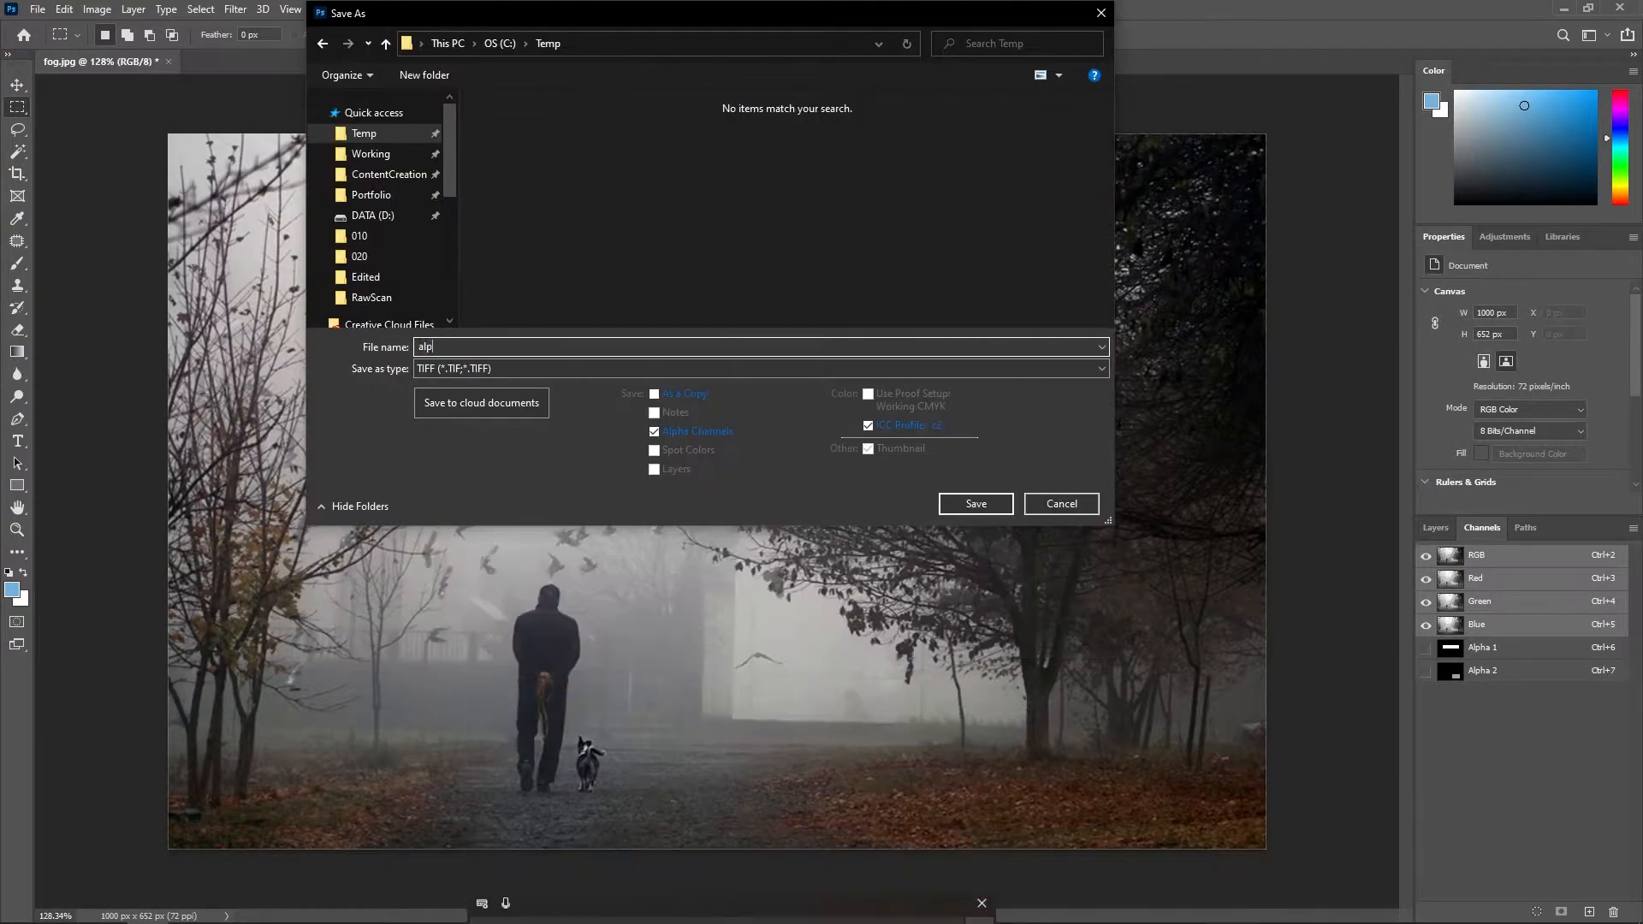
Save the photo as alpha.tif with alpha channels and move to the black sketch canvas
left_click(761, 368)
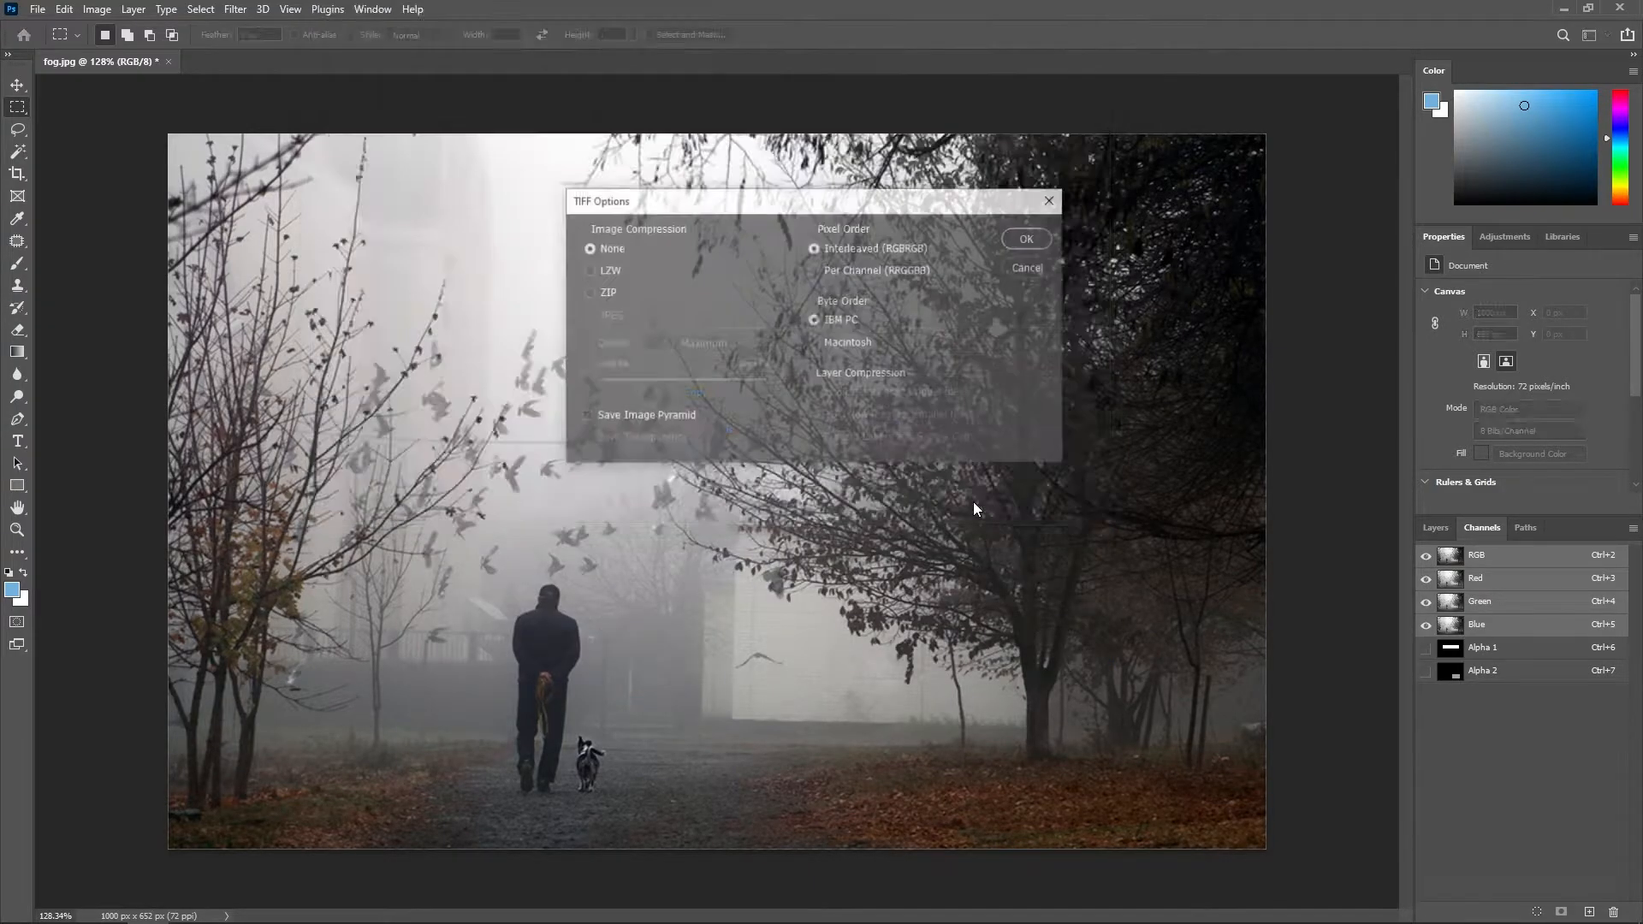
left_click(1026, 240)
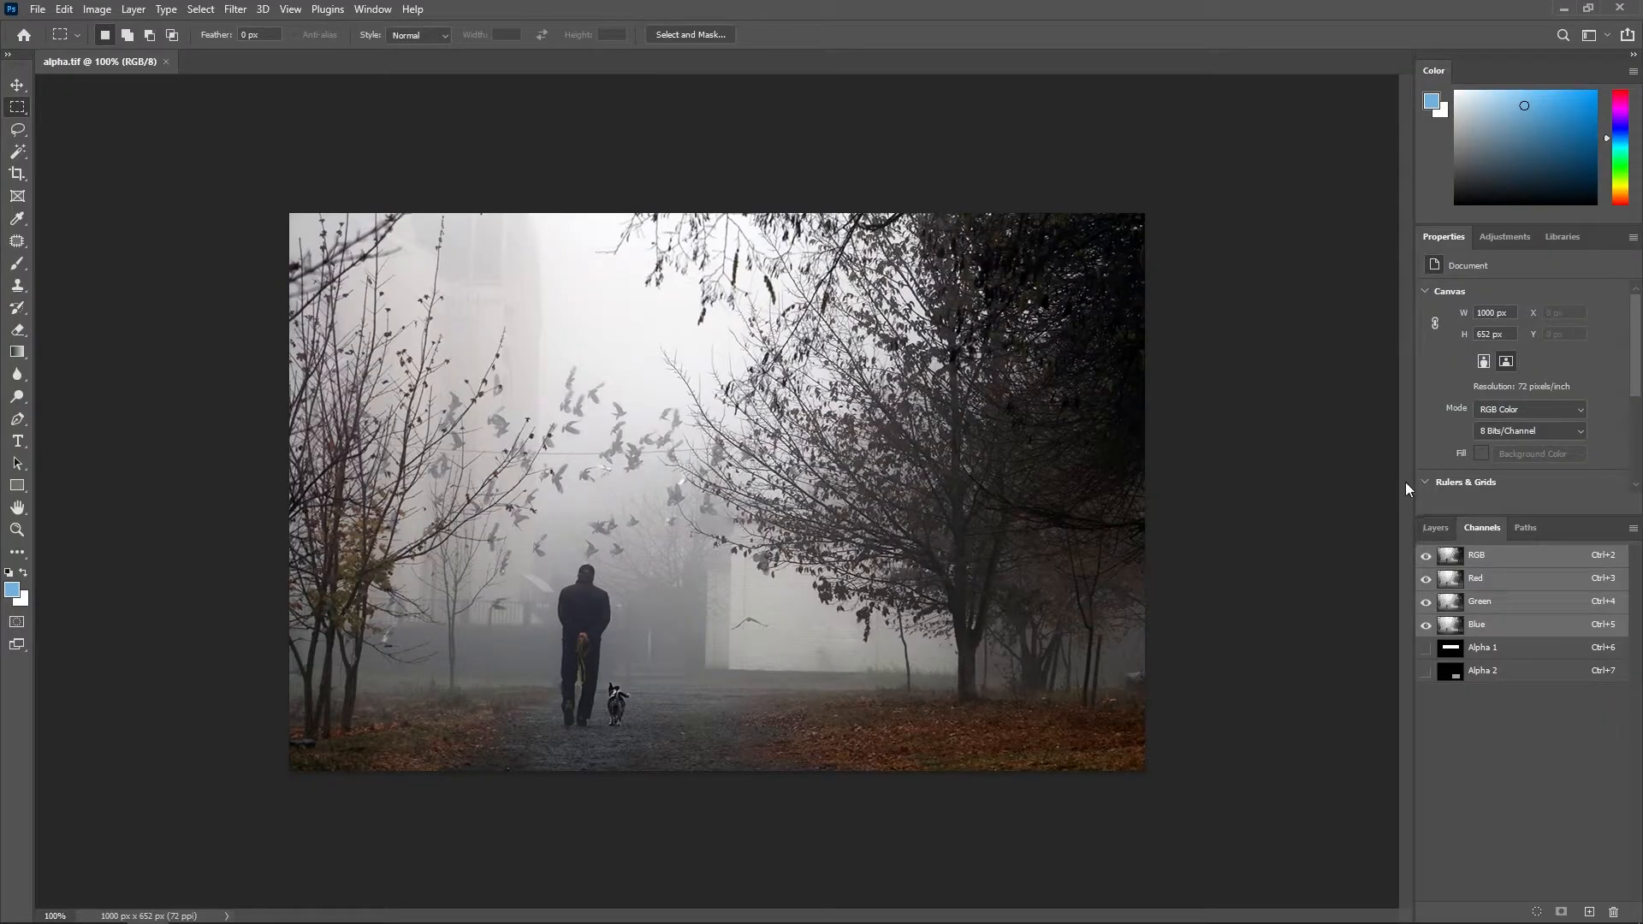
left_click(1482, 669)
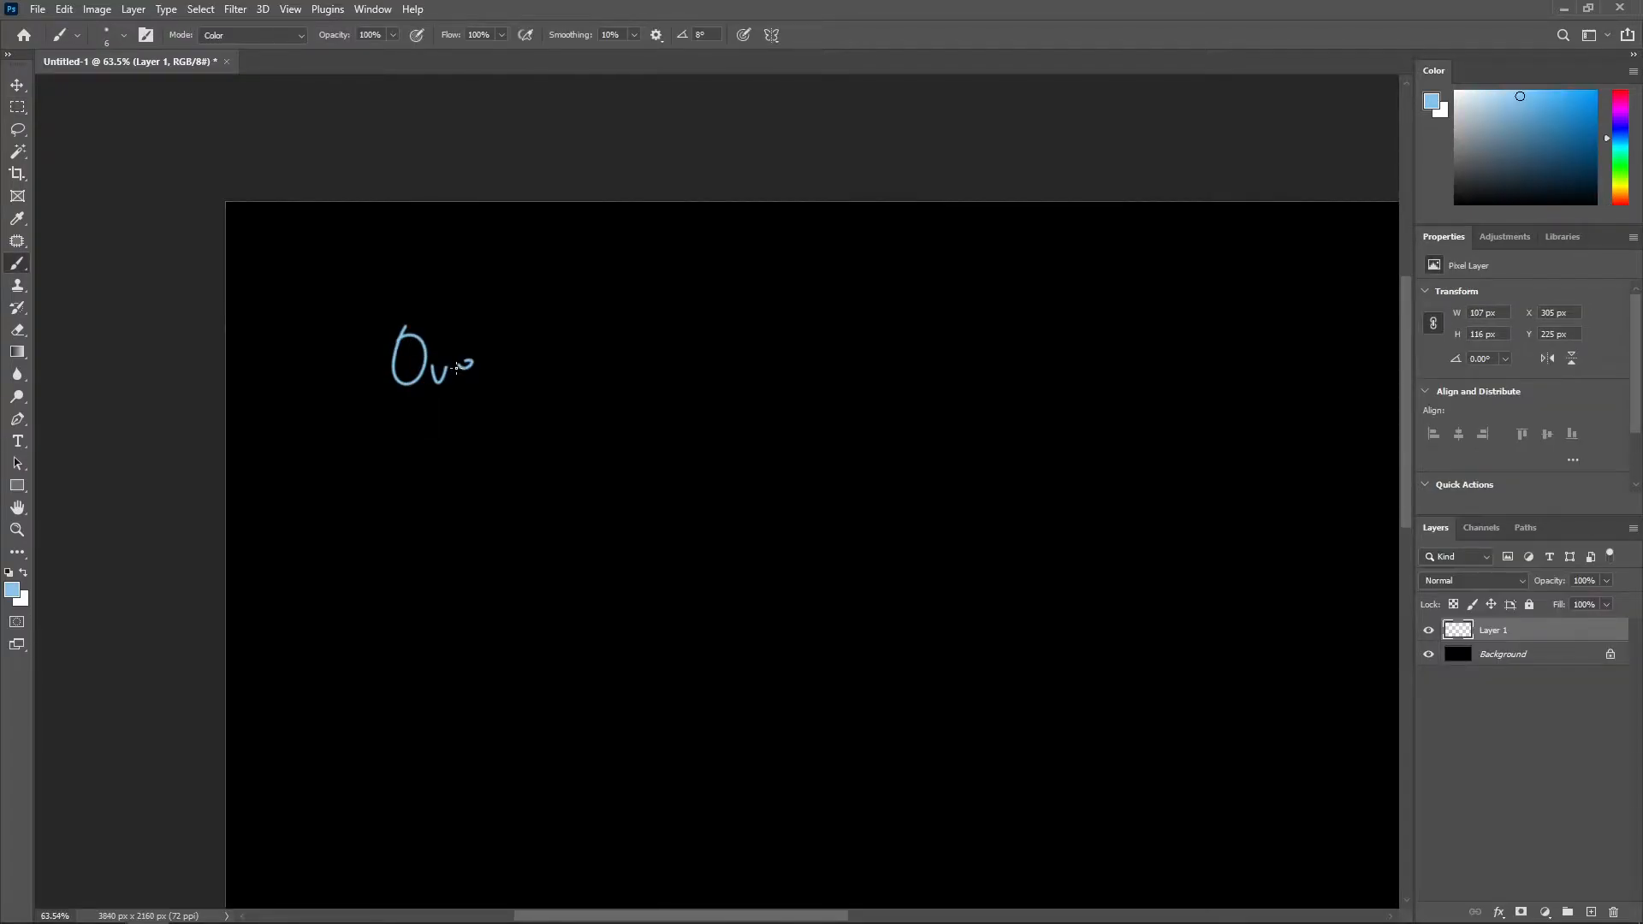
Handwrite the blue title 'Over Operation (Normal Blend Mode)' with the brush
left_click_drag(450, 367, 603, 346)
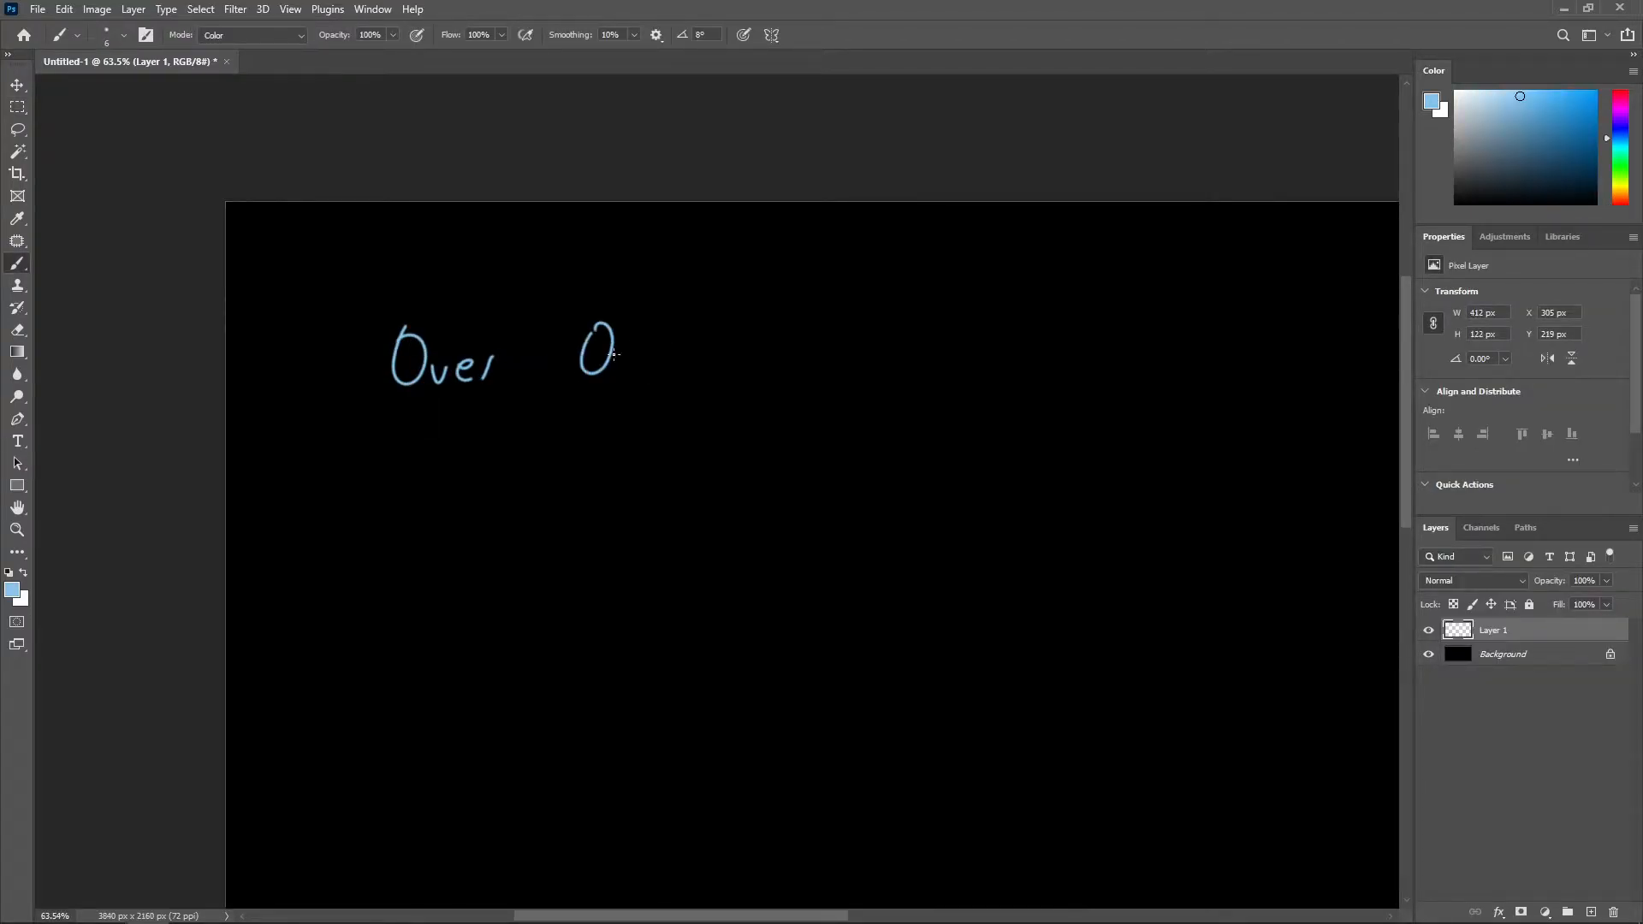
left_click_drag(617, 361, 692, 361)
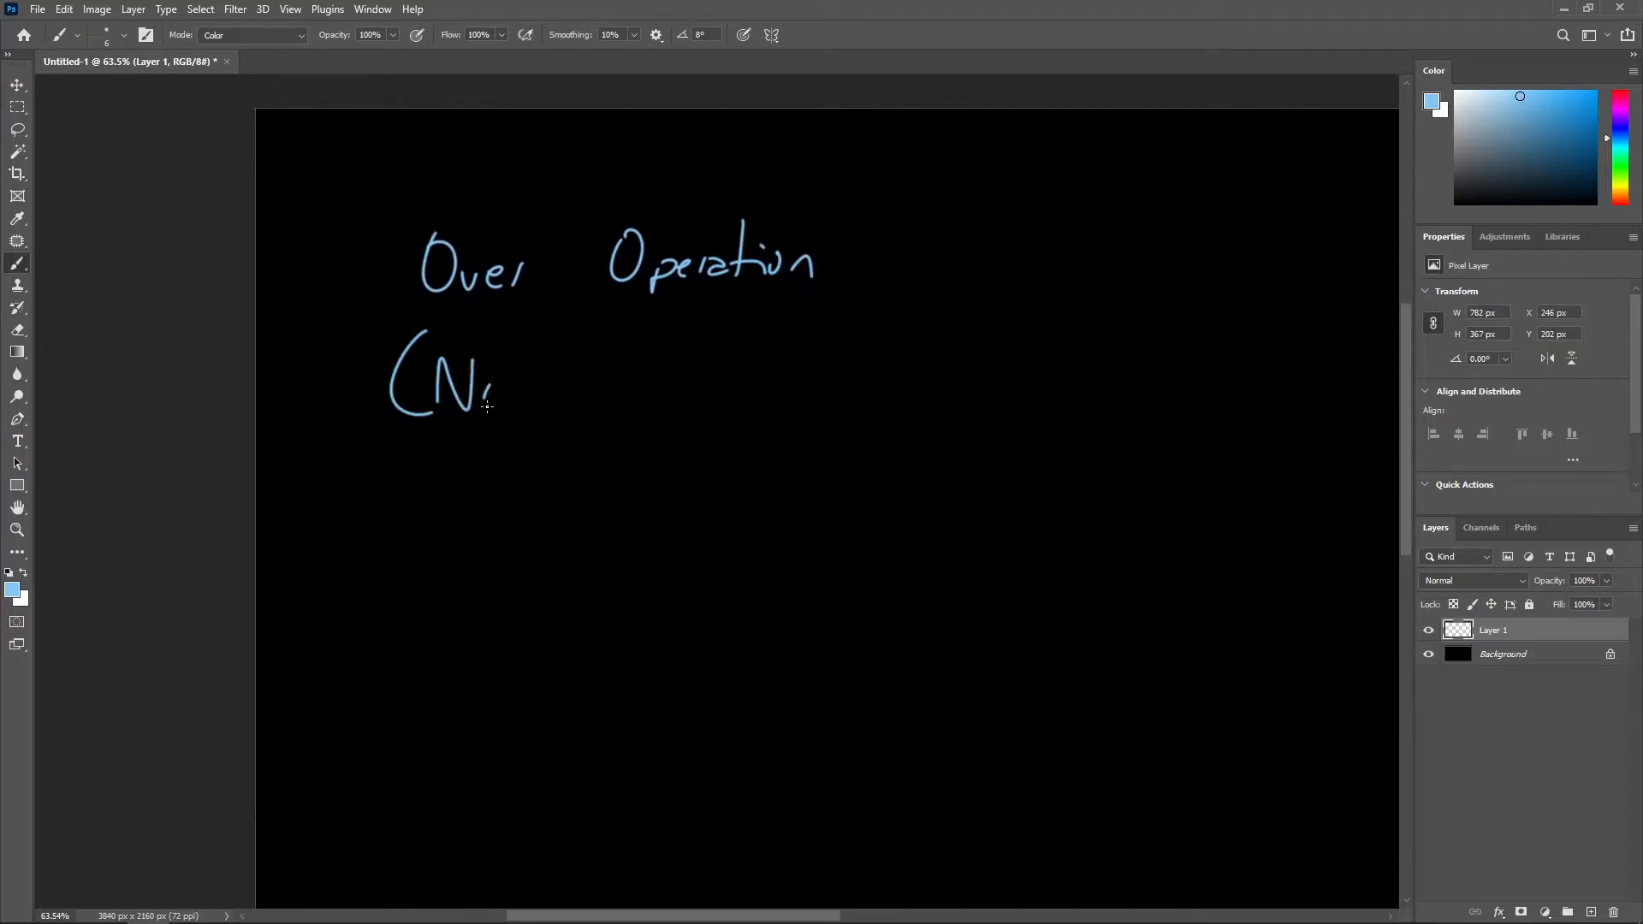
left_click_drag(493, 381, 603, 381)
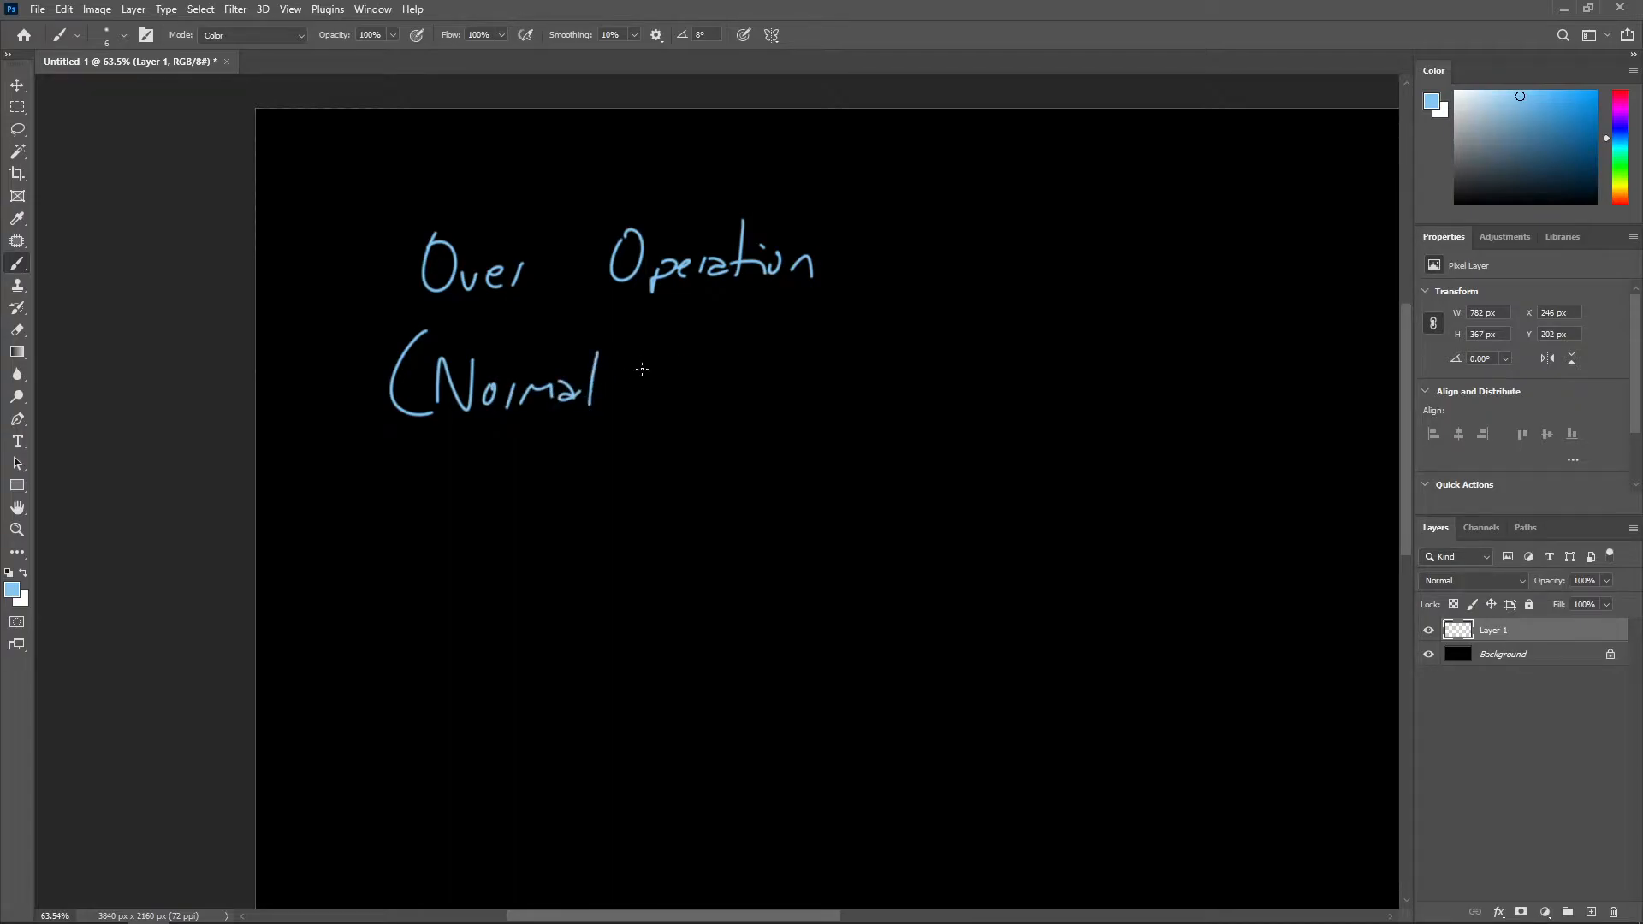
left_click_drag(651, 376, 770, 377)
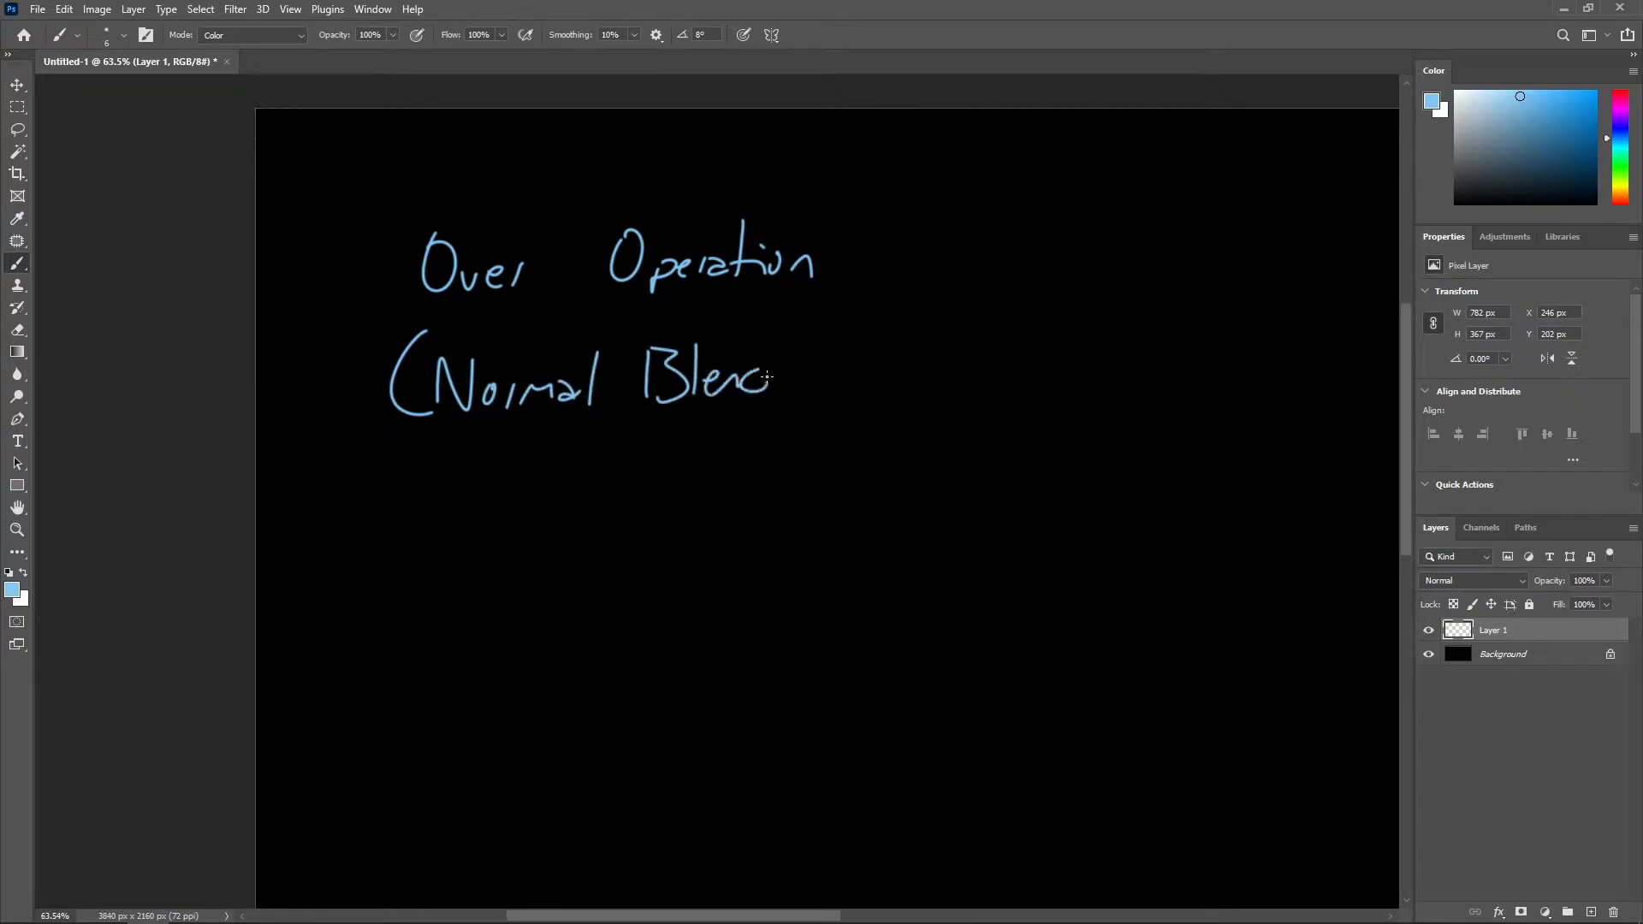
left_click_drag(780, 361, 922, 361)
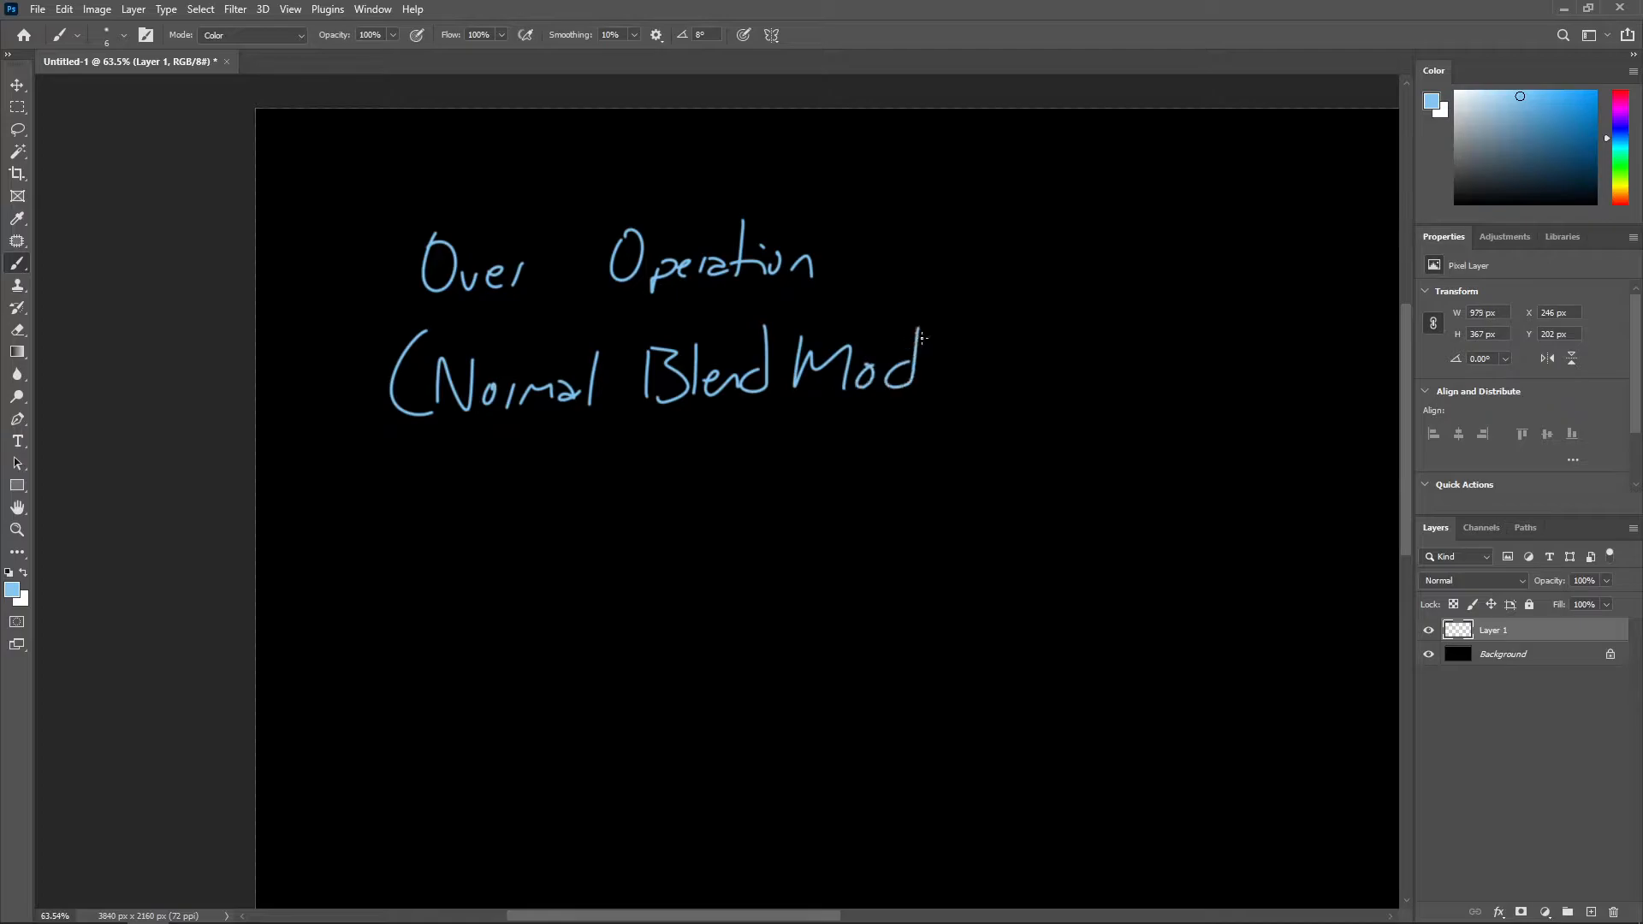
Switch the brush colour to yellow and start the alpha equation
left_click(1472, 580)
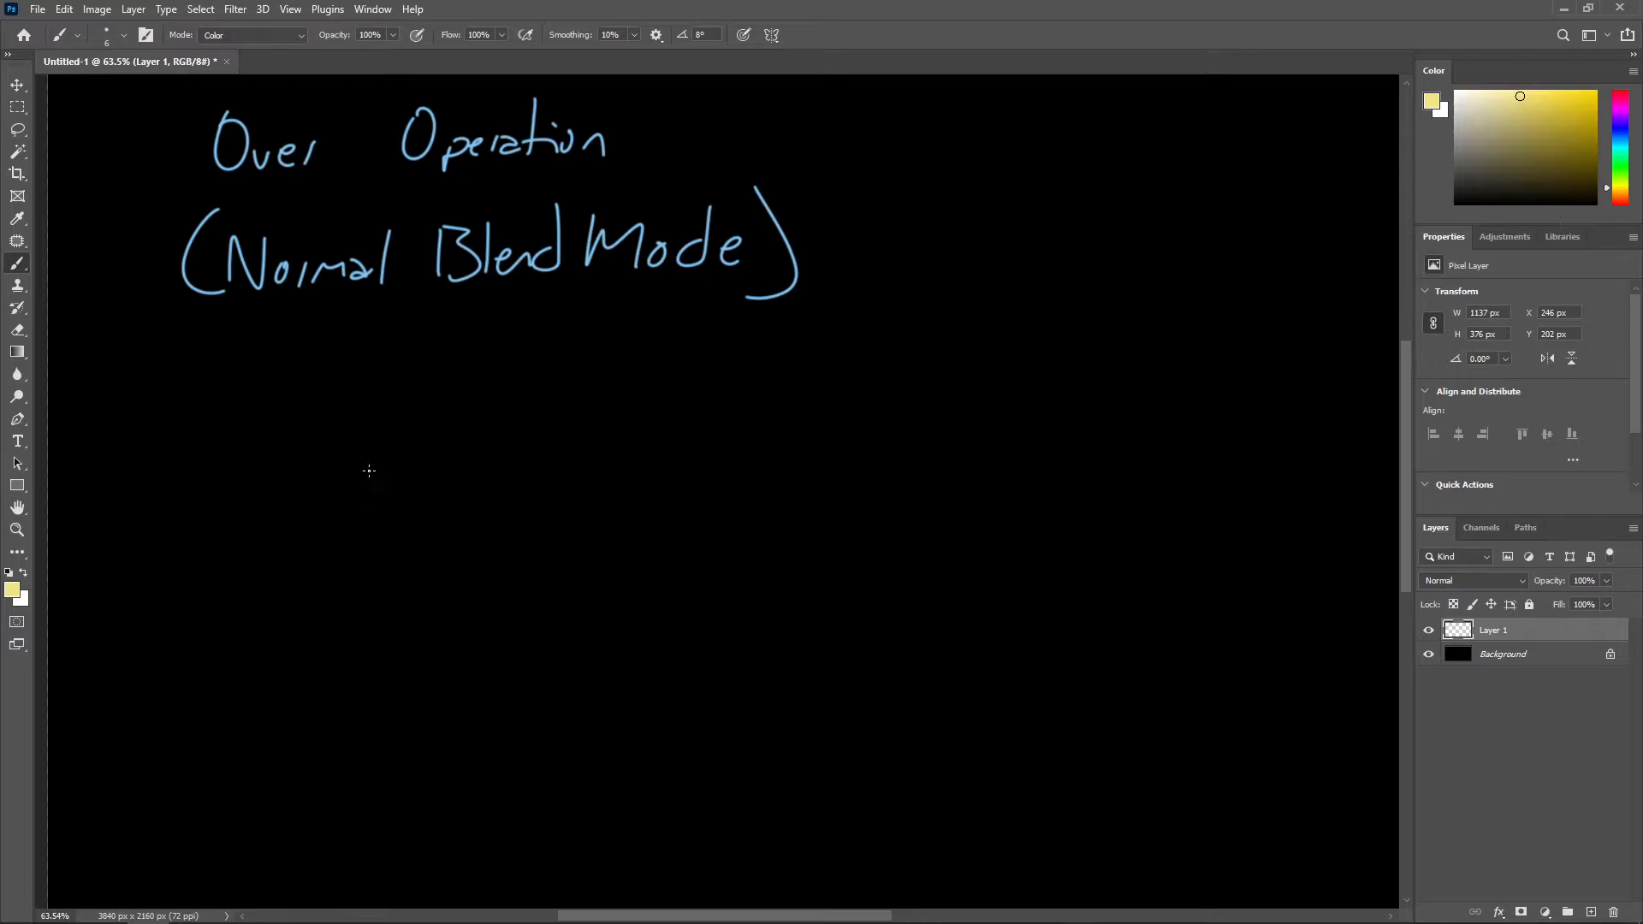
mouse_move(260, 466)
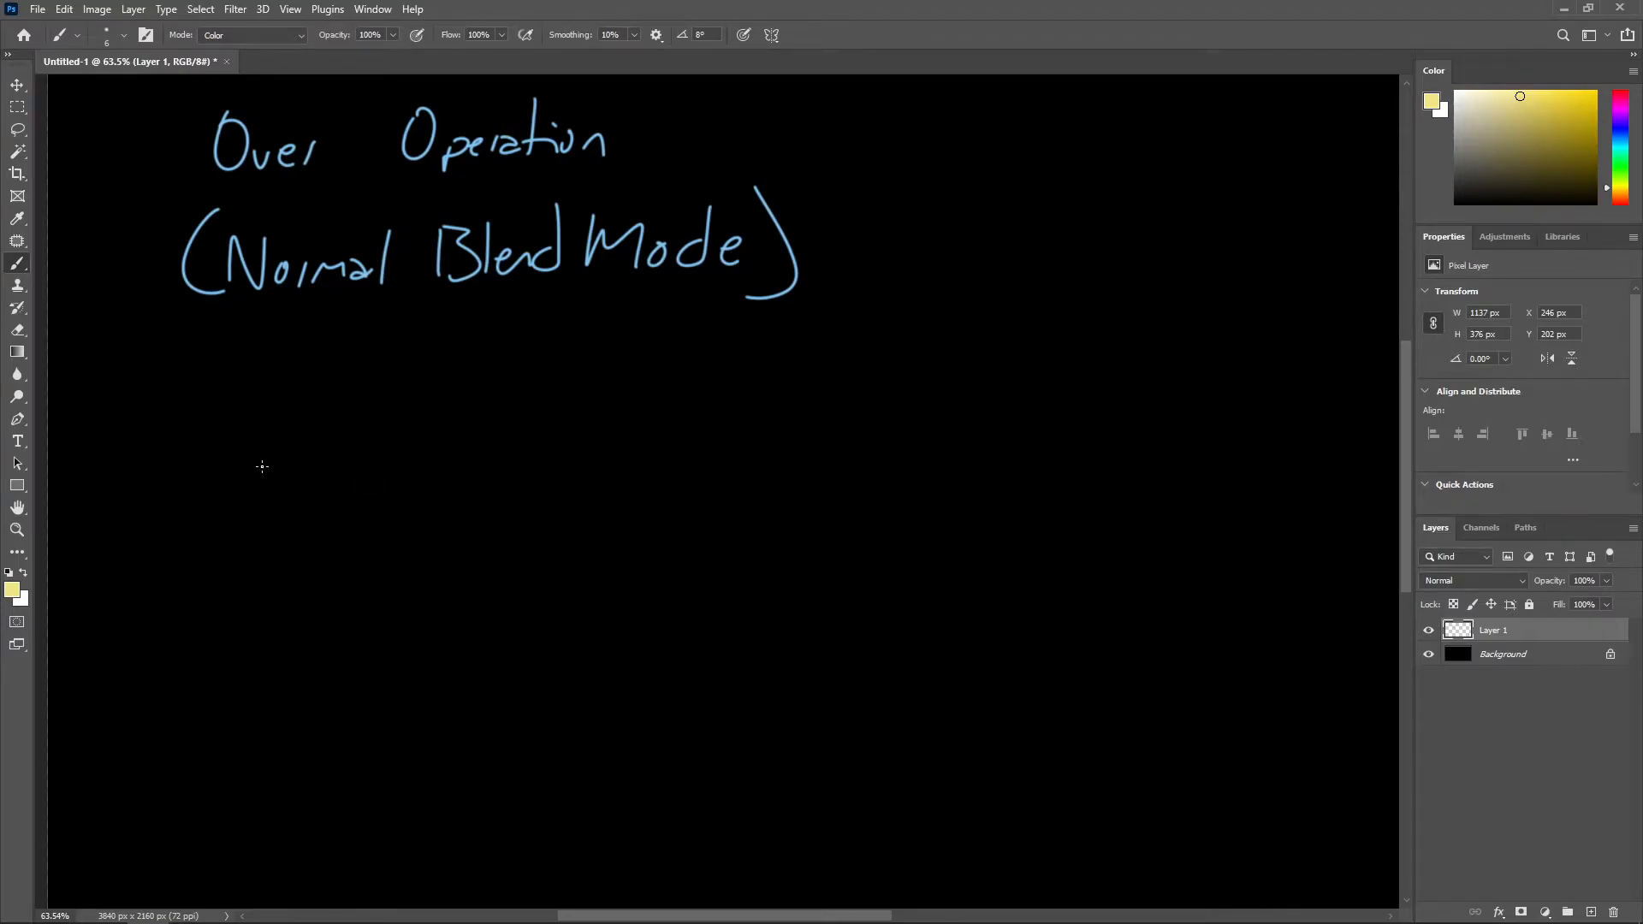
left_click_drag(252, 478, 288, 451)
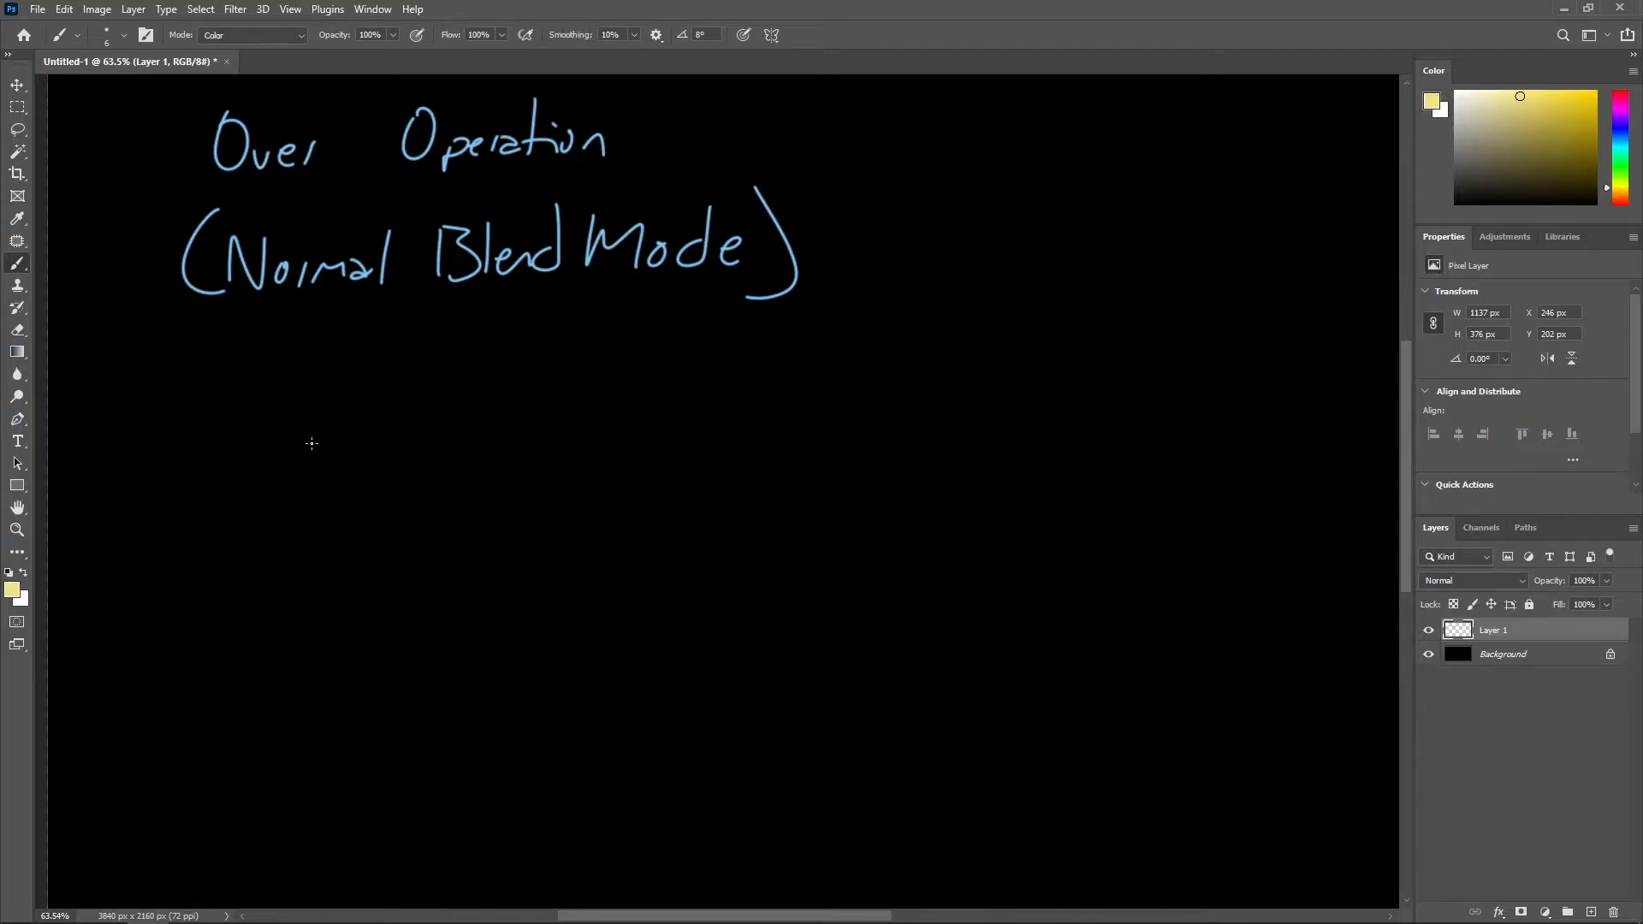
left_click_drag(292, 456, 310, 445)
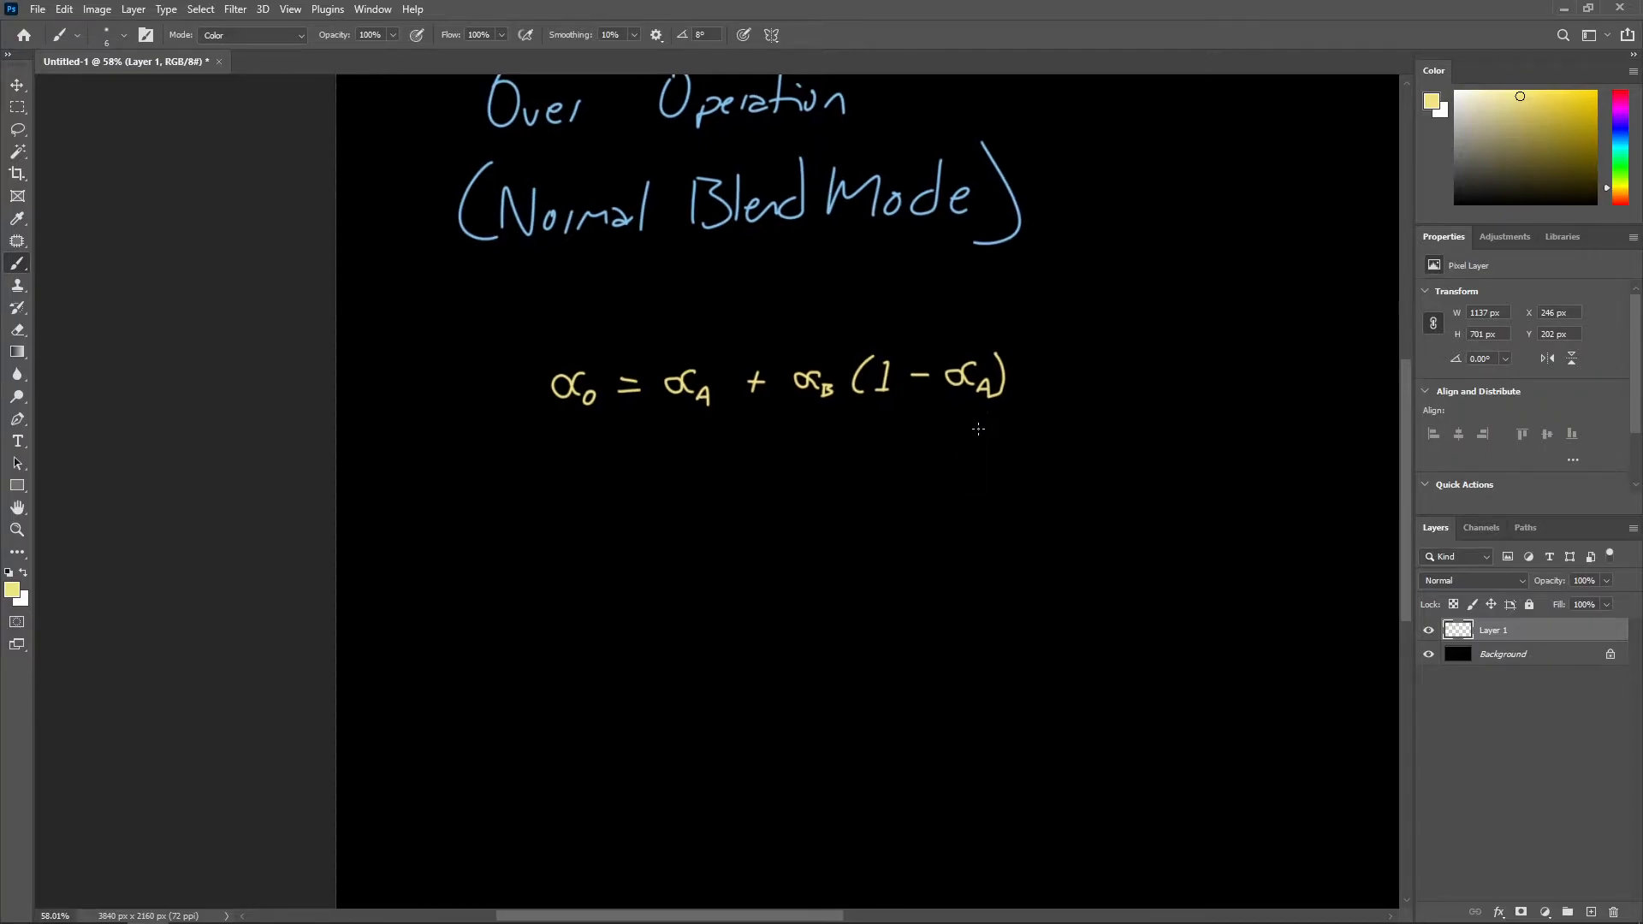
Pick pink in the Color panel for the colour equation
left_click(1620, 157)
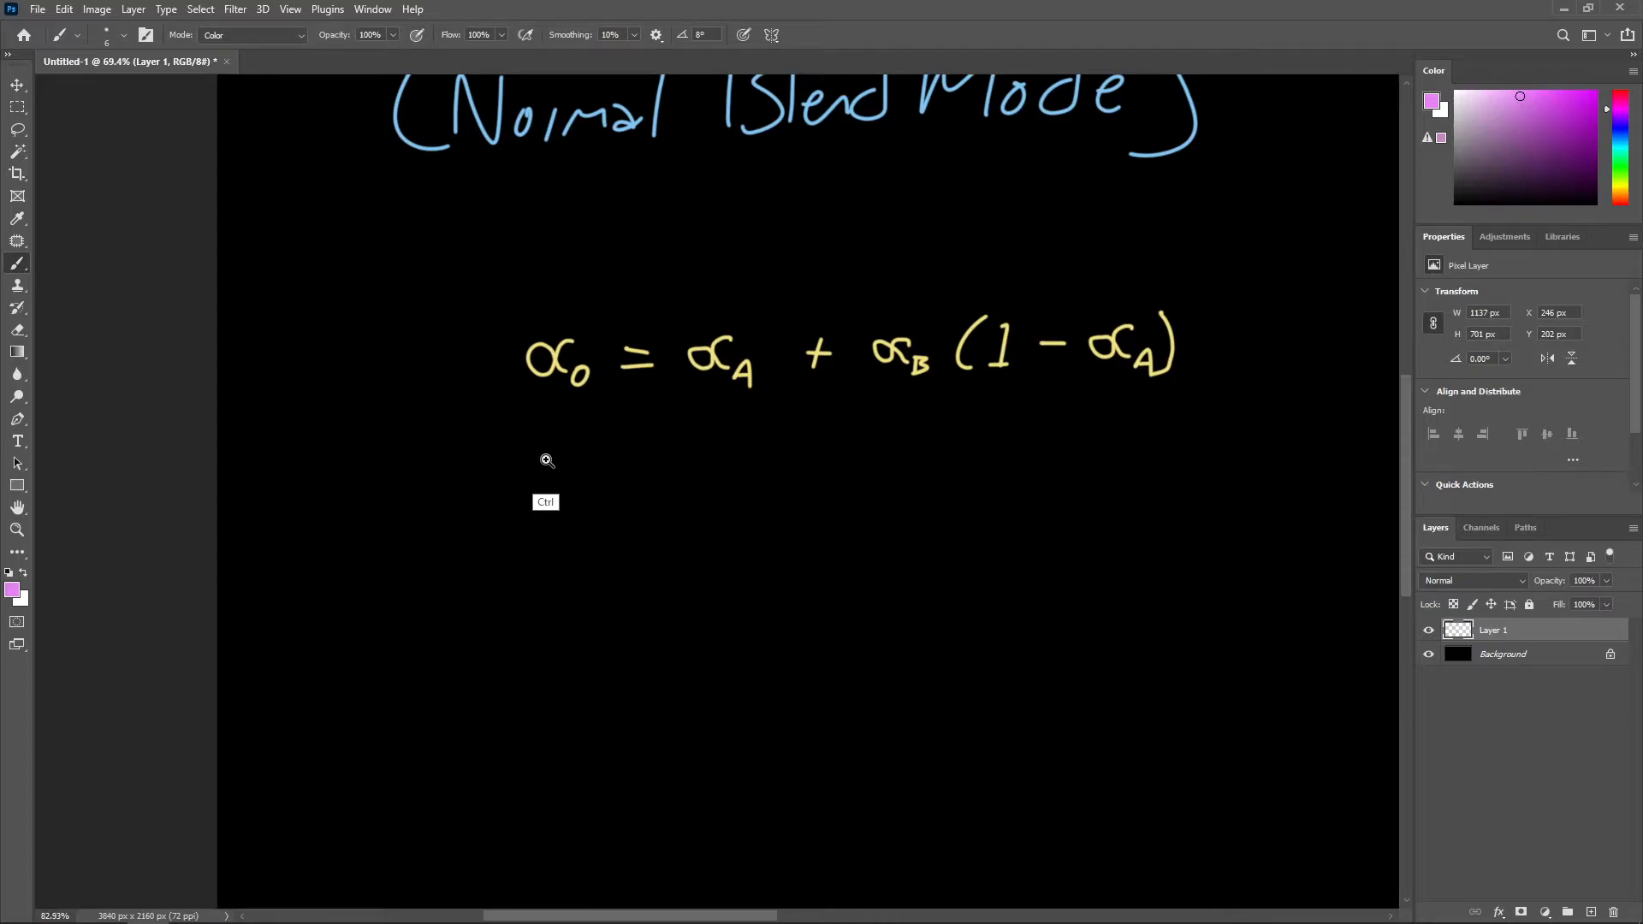
Write pink 'Co = CA' and paste the copied yellow αA after it
left_click_drag(545, 458, 543, 520)
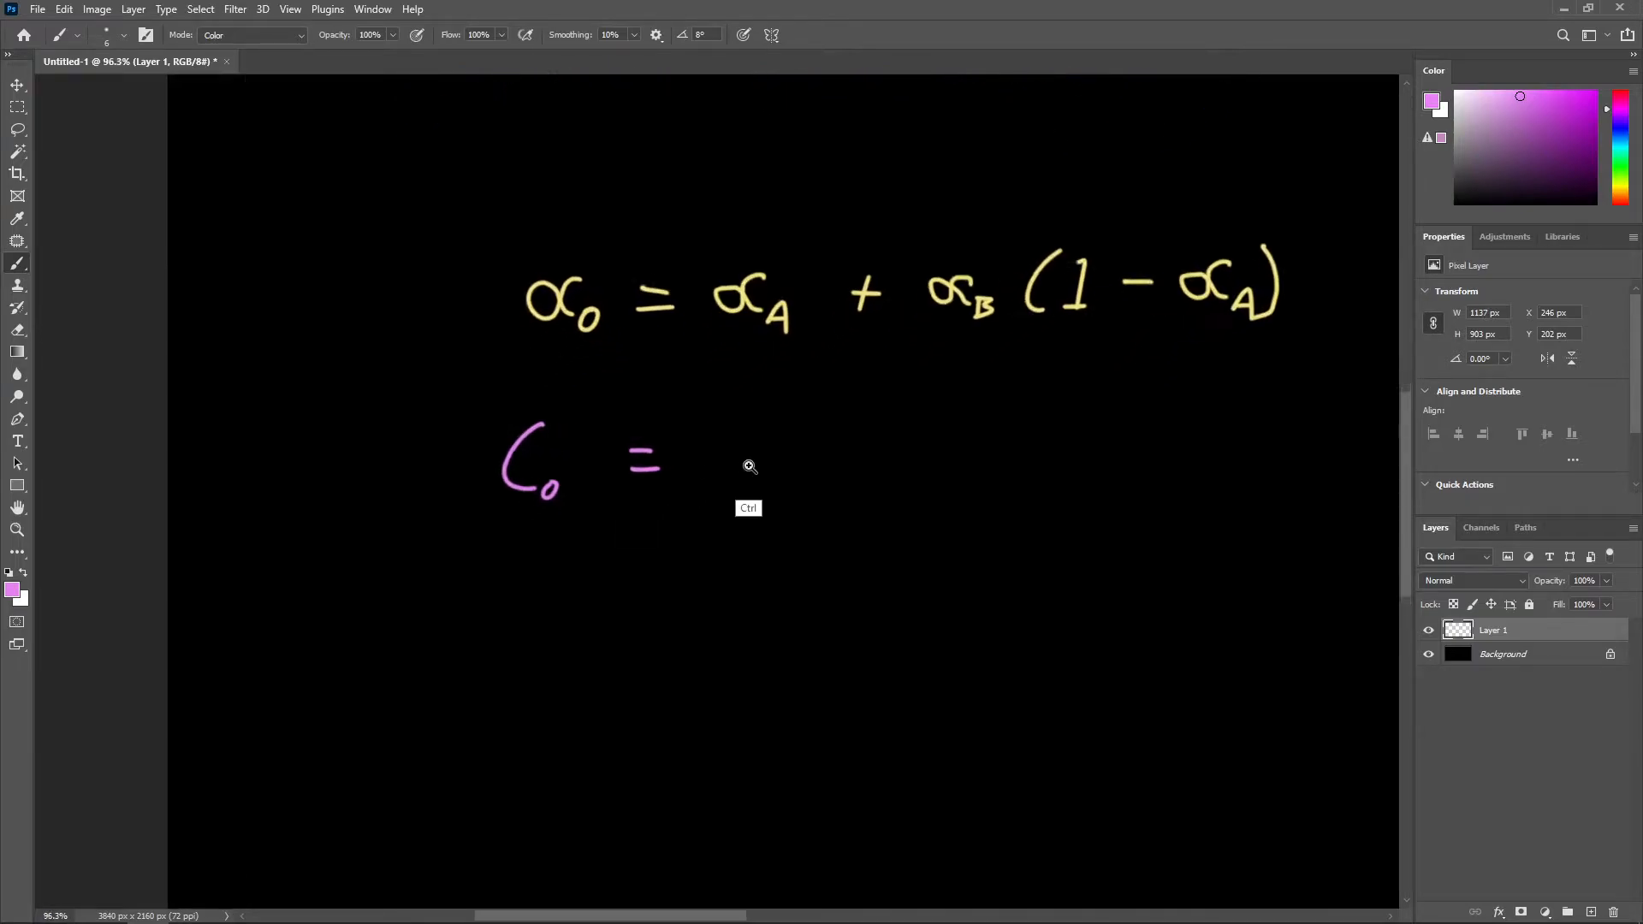
left_click_drag(755, 424, 765, 493)
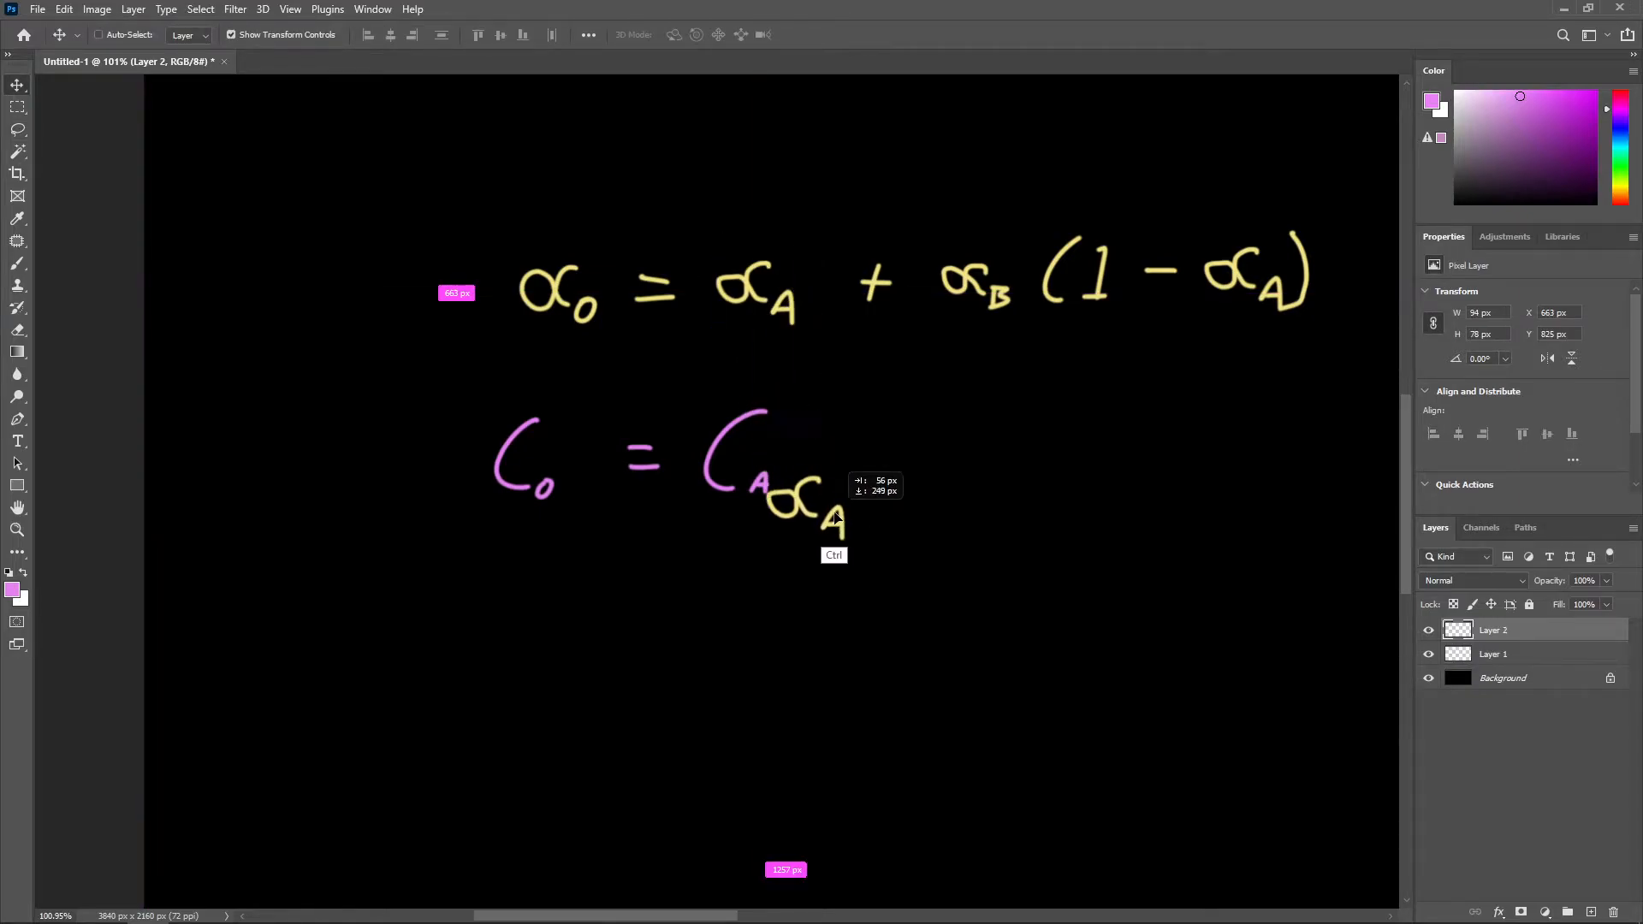
left_click_drag(814, 510, 832, 455)
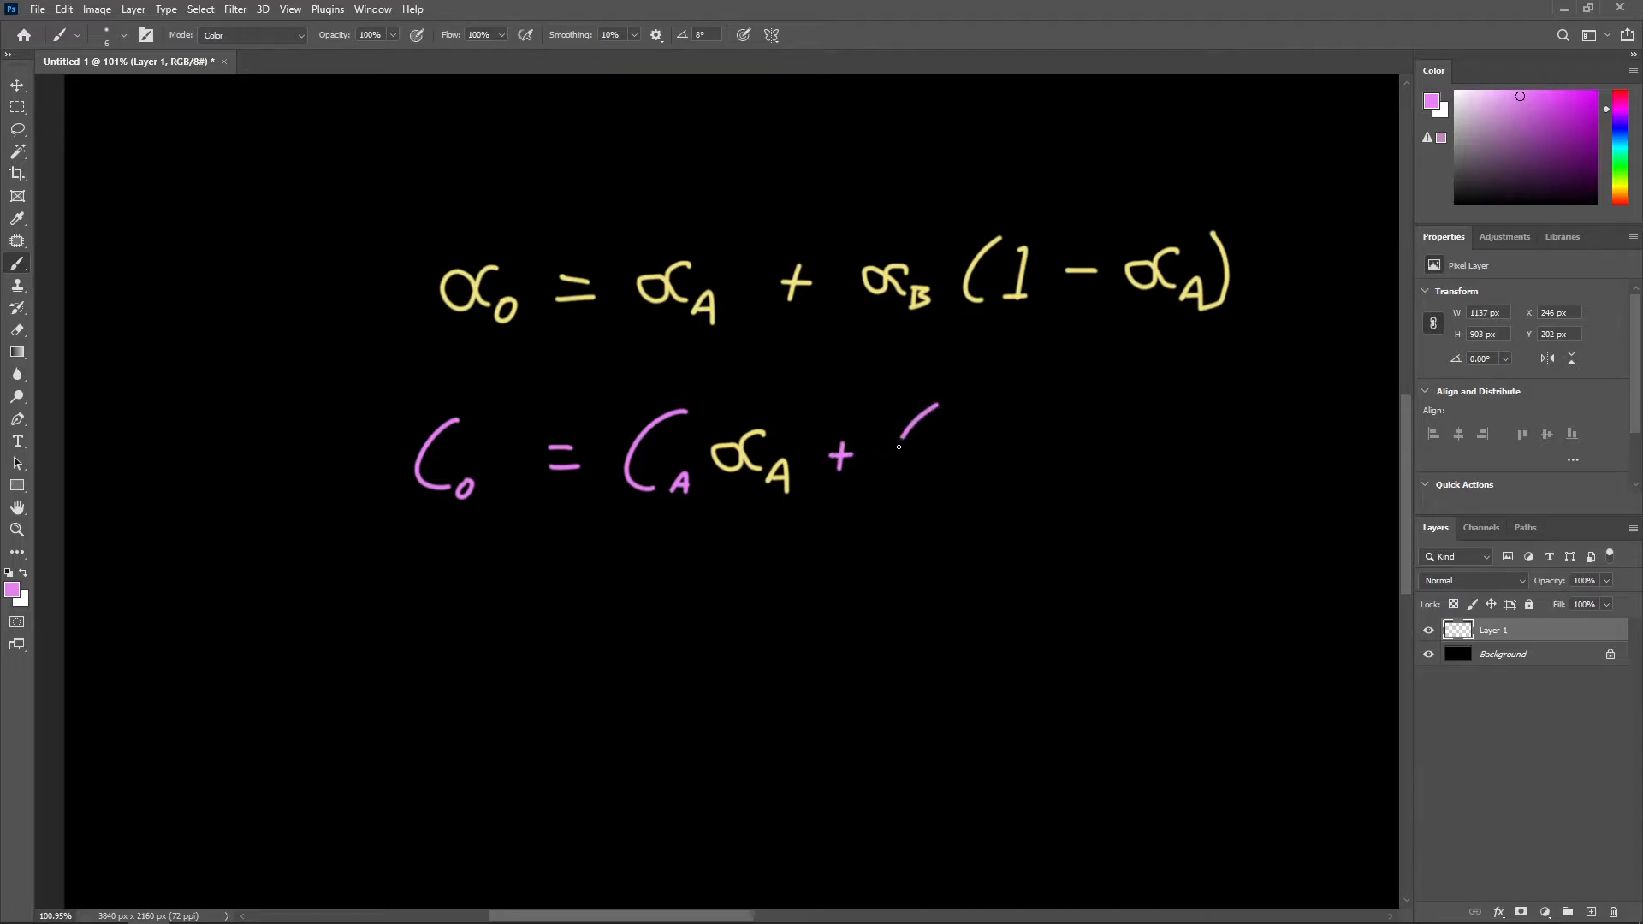
Write pink '+ CB' and move the copied yellow αB(1 − αA) beside it
left_click_drag(923, 409, 943, 503)
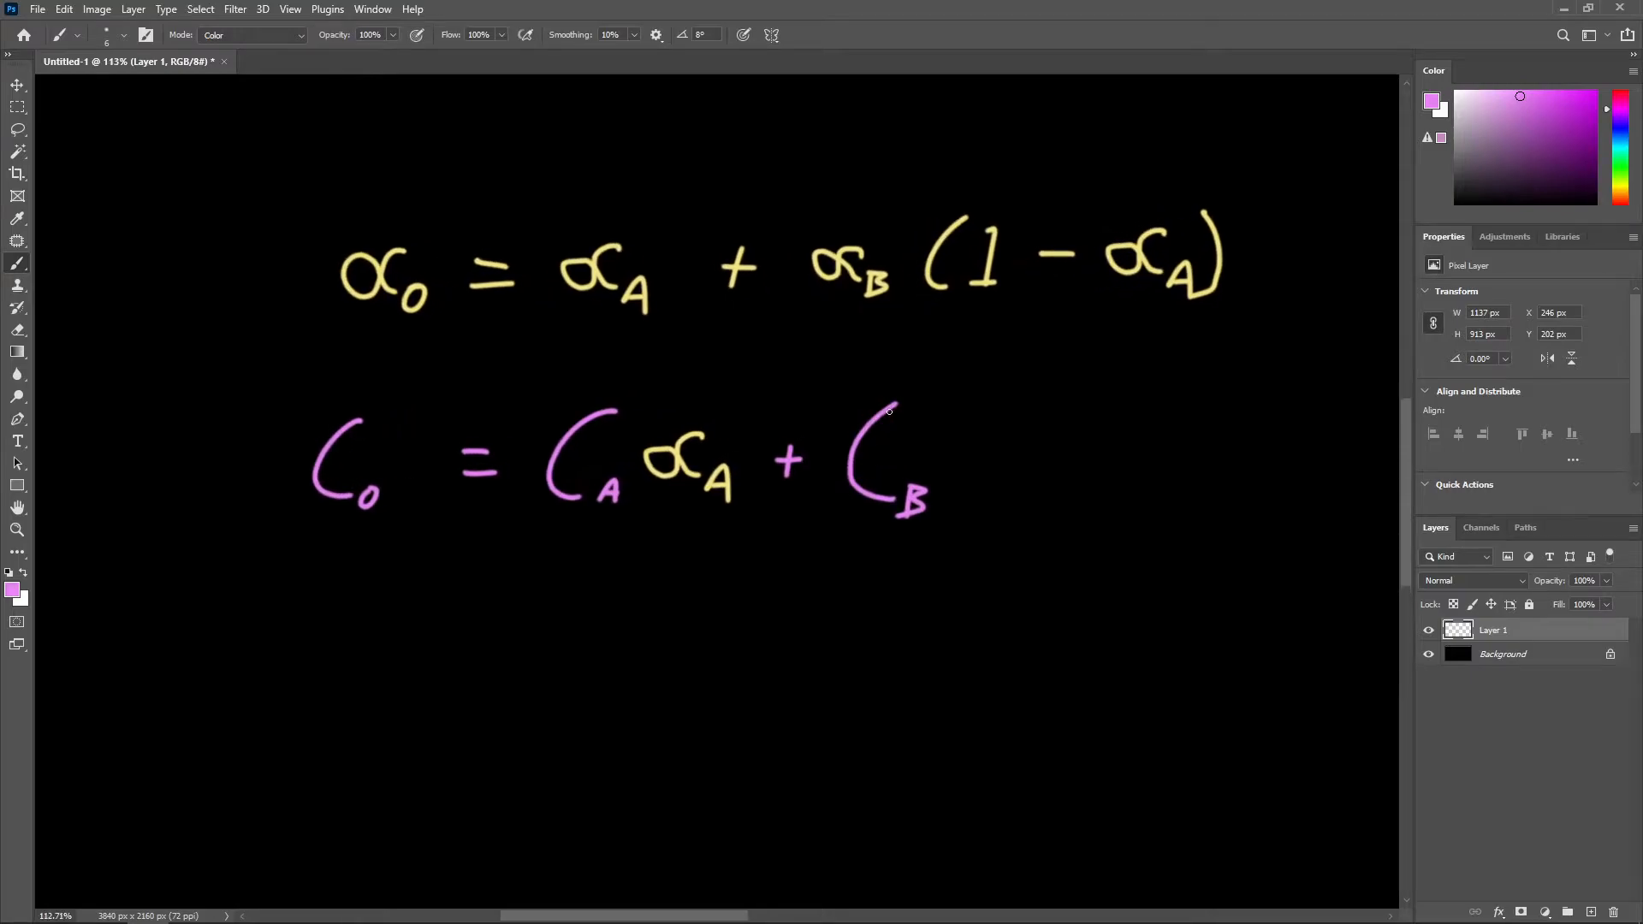
left_click(17, 130)
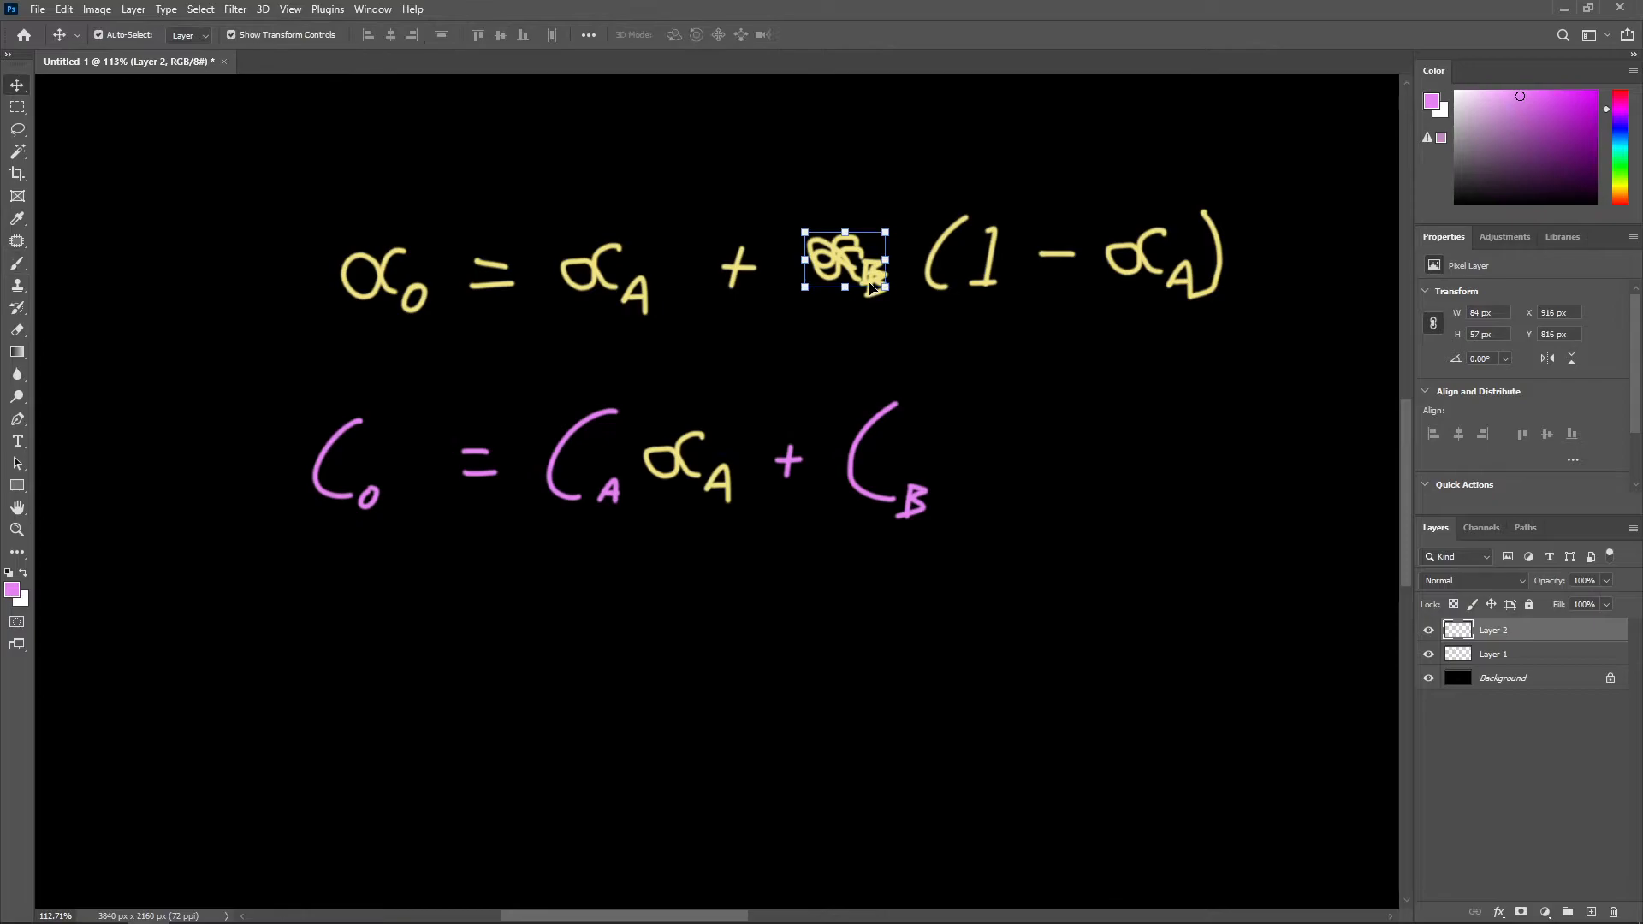
left_click_drag(845, 262, 986, 473)
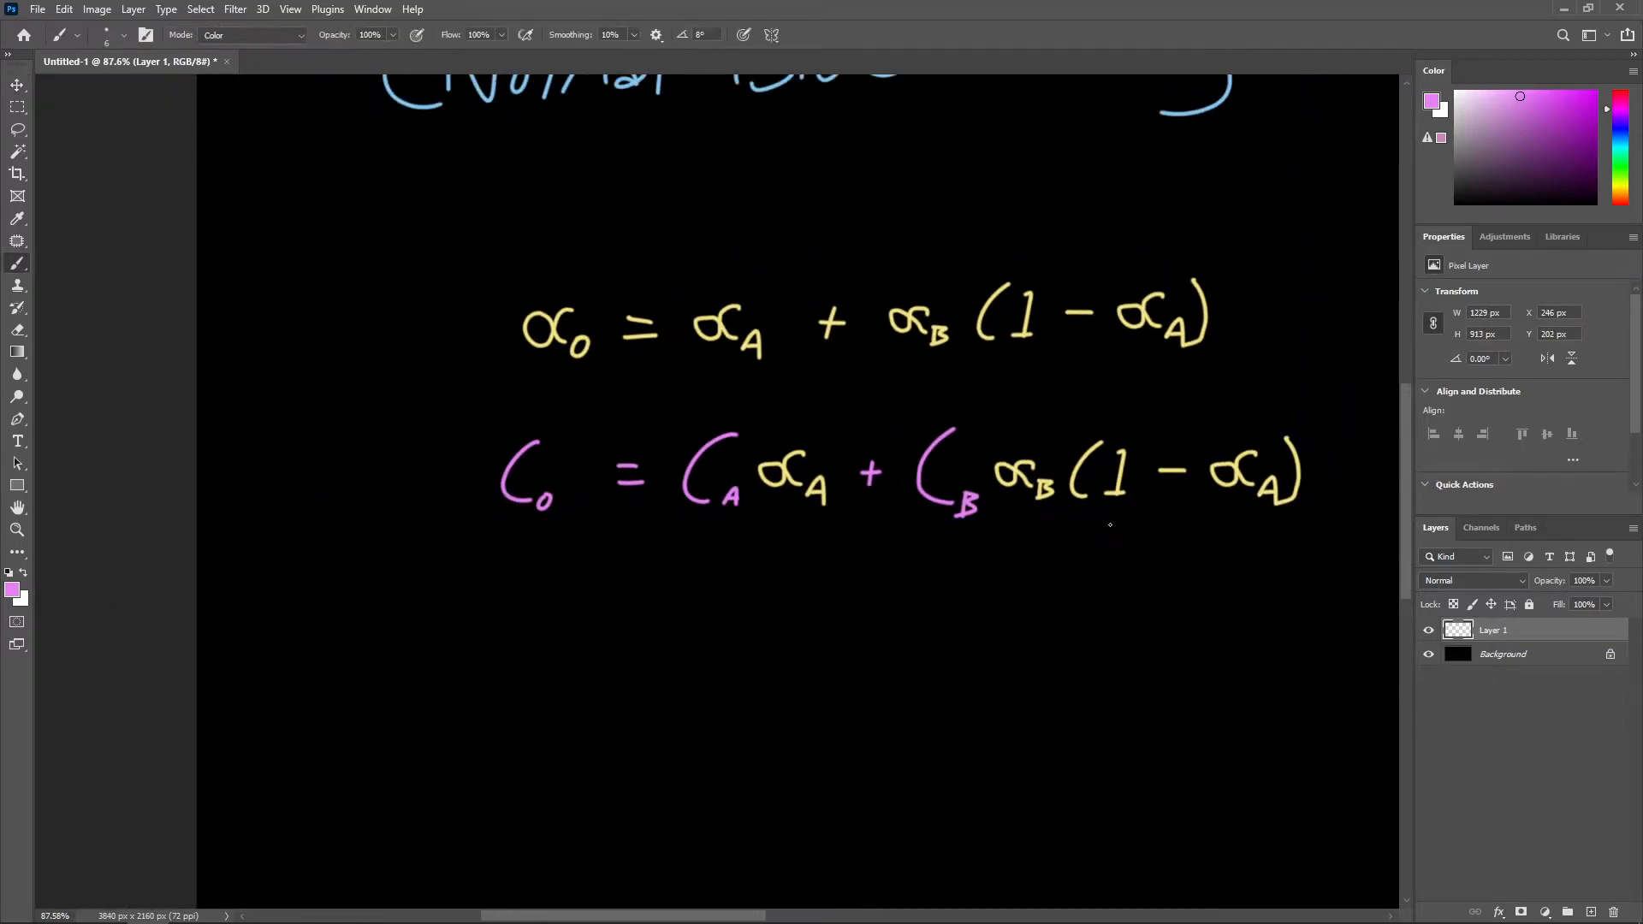
Draw the pink fraction bar under the numerator with yellow αo below, then zoom out
left_click_drag(679, 534, 1306, 534)
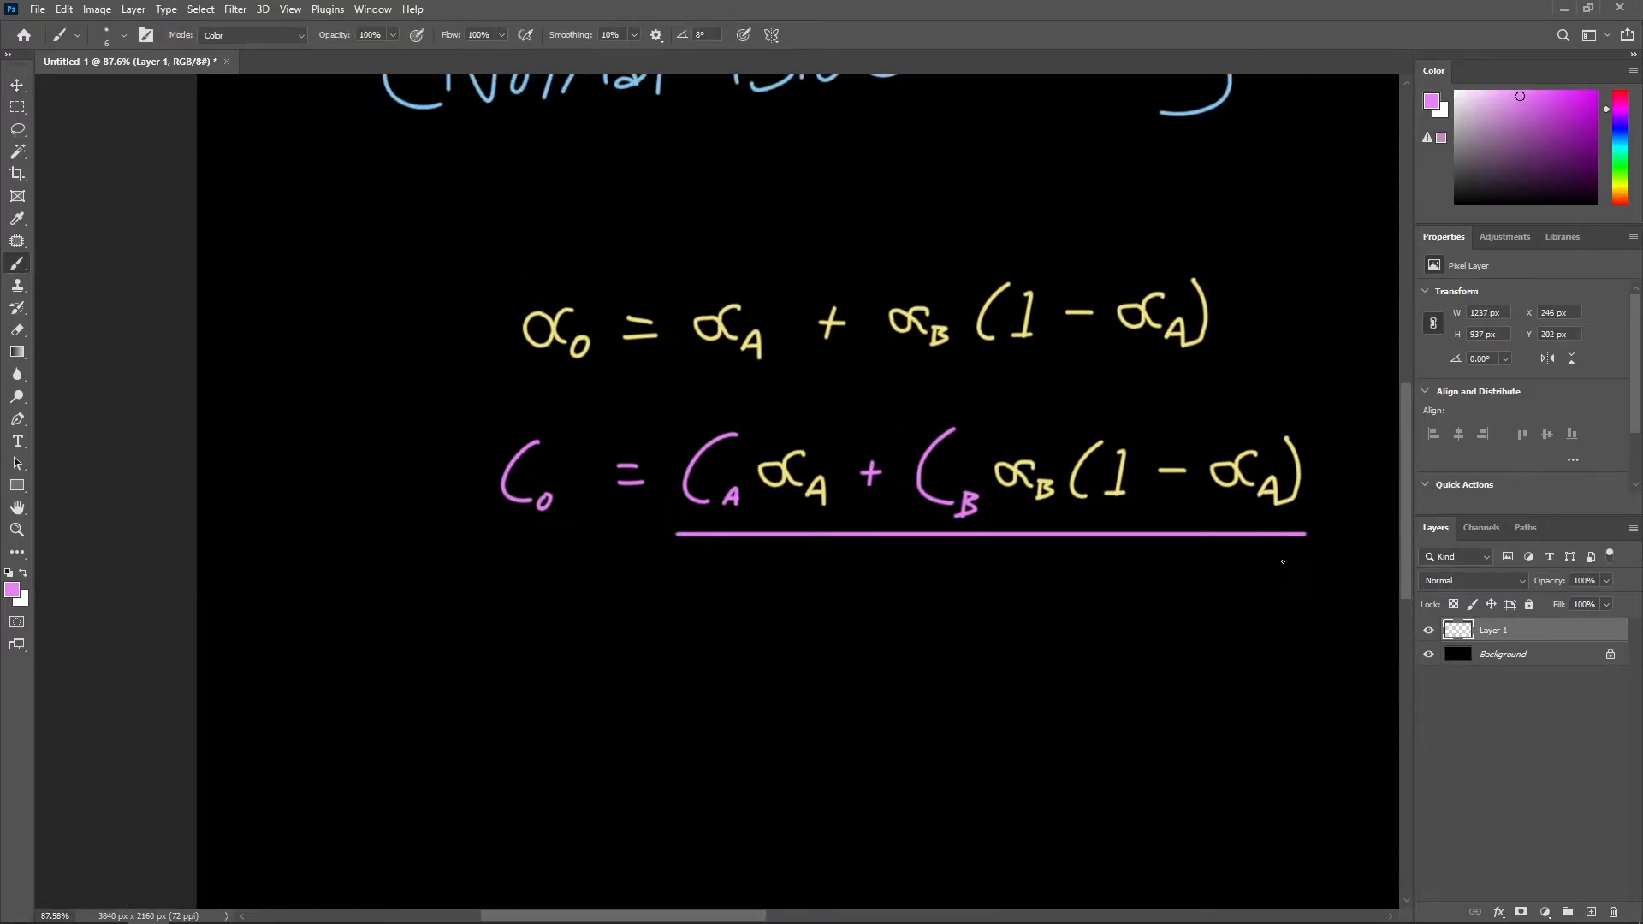
left_click(17, 128)
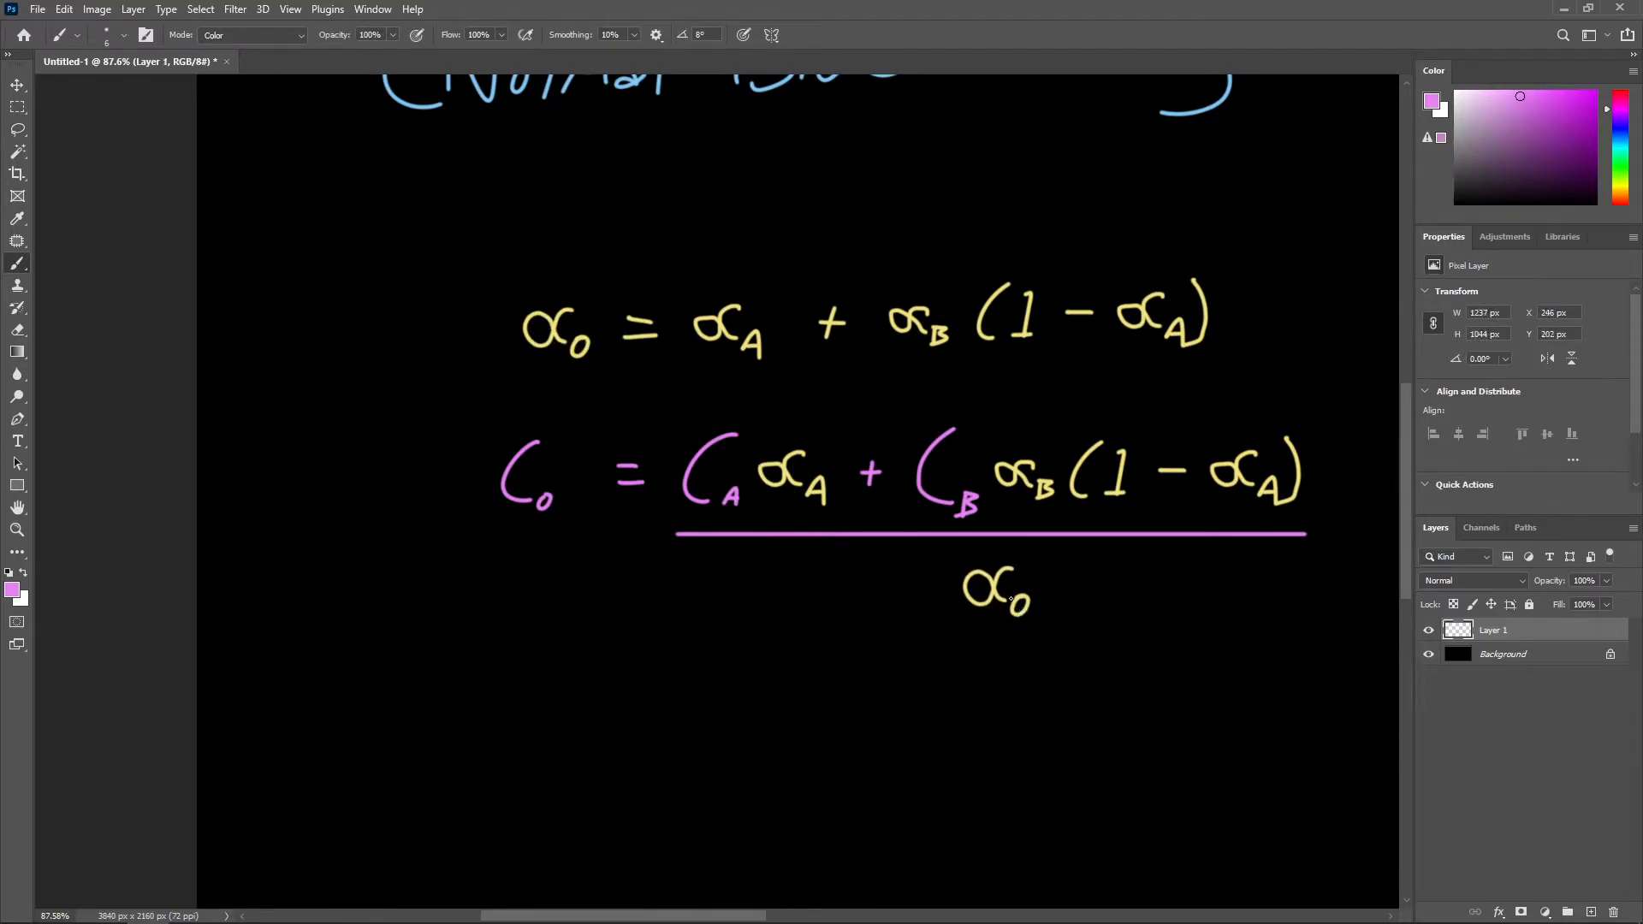
scroll("down", 3)
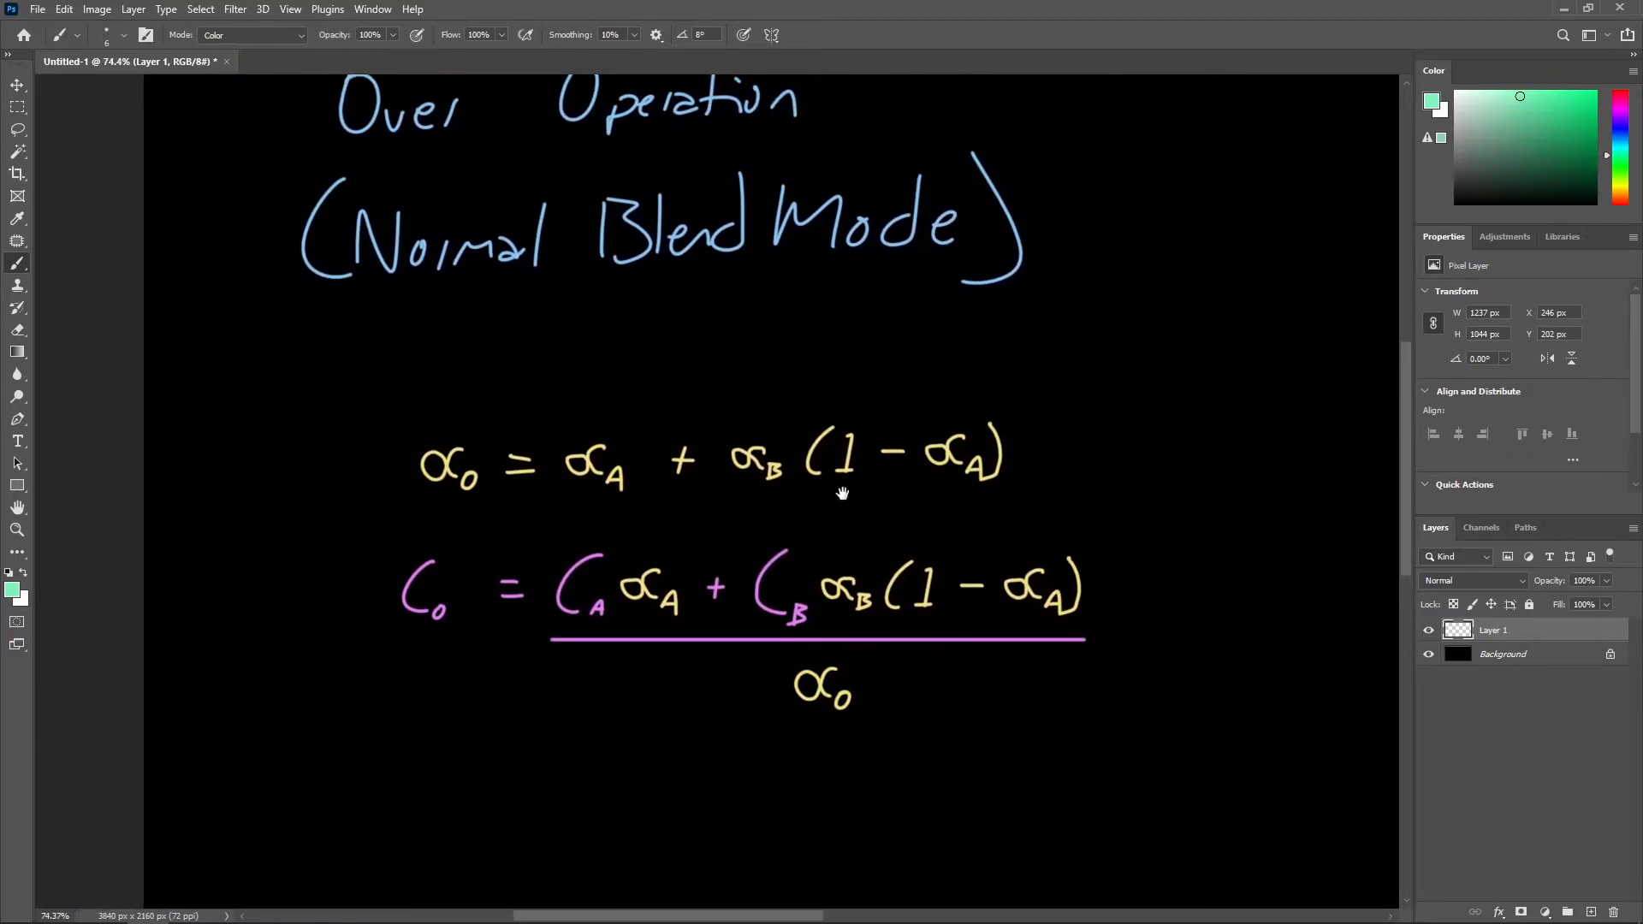
scroll("down", 3)
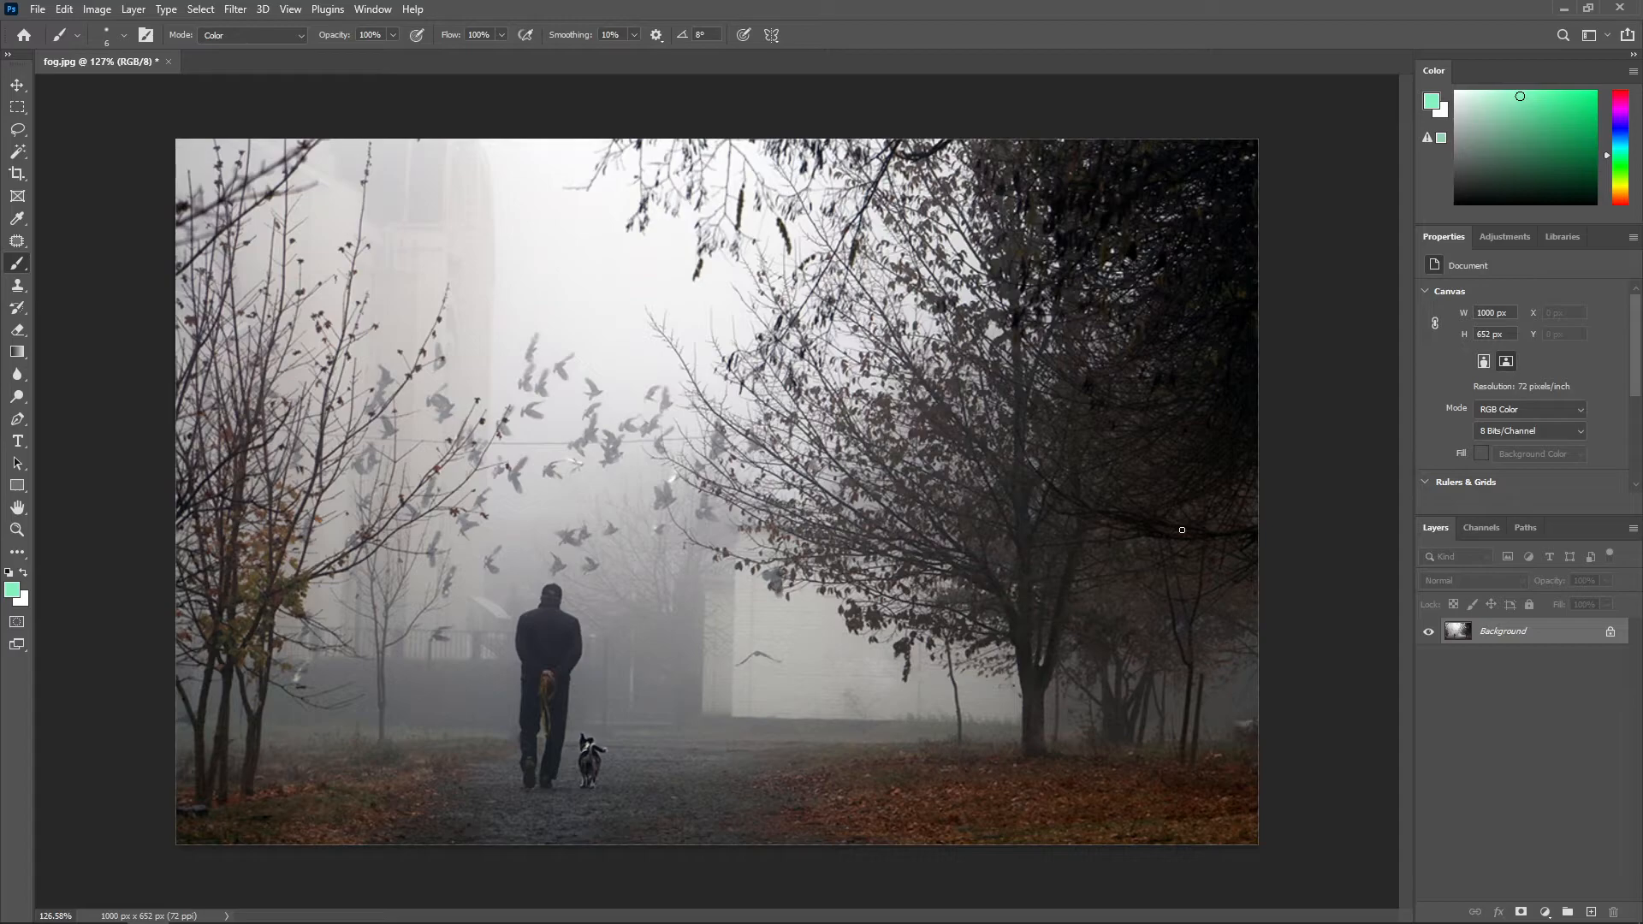
mouse_move(1267, 255)
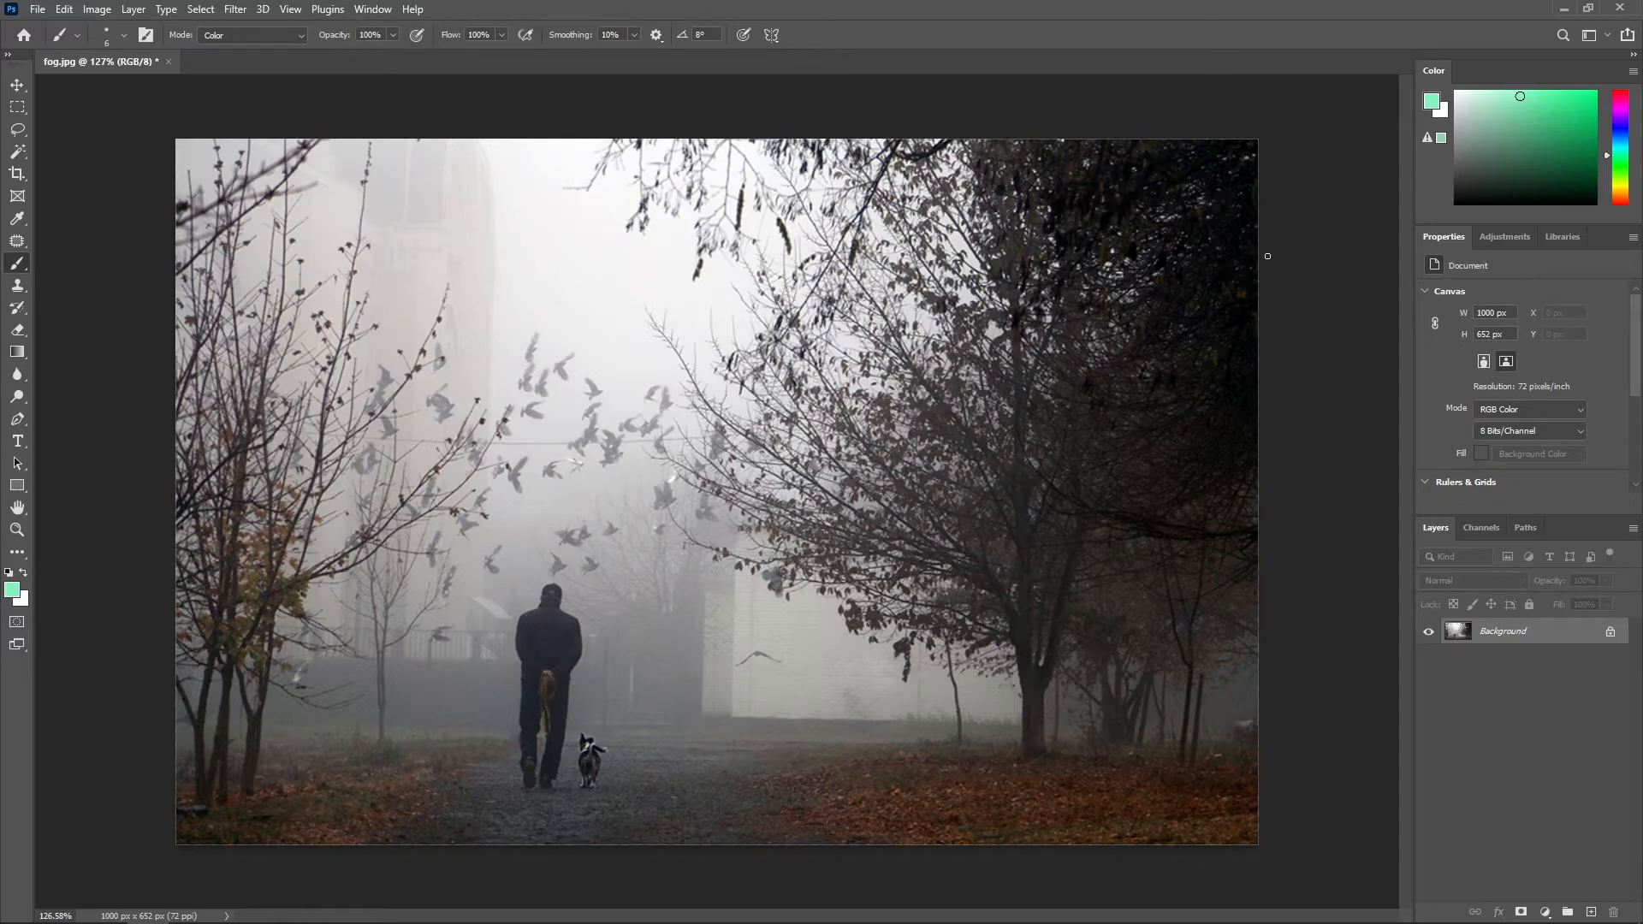
mouse_move(1253, 267)
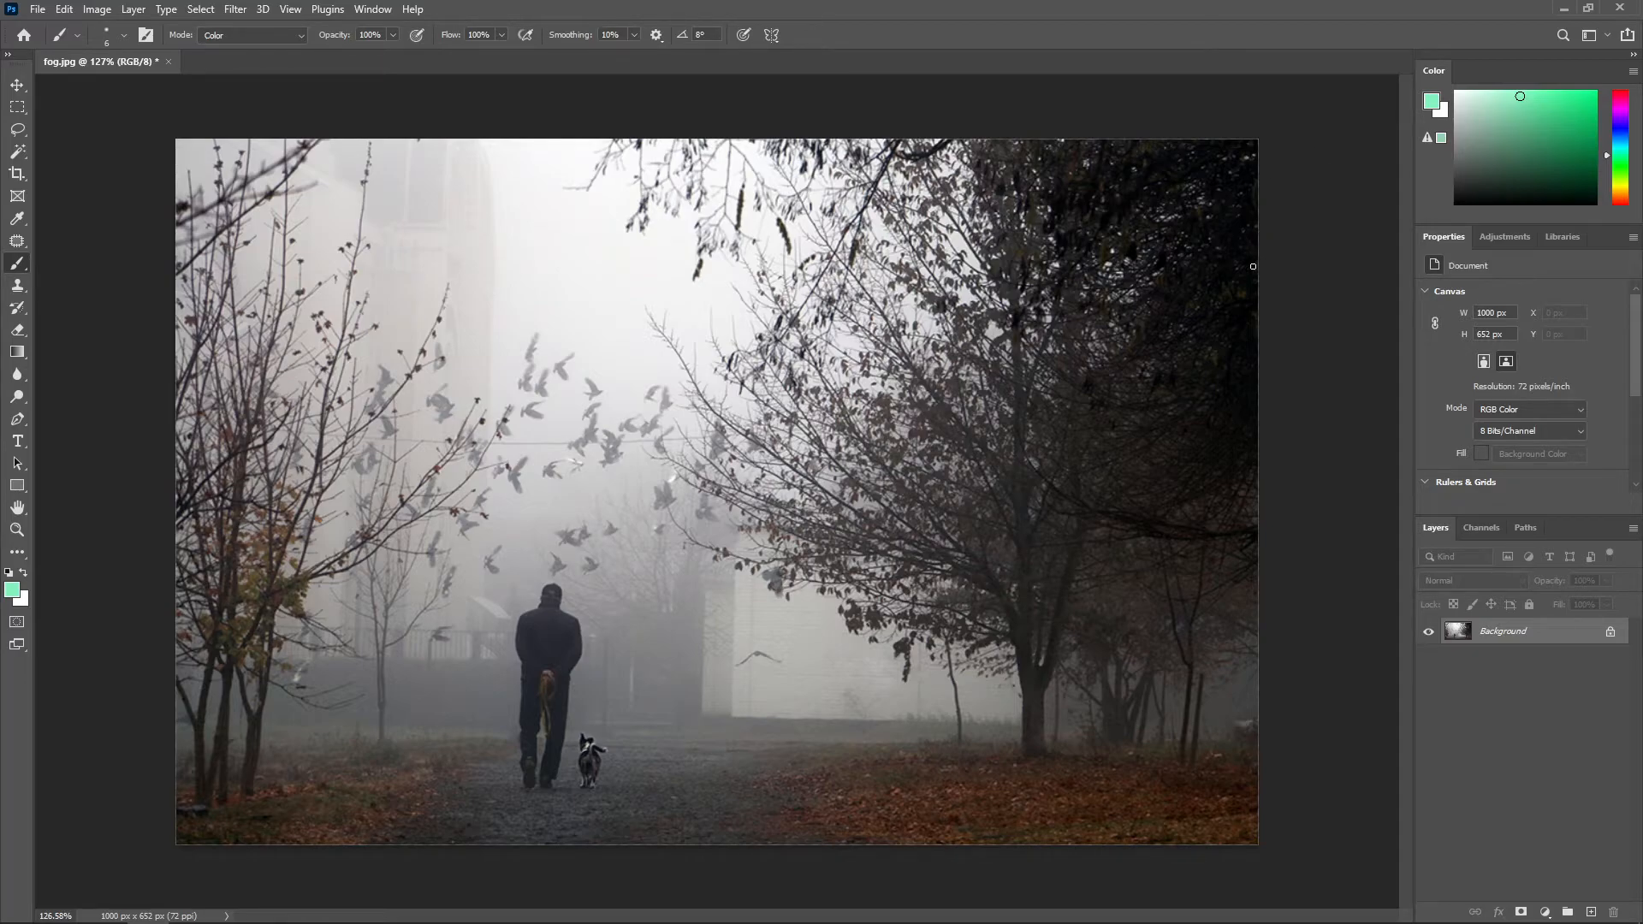
Add Alpha 1 and marquee a centred rectangle in it for the feathered white fill
left_click(1481, 527)
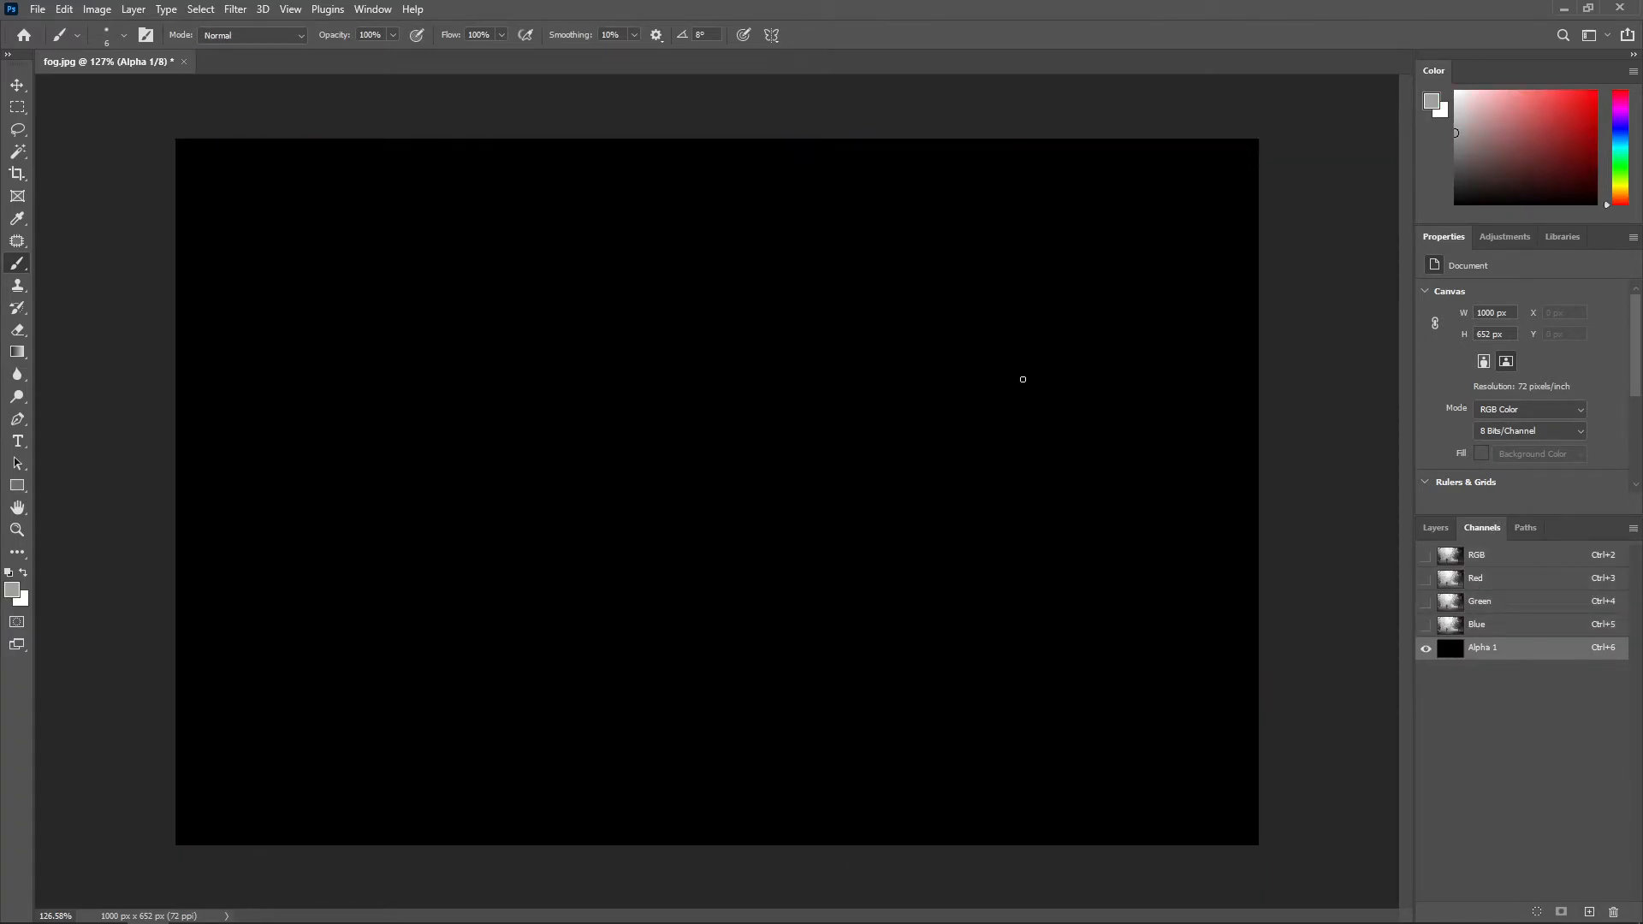
left_click(17, 107)
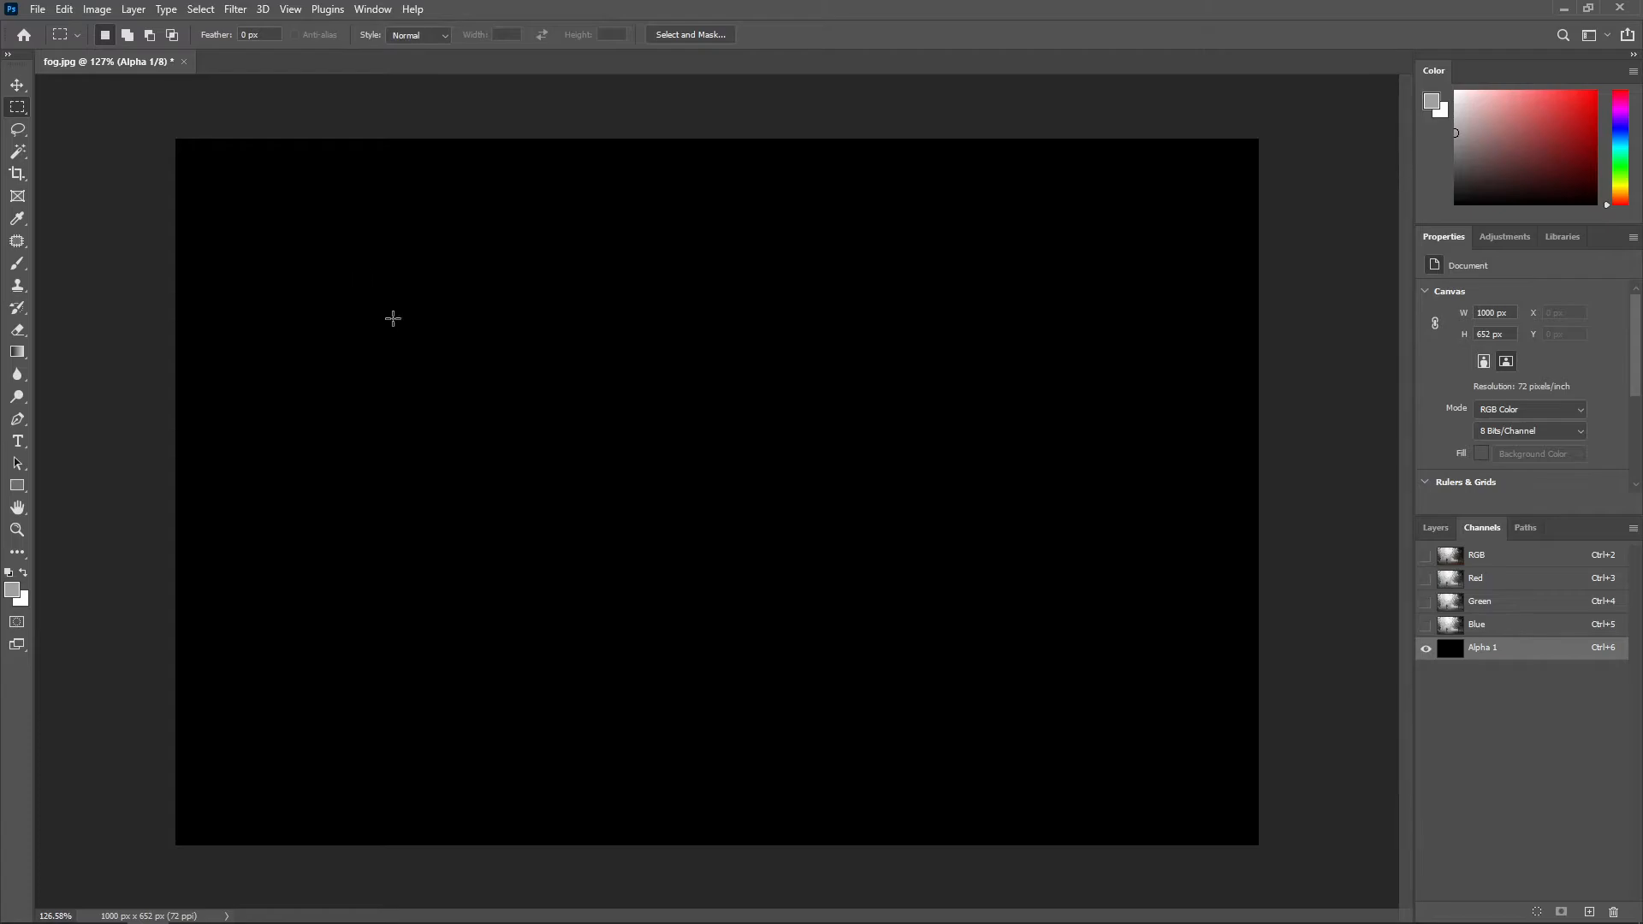
left_click_drag(394, 318, 1027, 698)
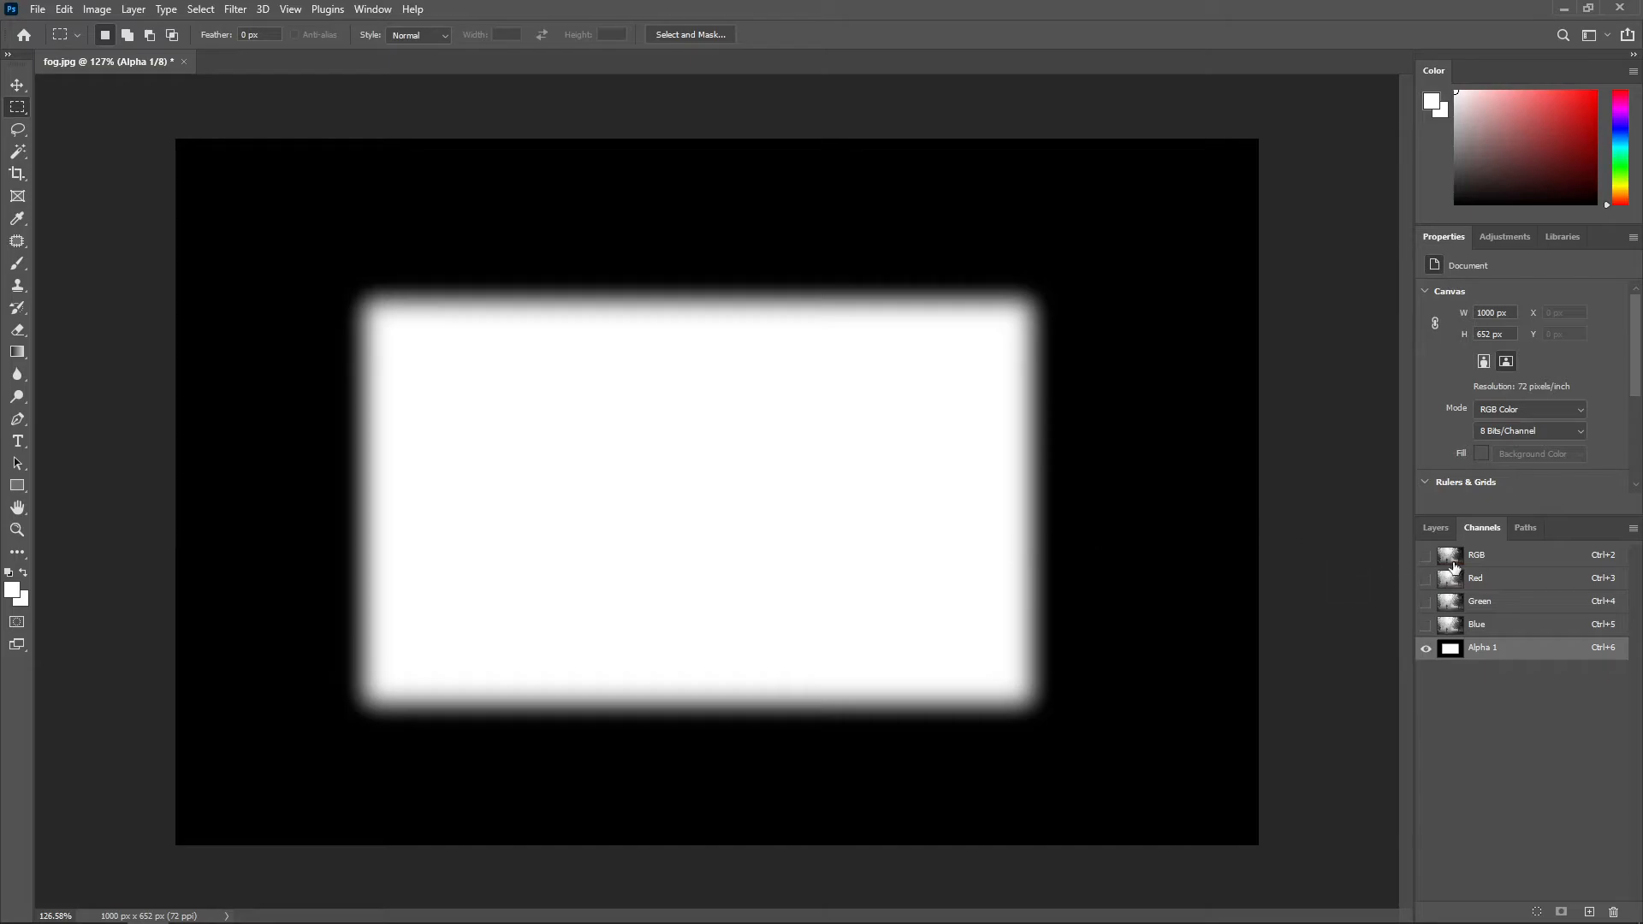
Return to RGB and save the photo as straightAlpha.tif with Alpha Channels kept
left_click(1477, 555)
type("straightAlpha")
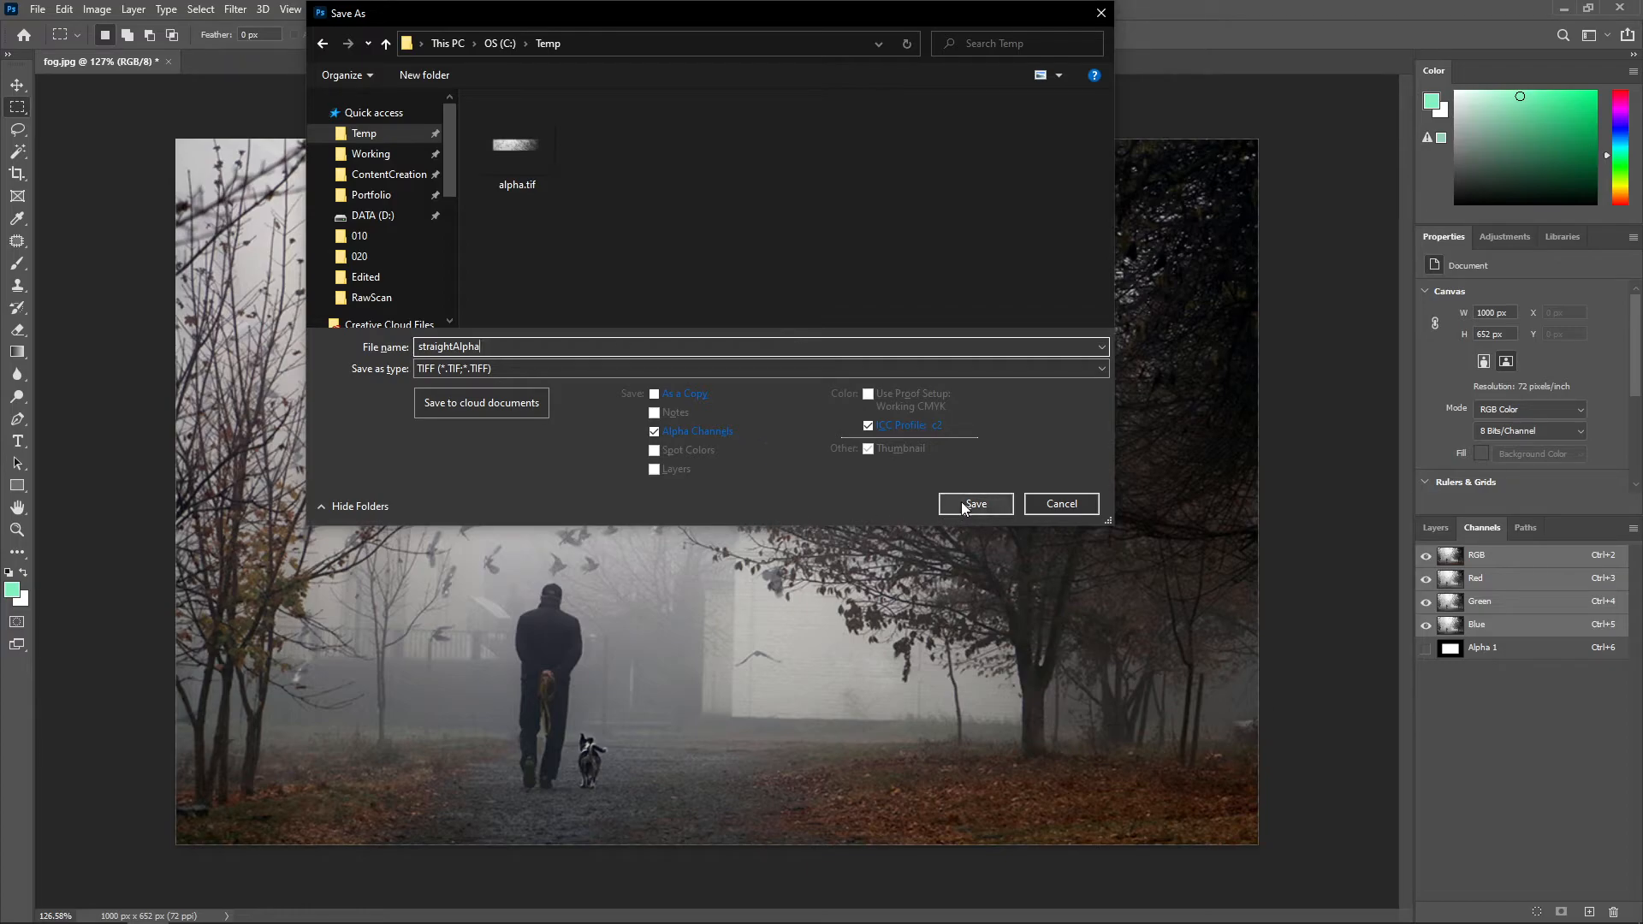
left_click(974, 503)
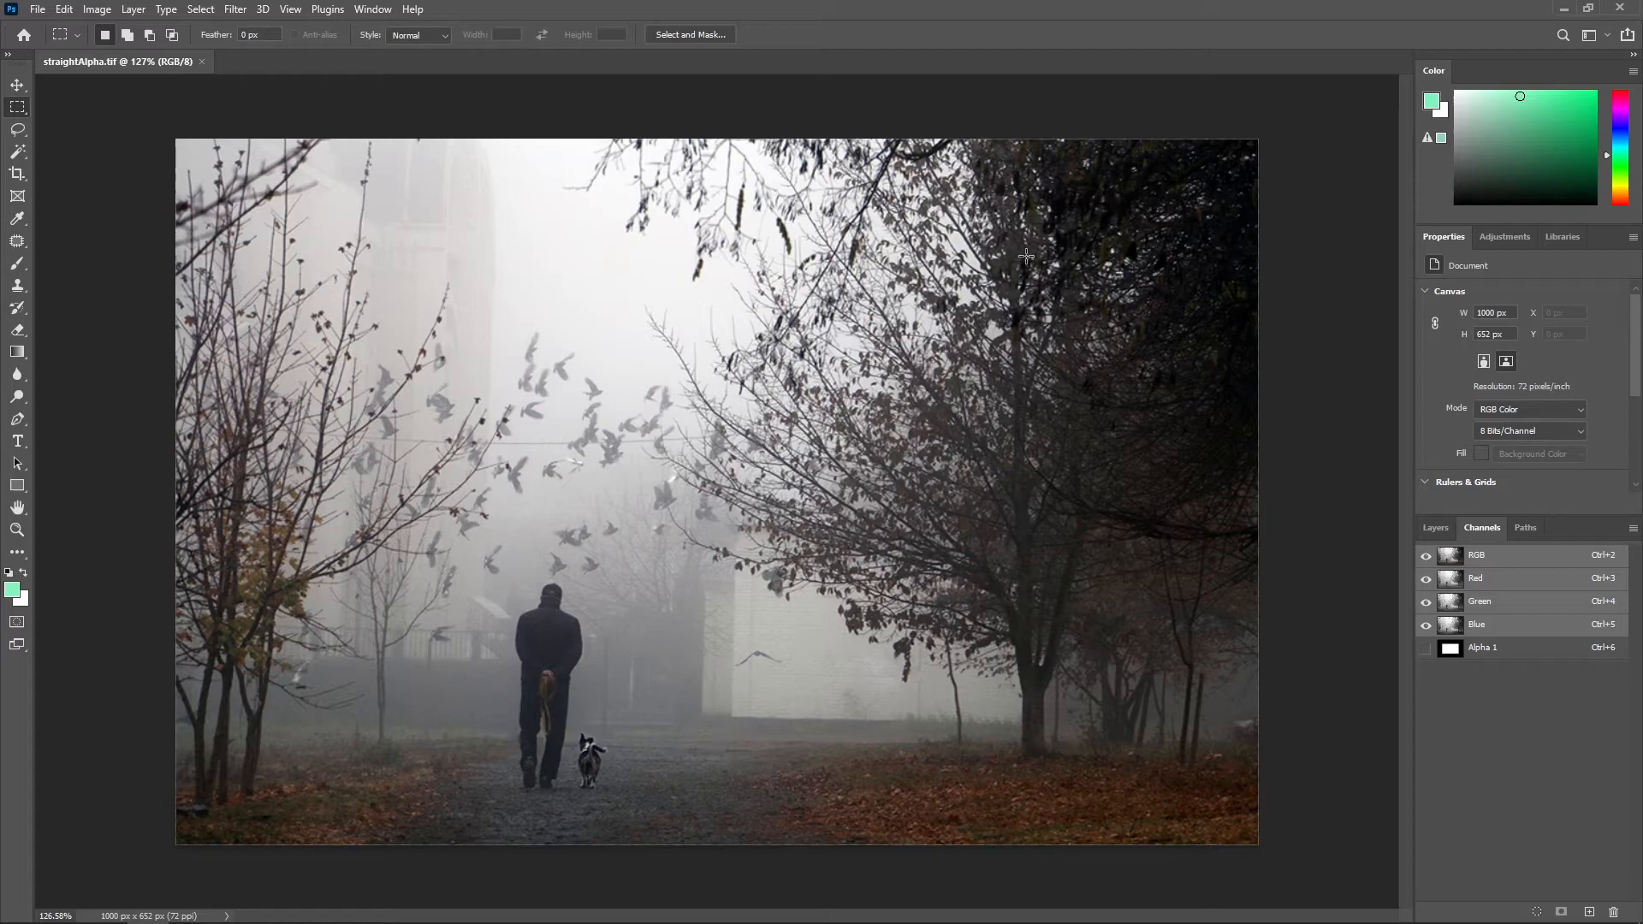
mouse_move(1036, 287)
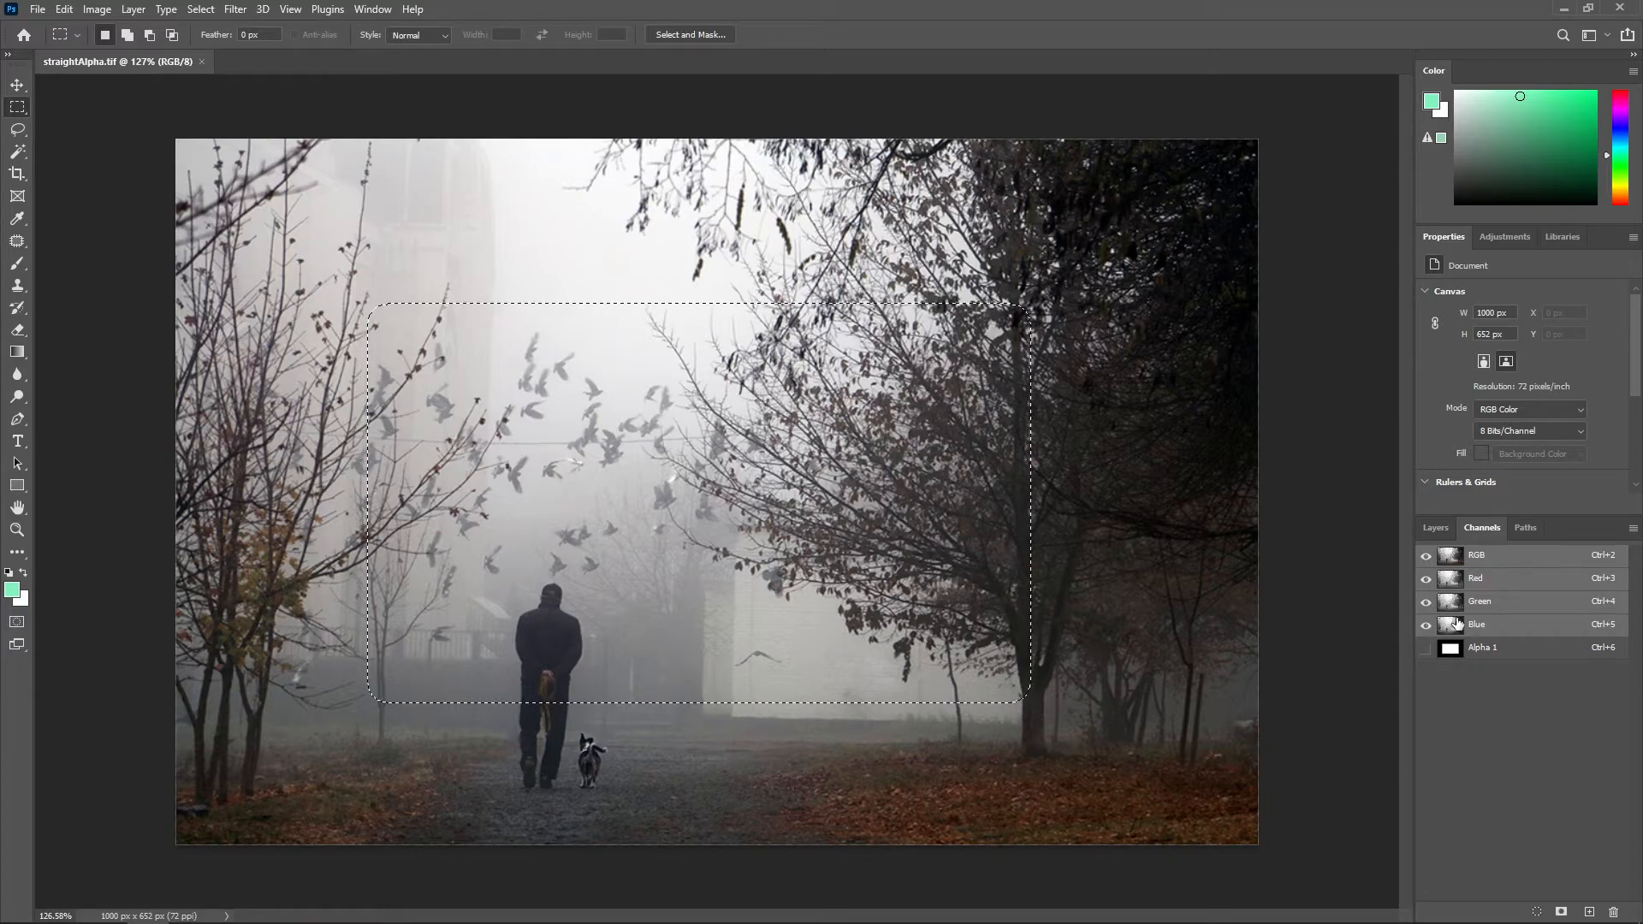
Fill the inverted Alpha 1 selection with black so only the faded fog rectangle remains
left_click(1435, 527)
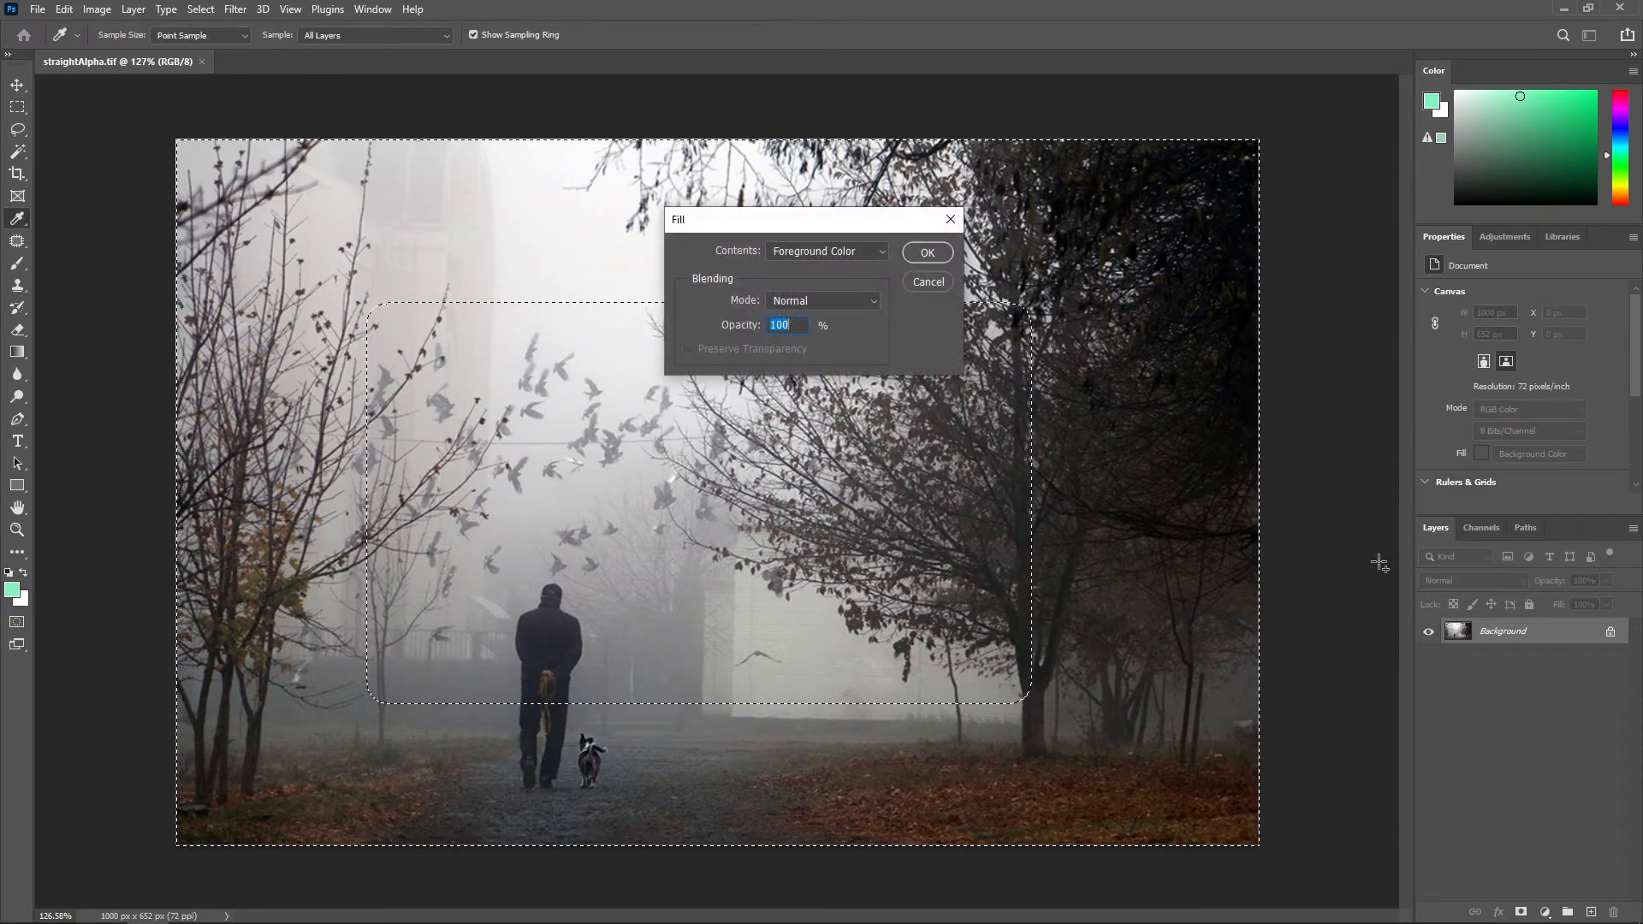
left_click(926, 283)
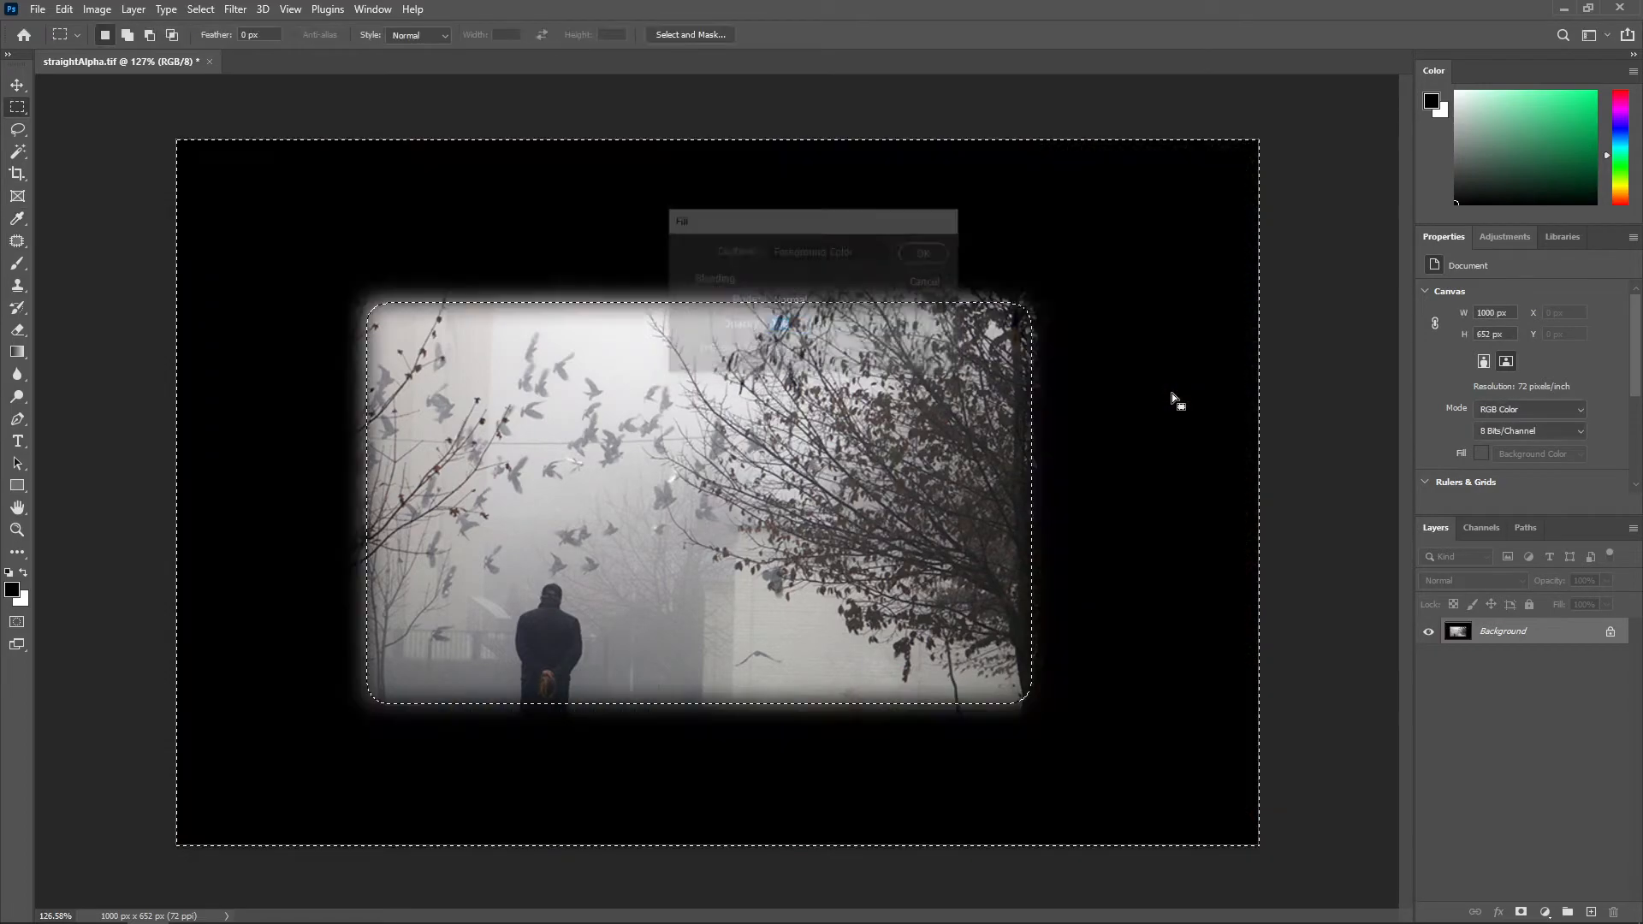
left_click(920, 253)
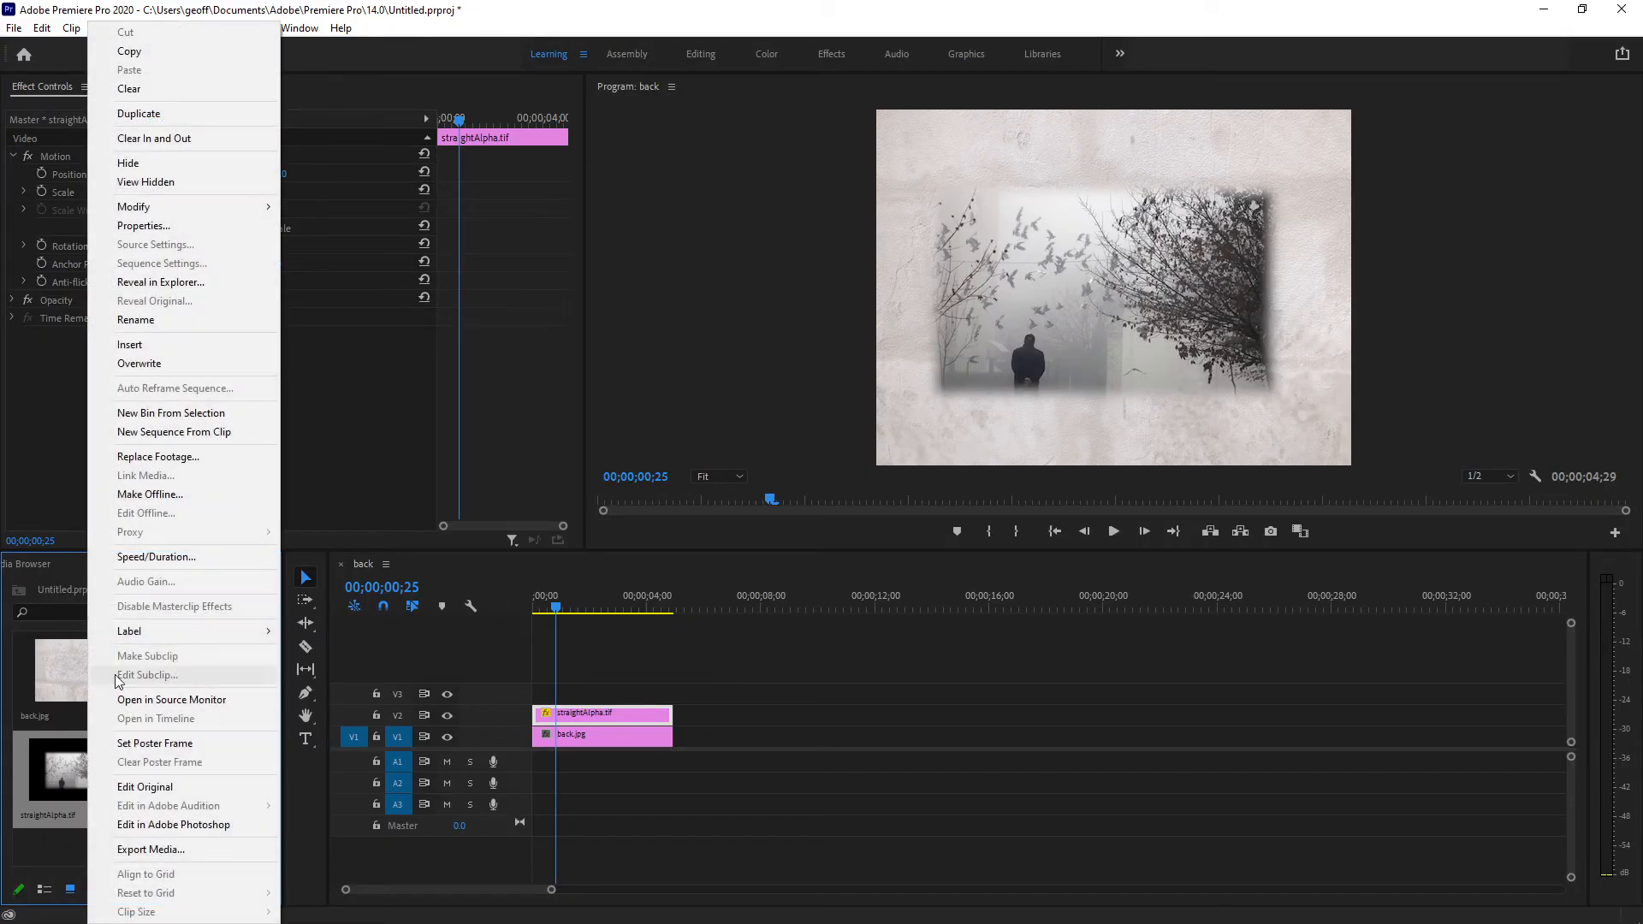
mouse_move(133, 207)
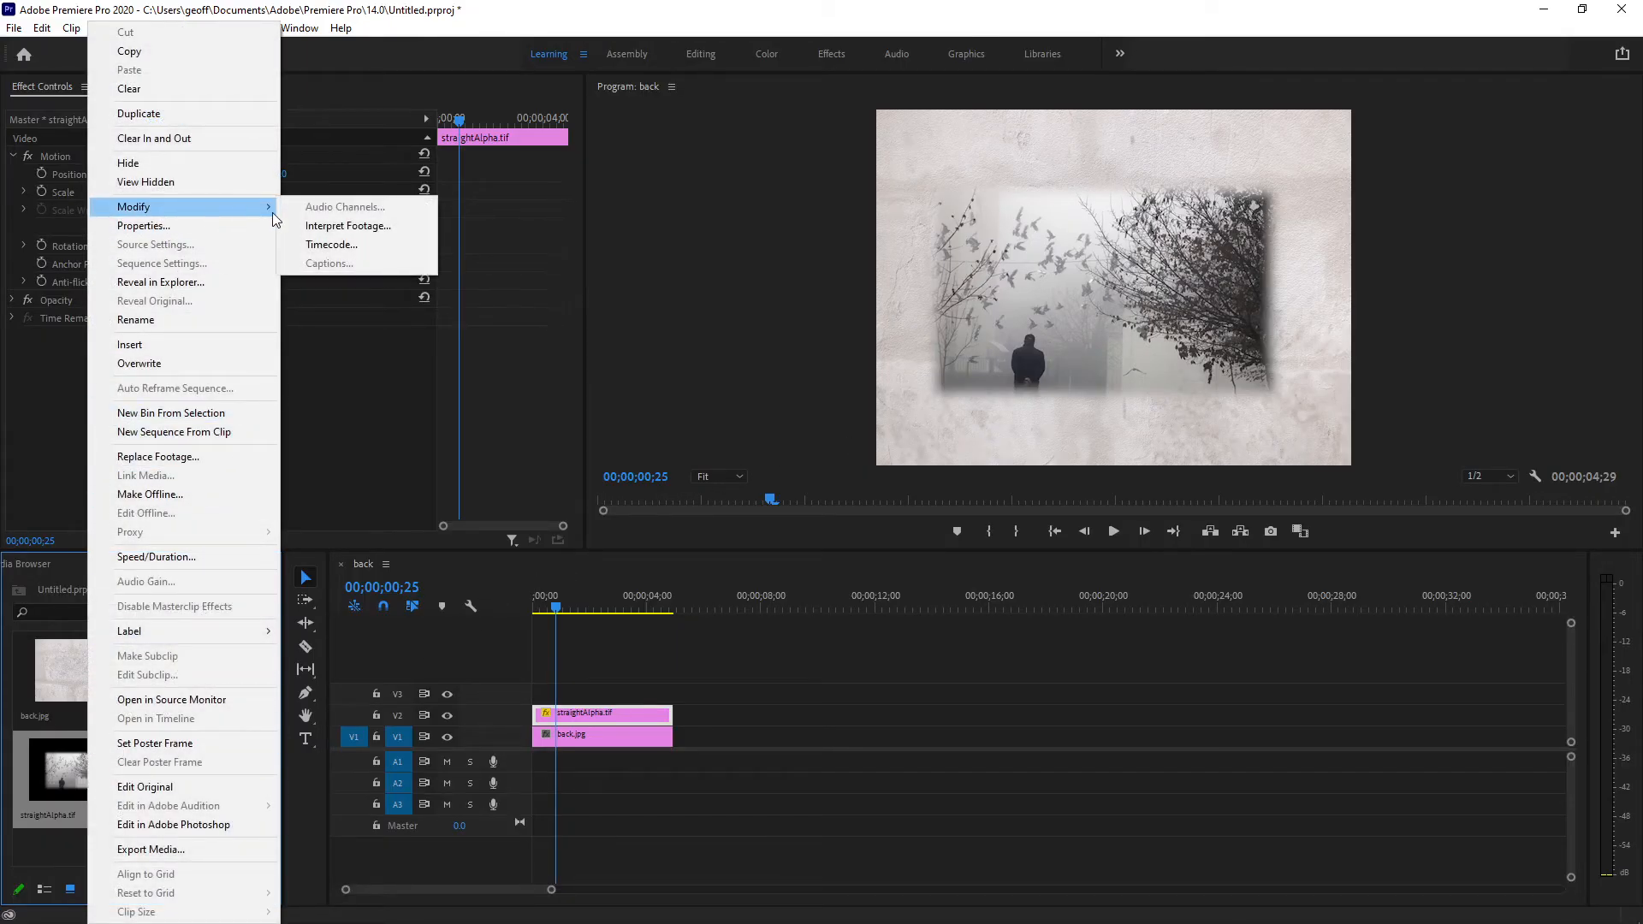
Interpret straightAlpha.tif with Conform to Premultiplied Alpha checked and confirm
left_click(348, 226)
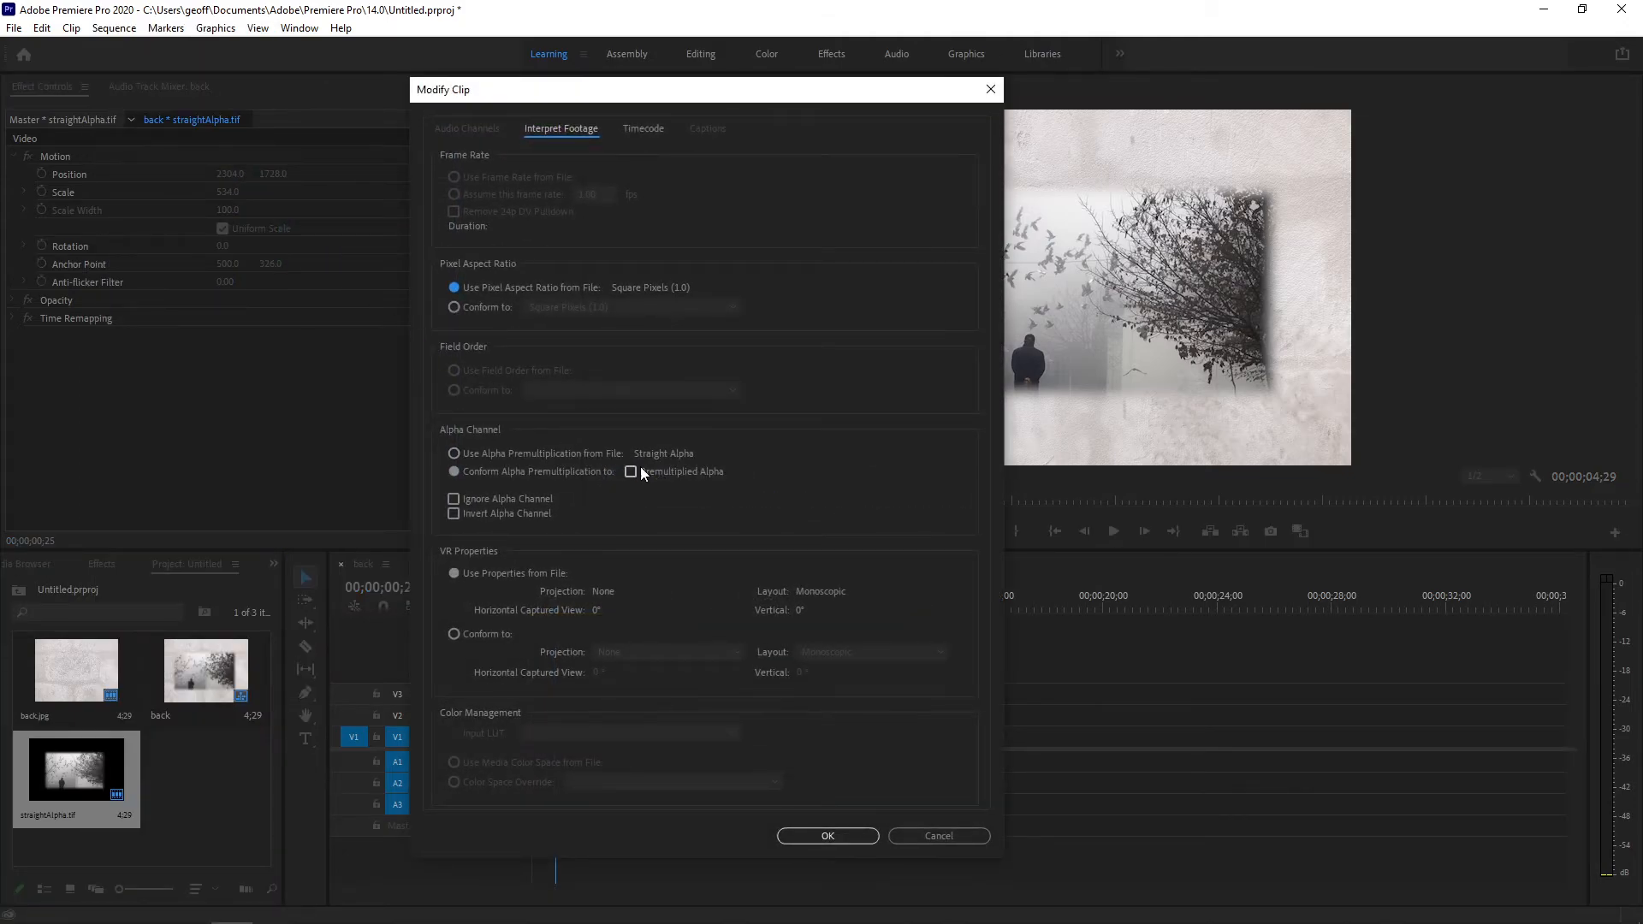
left_click(631, 471)
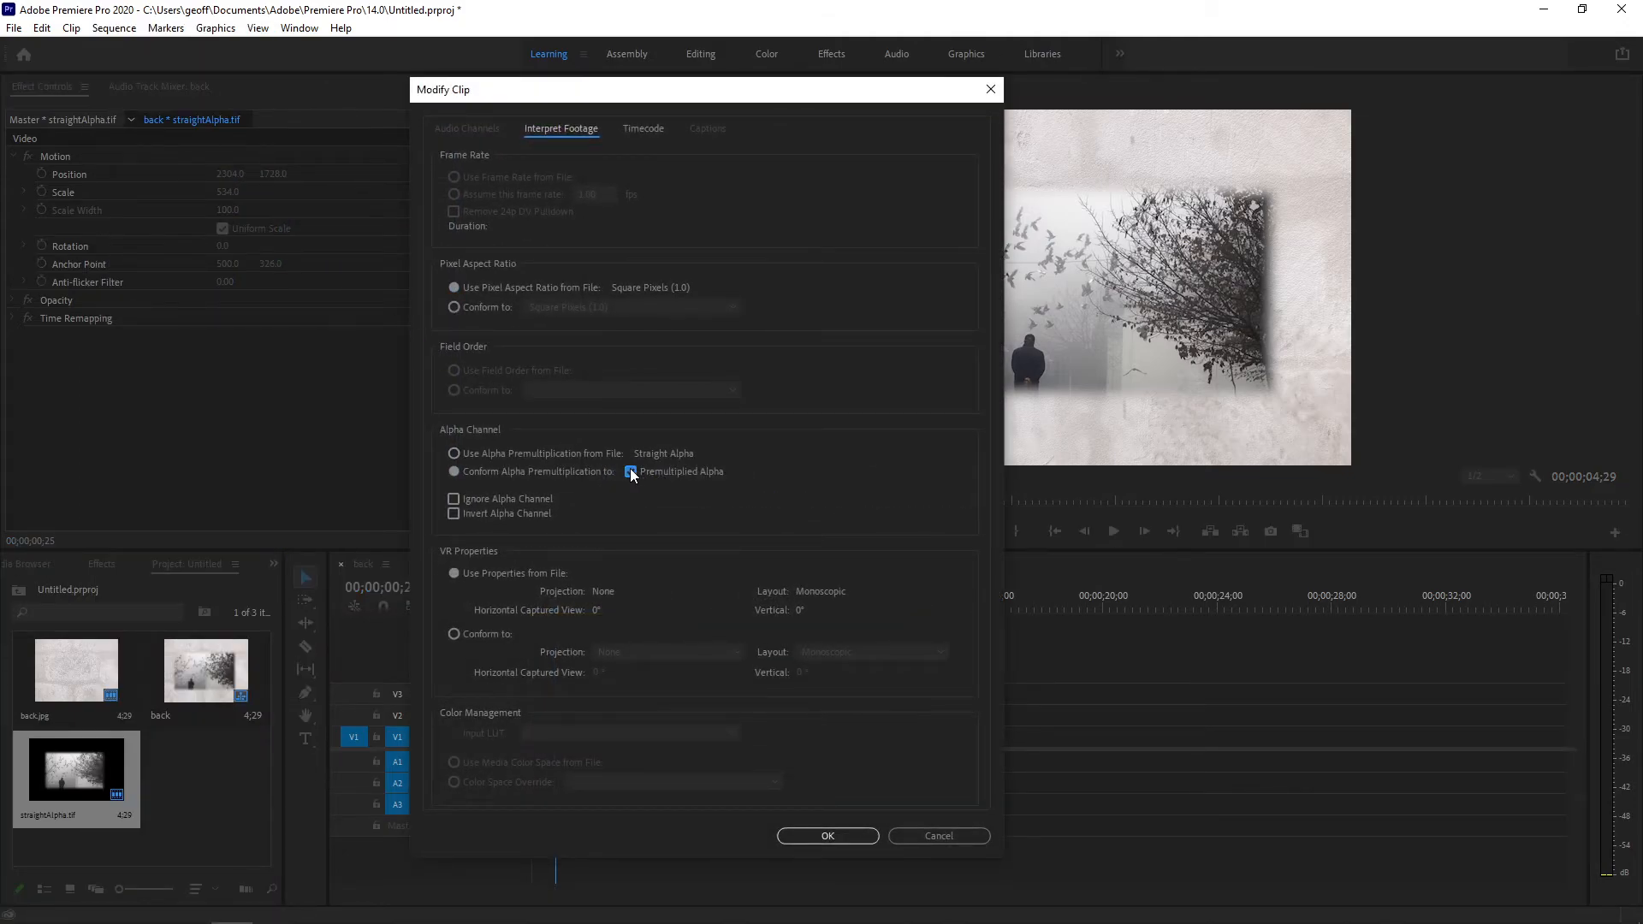
left_click(825, 836)
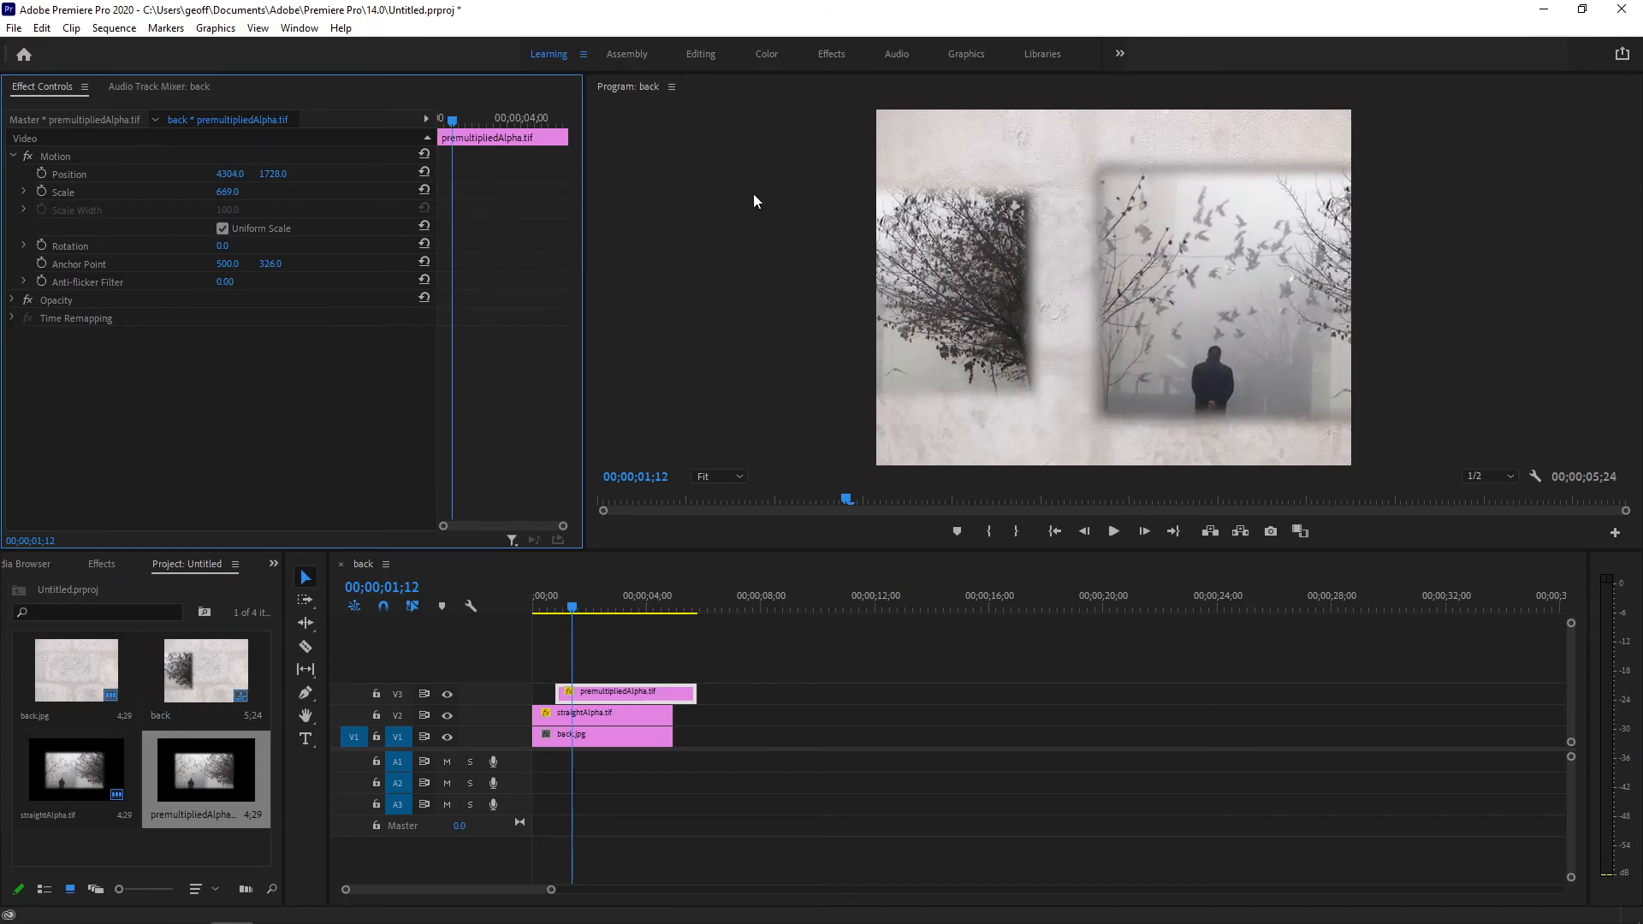
mouse_move(1131, 195)
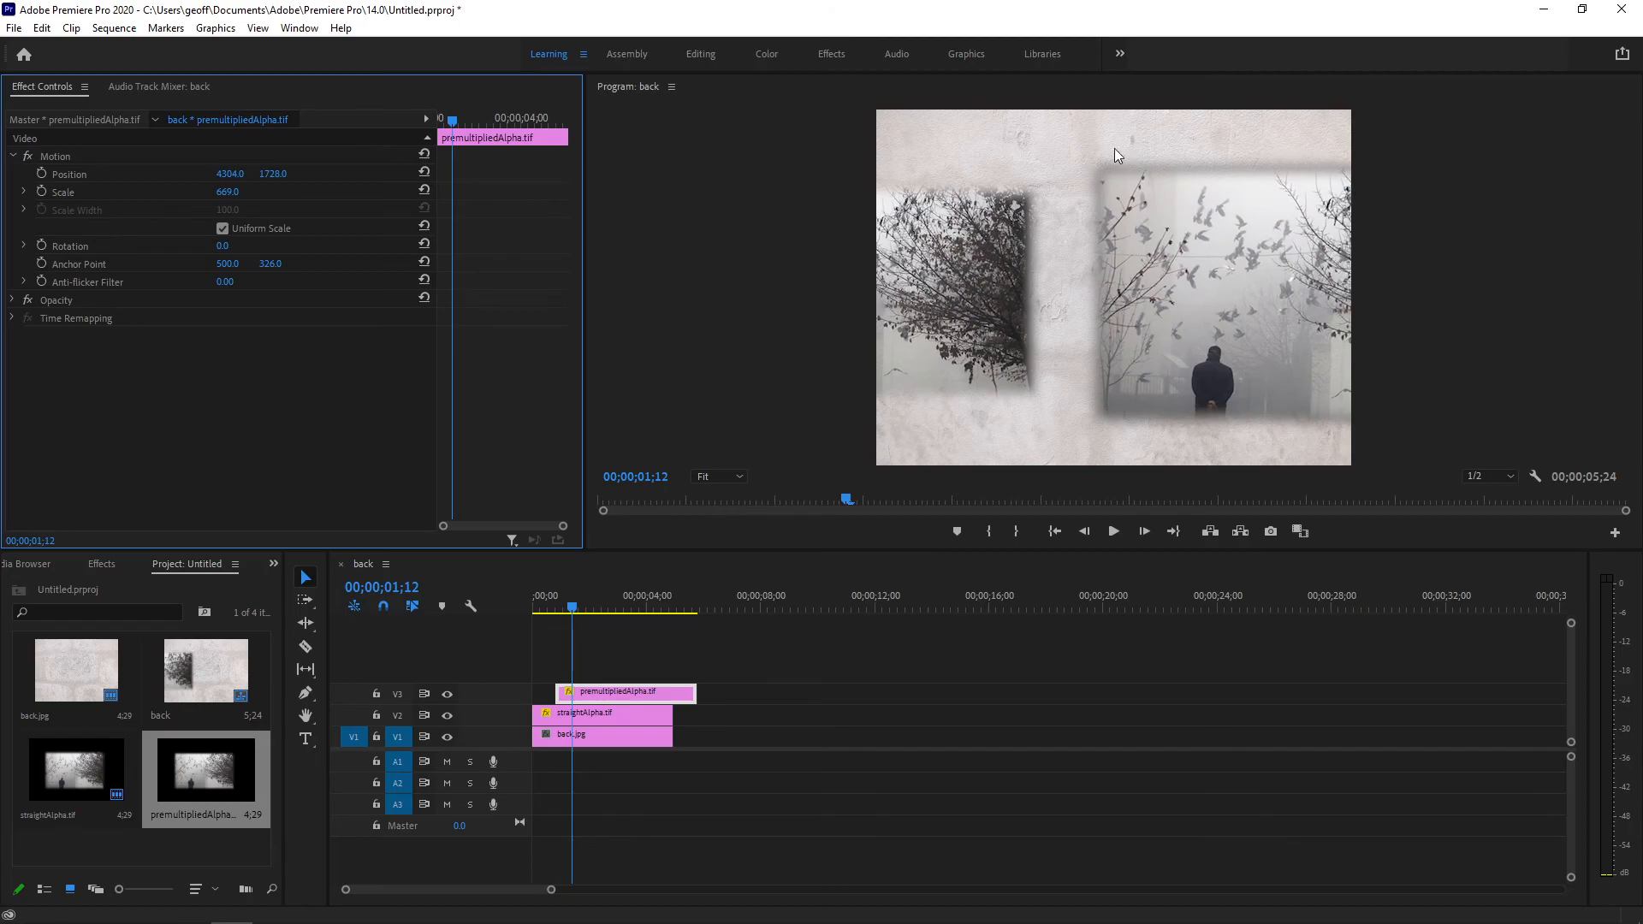
mouse_move(1334, 157)
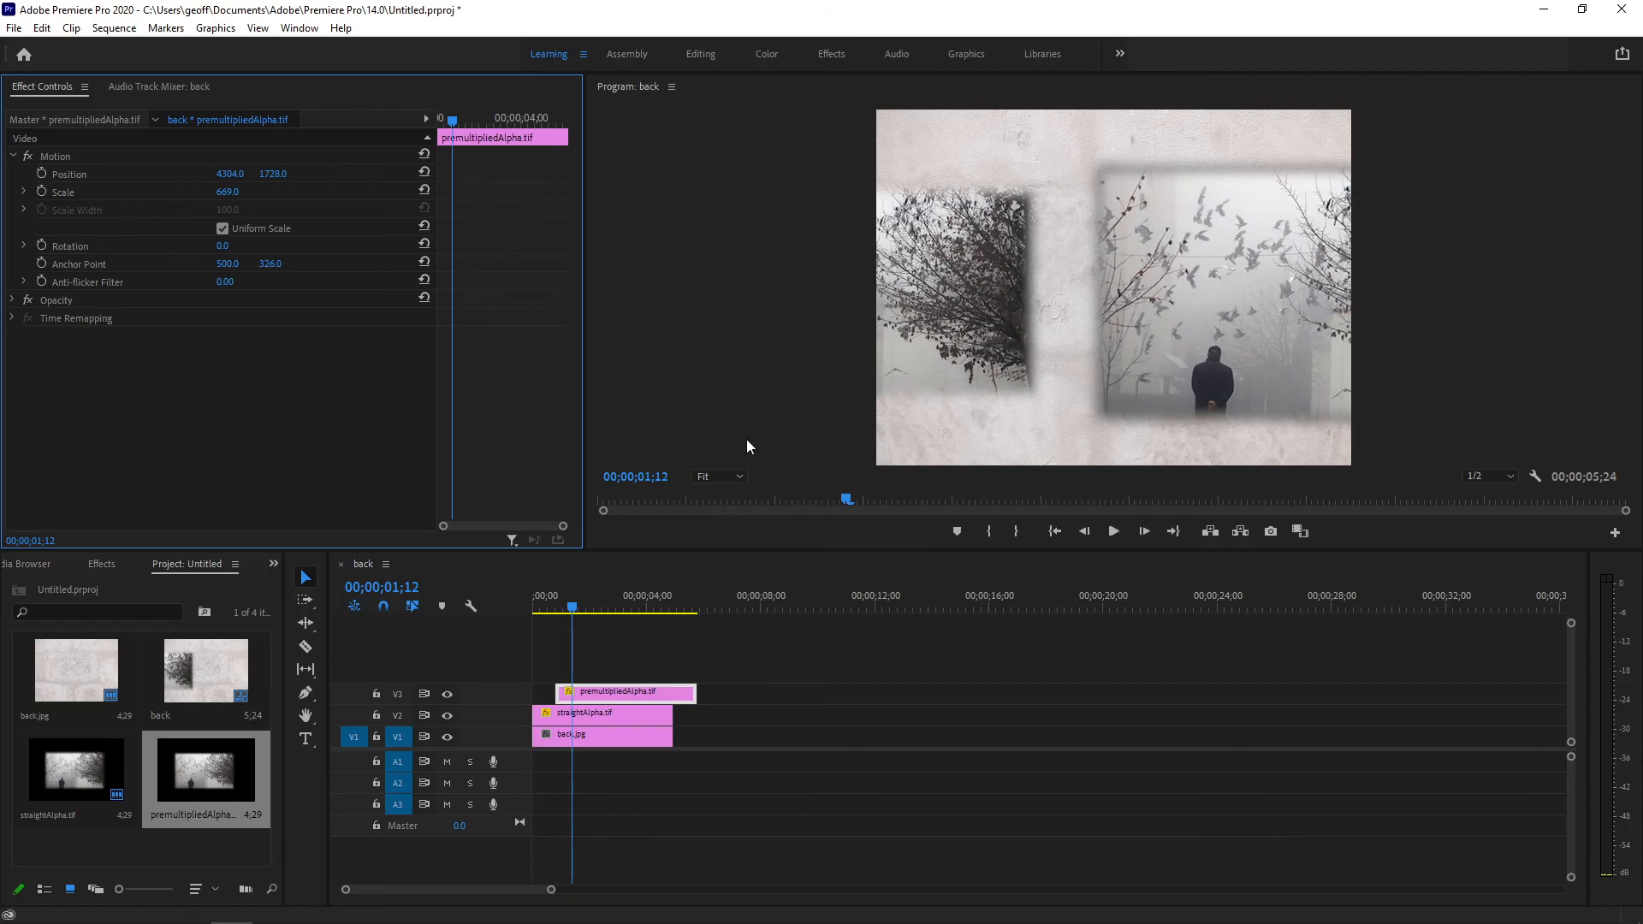
Interpret premultipliedAlpha.tif with Conform Alpha Premultiplication set to Premultiplied Alpha
right_click(623, 691)
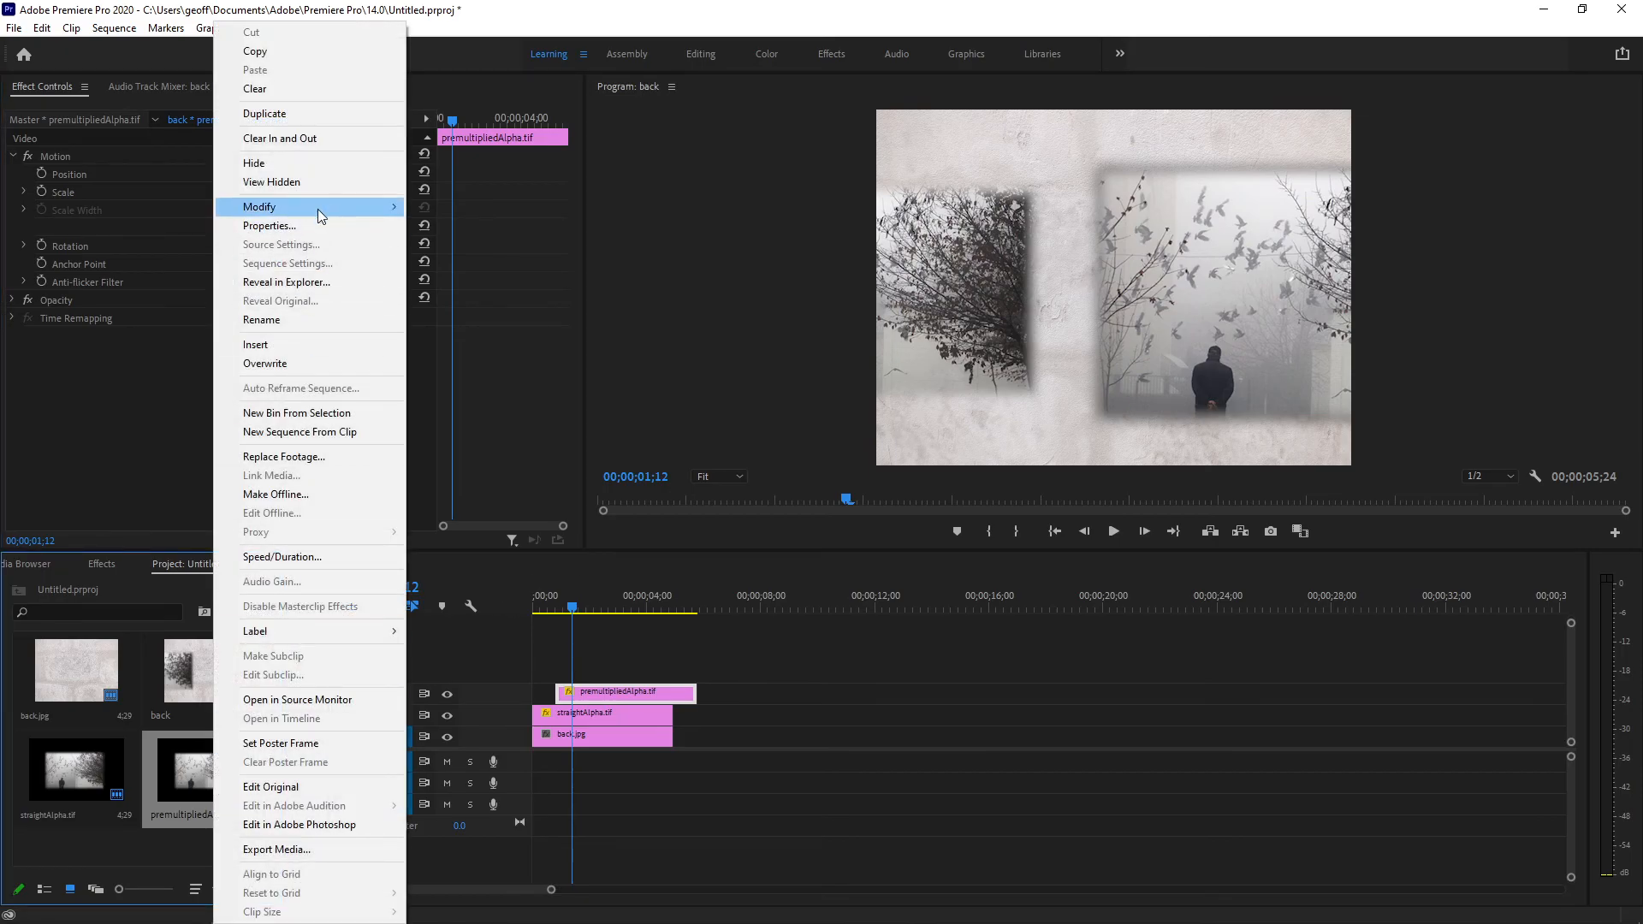
left_click(261, 207)
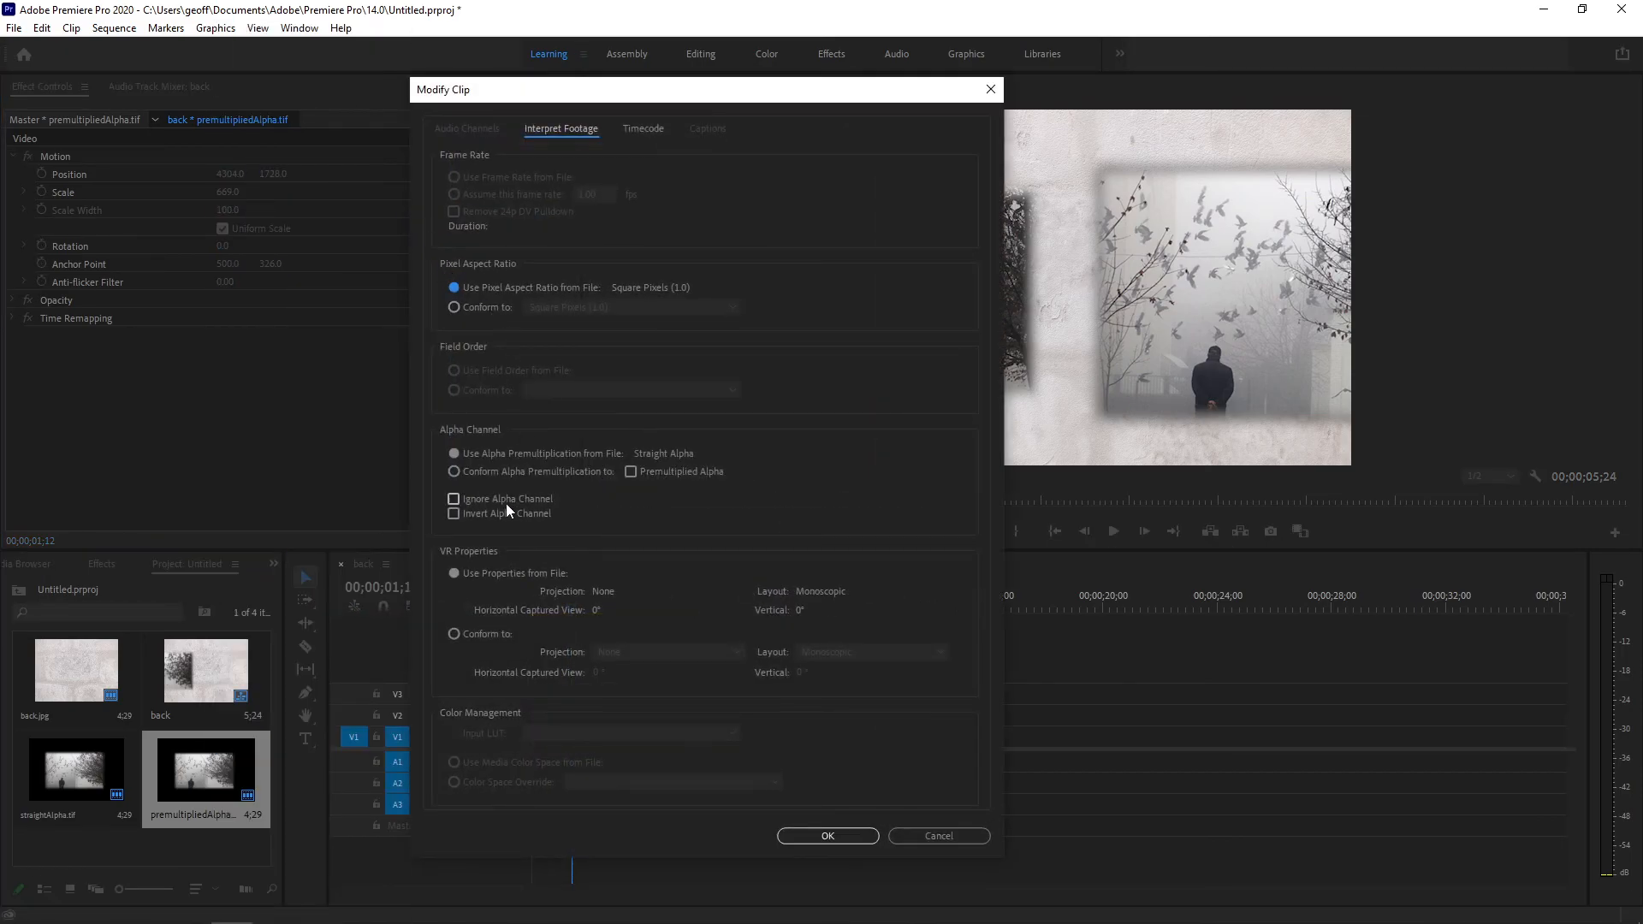
left_click(454, 472)
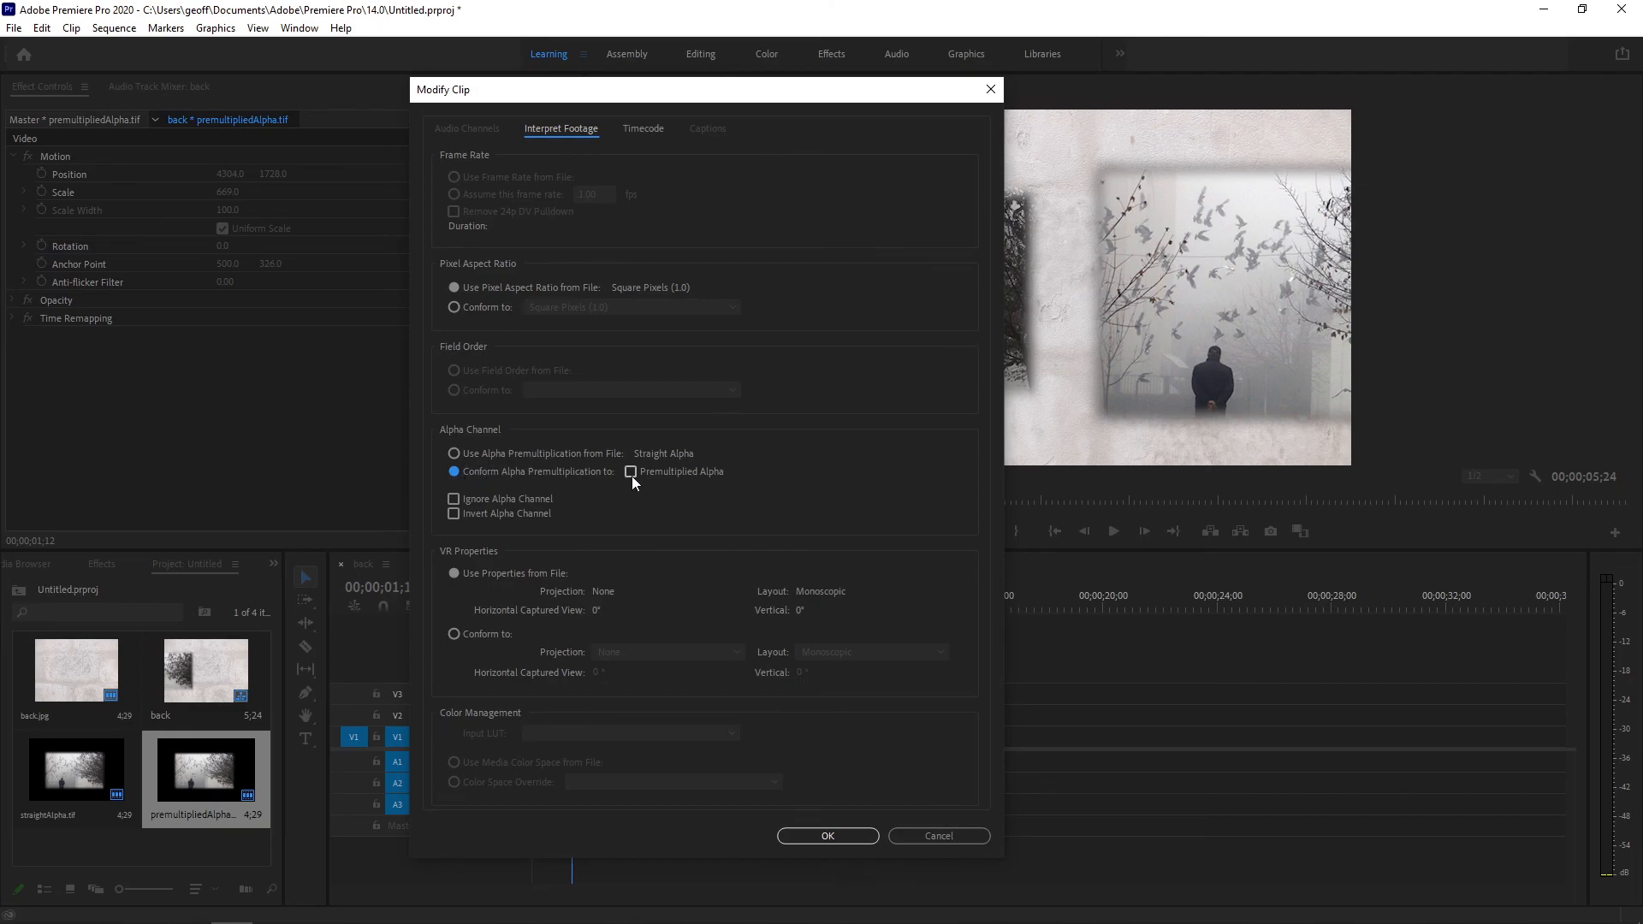
left_click(827, 835)
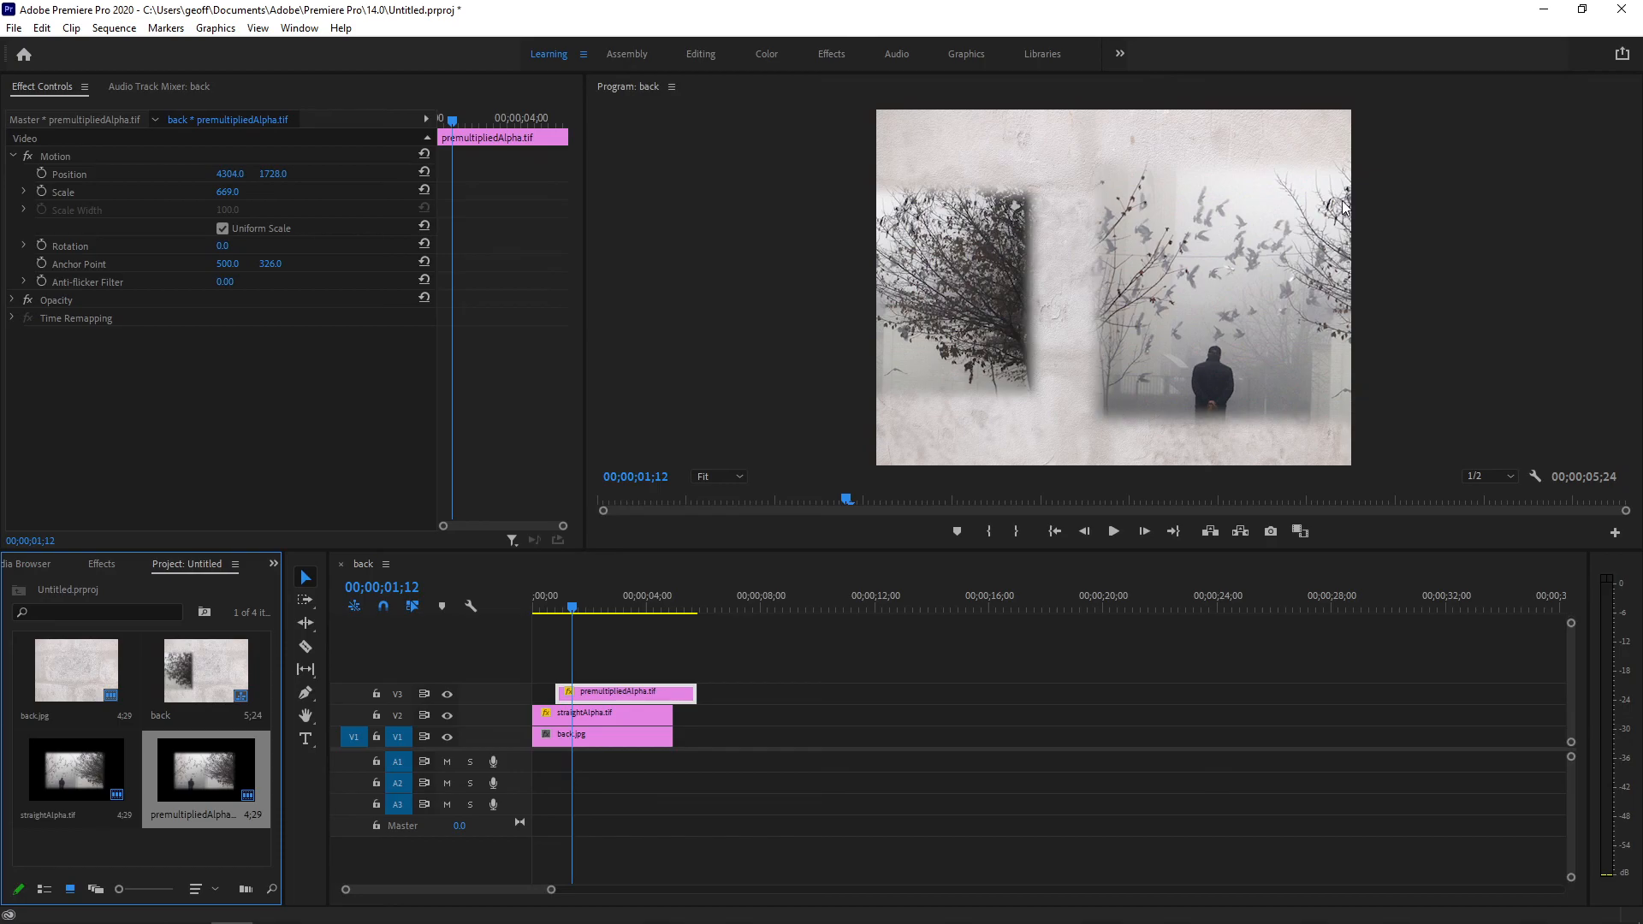
mouse_move(1085, 172)
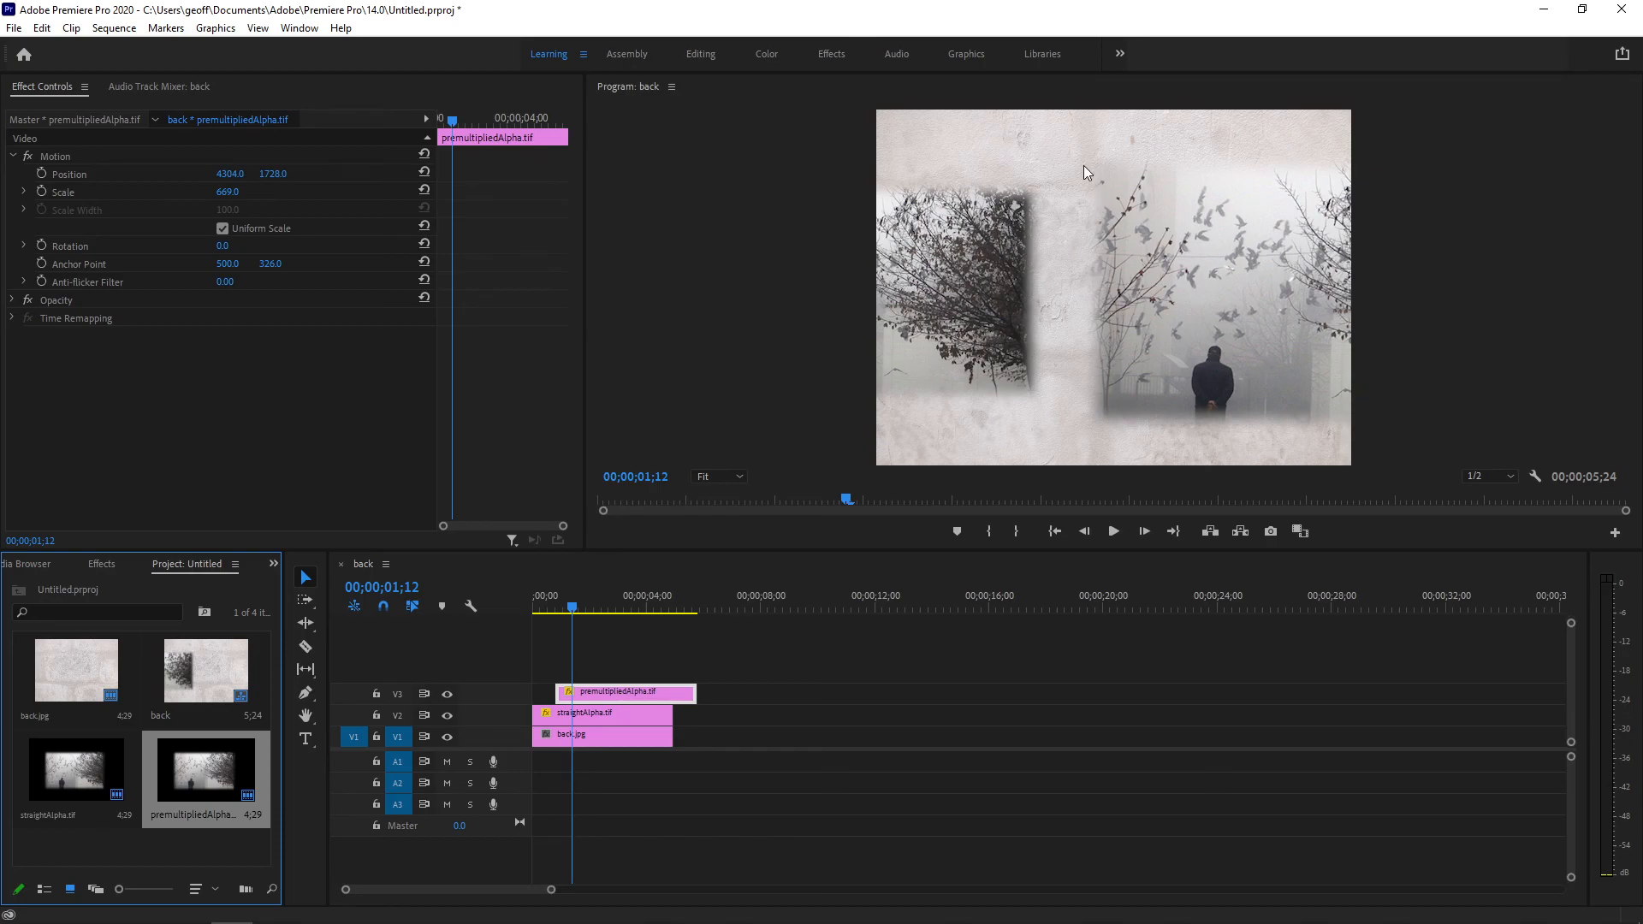
mouse_move(1288, 185)
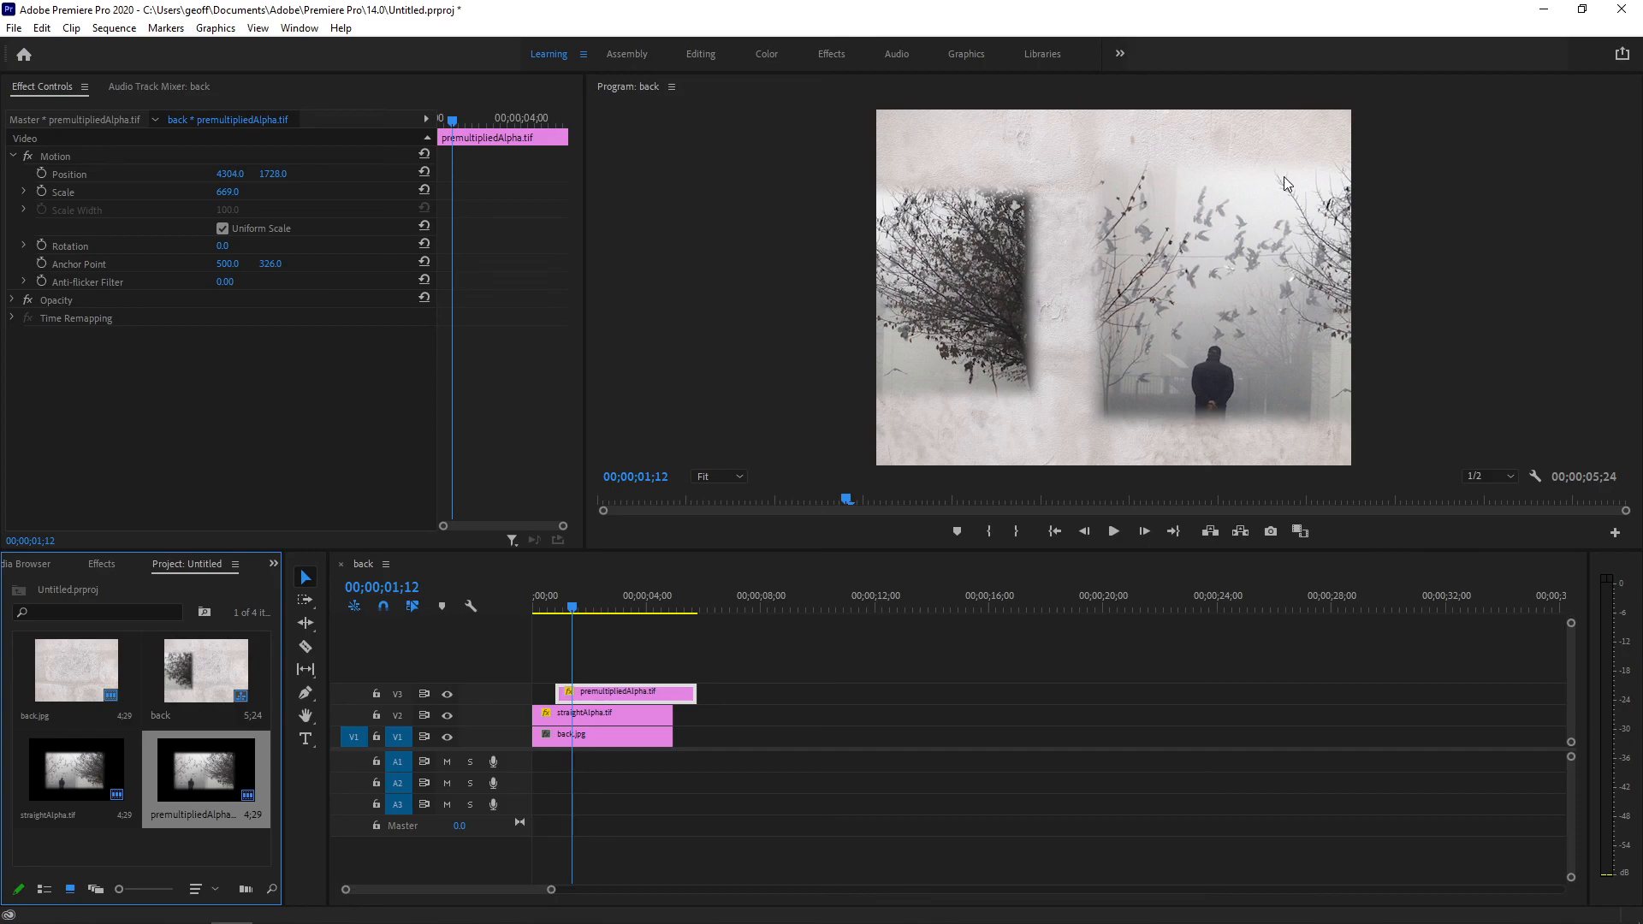
mouse_move(1277, 175)
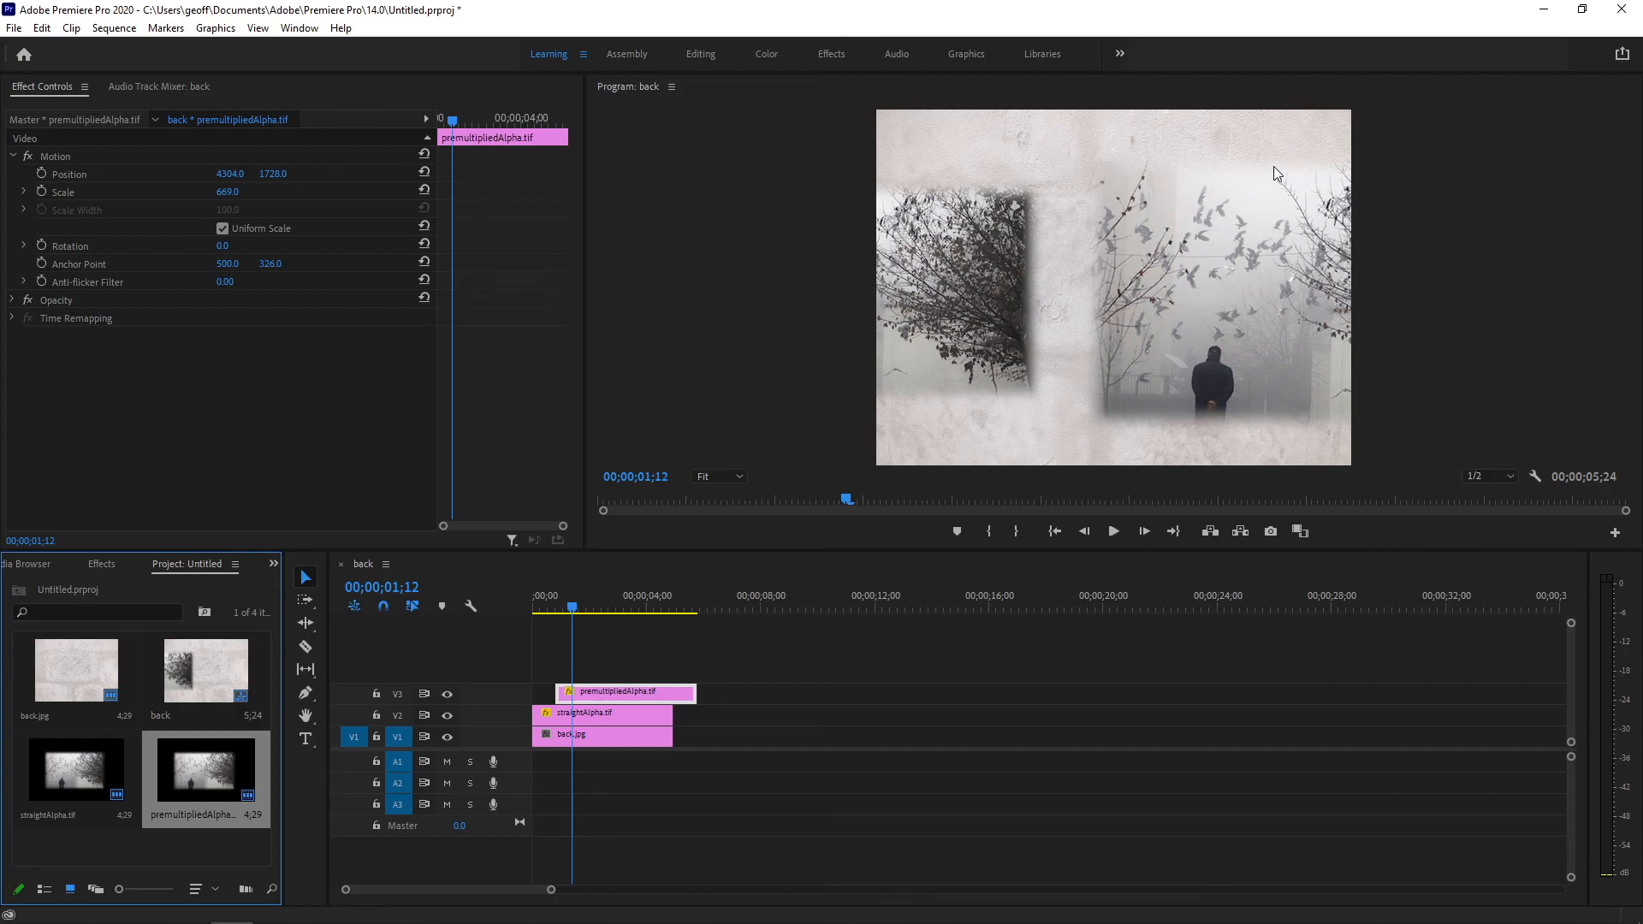